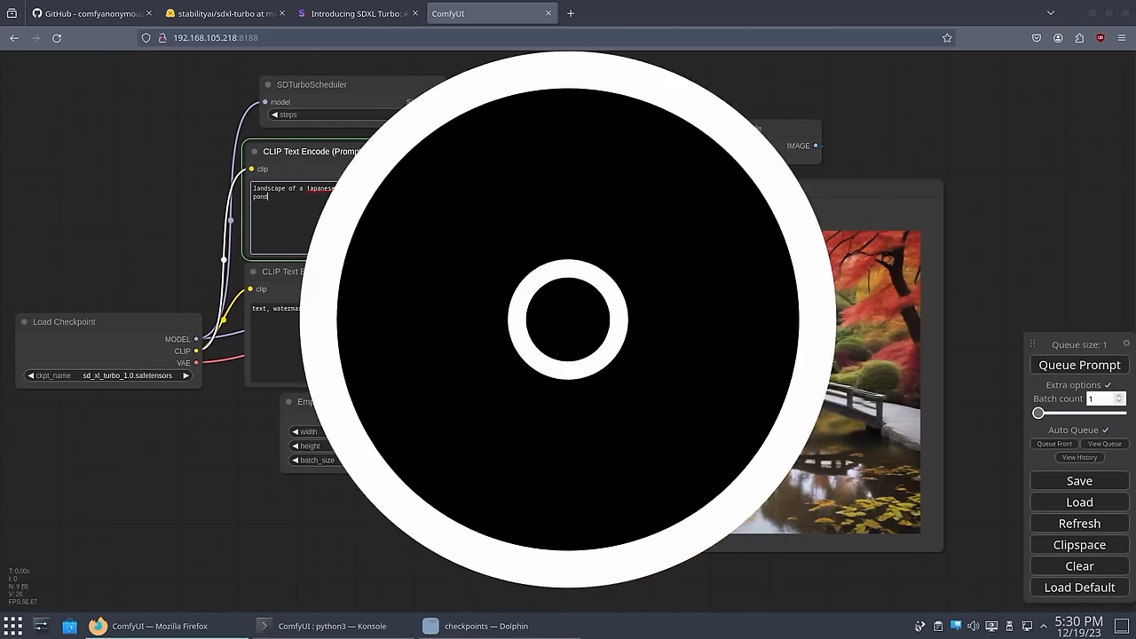
# Scroll through the ComfyUI README install section and bring the Konsole window over the page
pyautogui.click(356, 12)
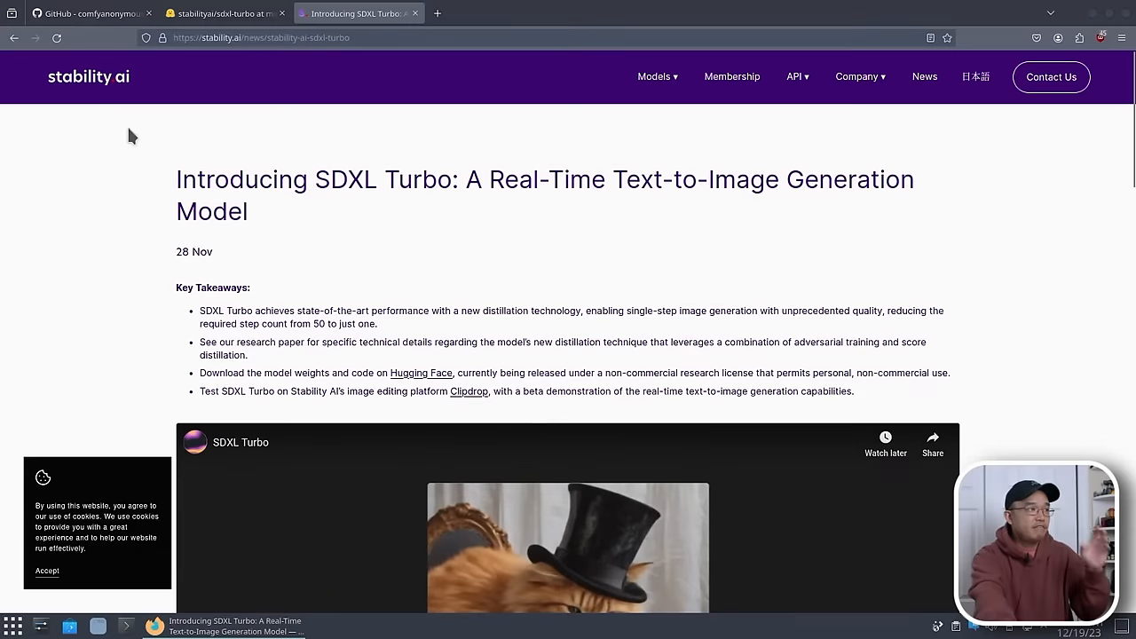
pyautogui.scroll(-3)
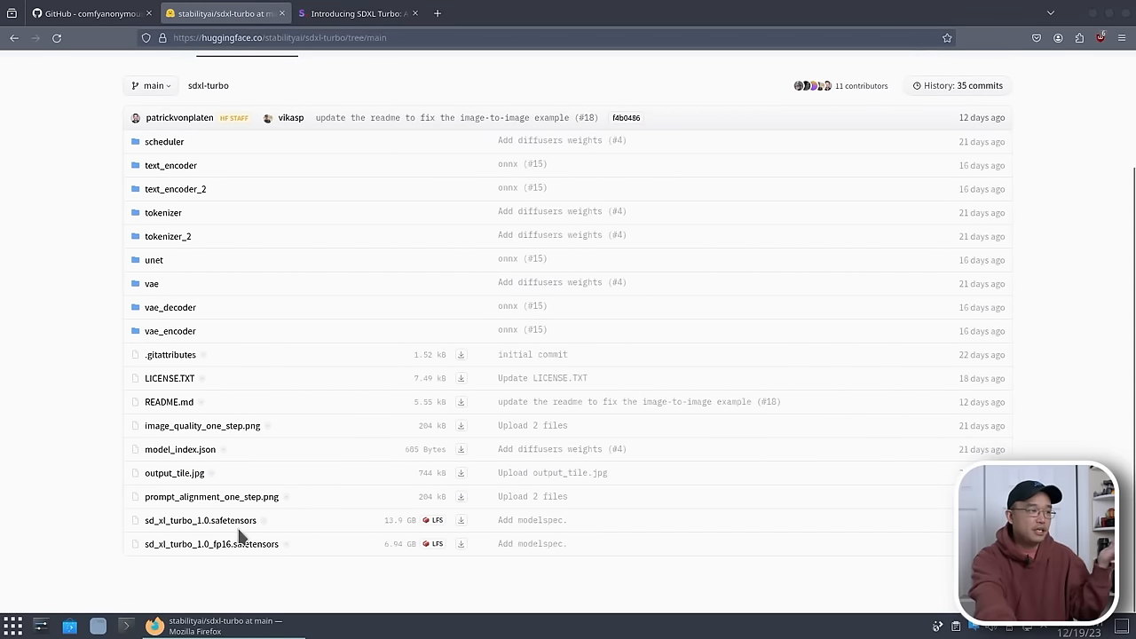
pyautogui.moveTo(211, 544)
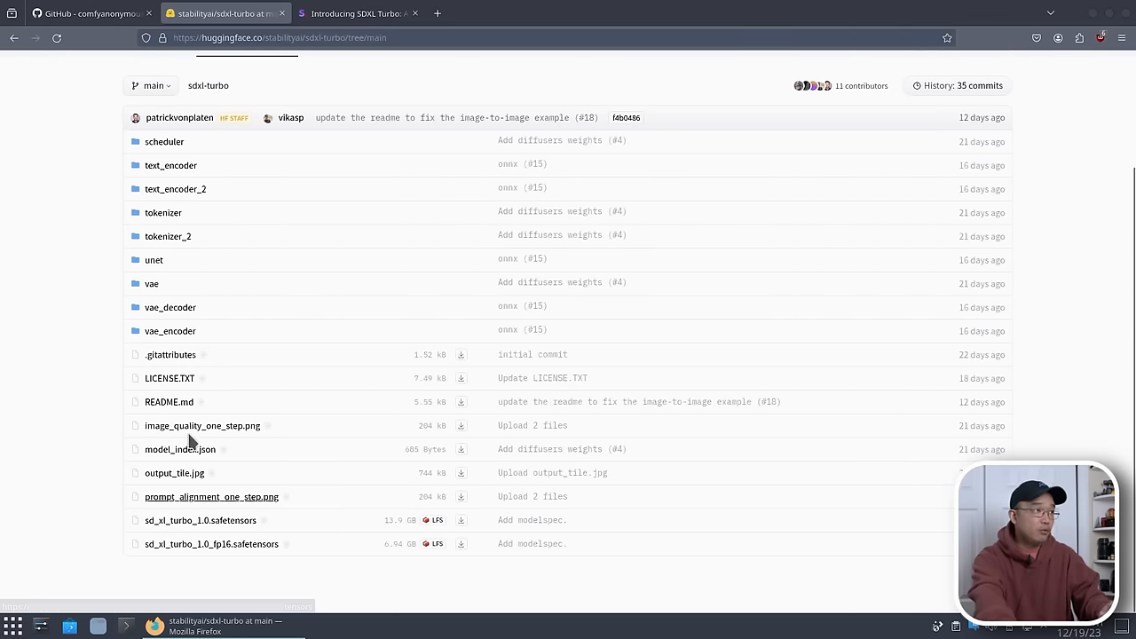
pyautogui.click(89, 13)
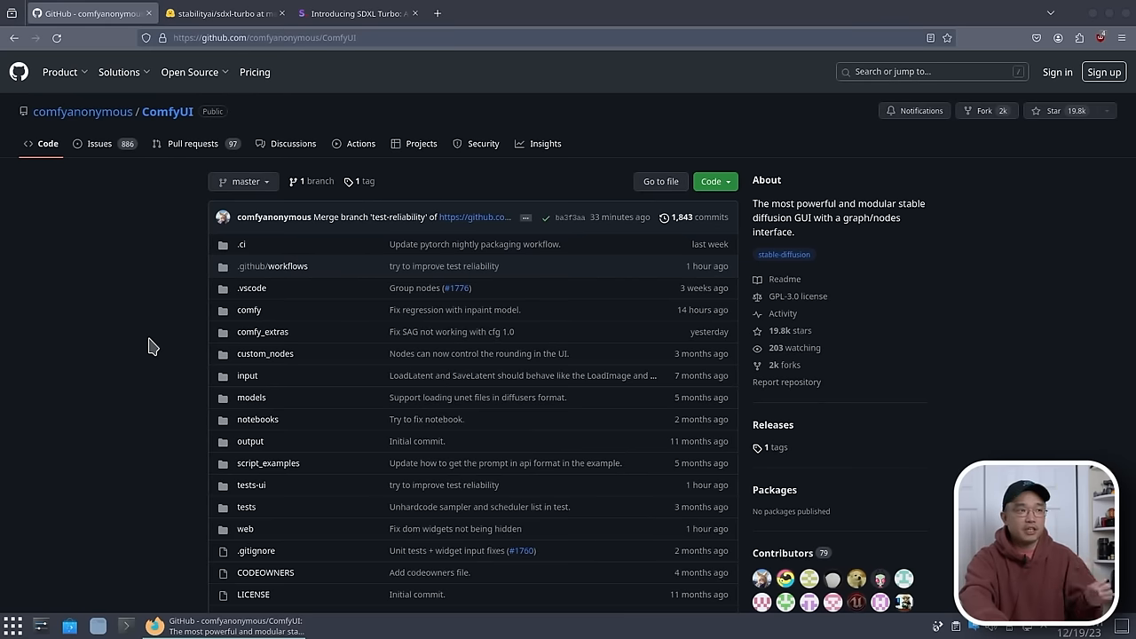
pyautogui.scroll(-3)
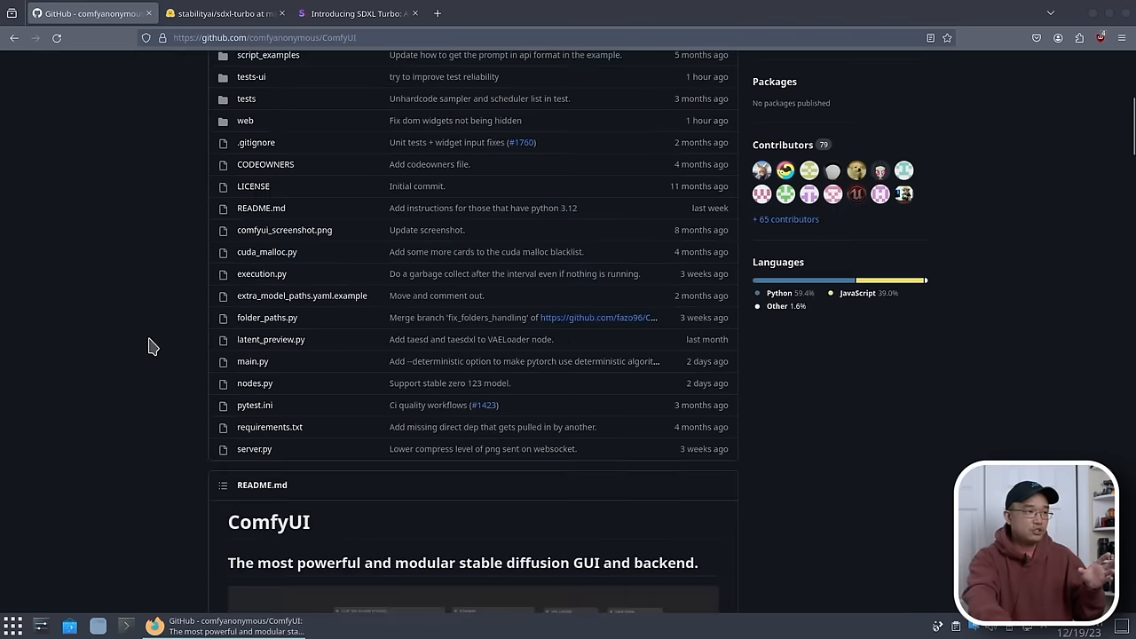
pyautogui.scroll(-3)
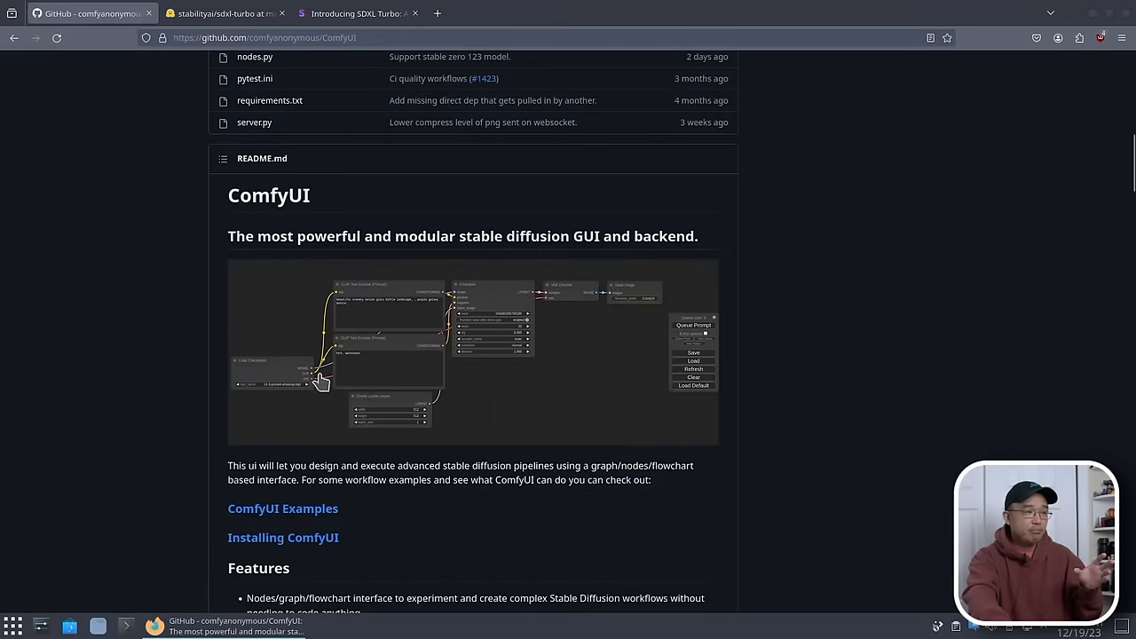
pyautogui.moveTo(489, 316)
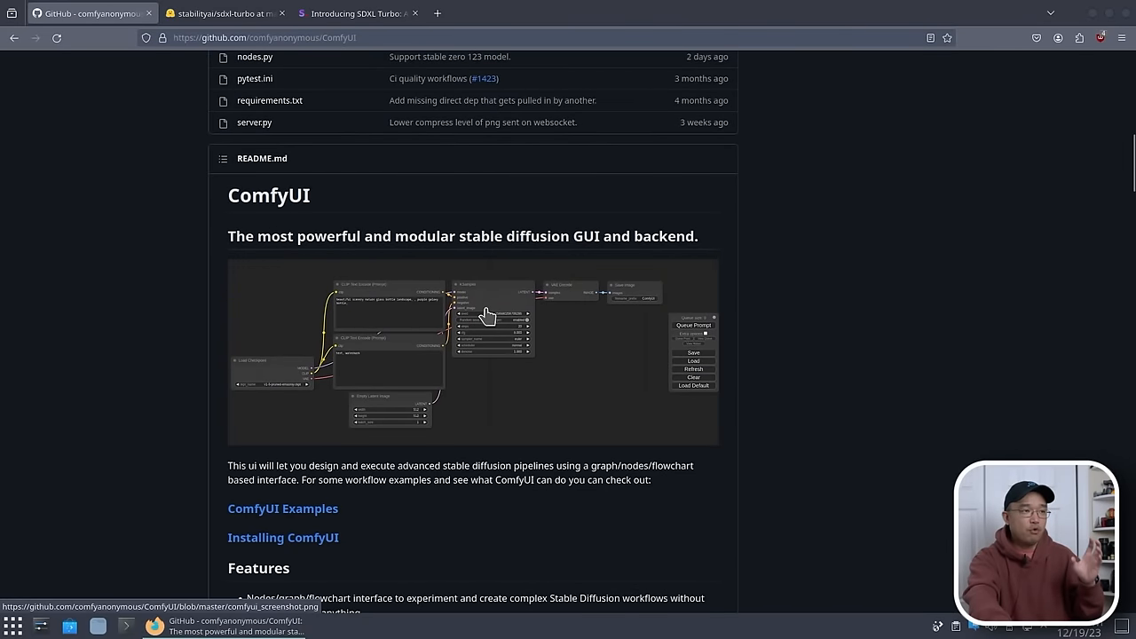
pyautogui.moveTo(628, 303)
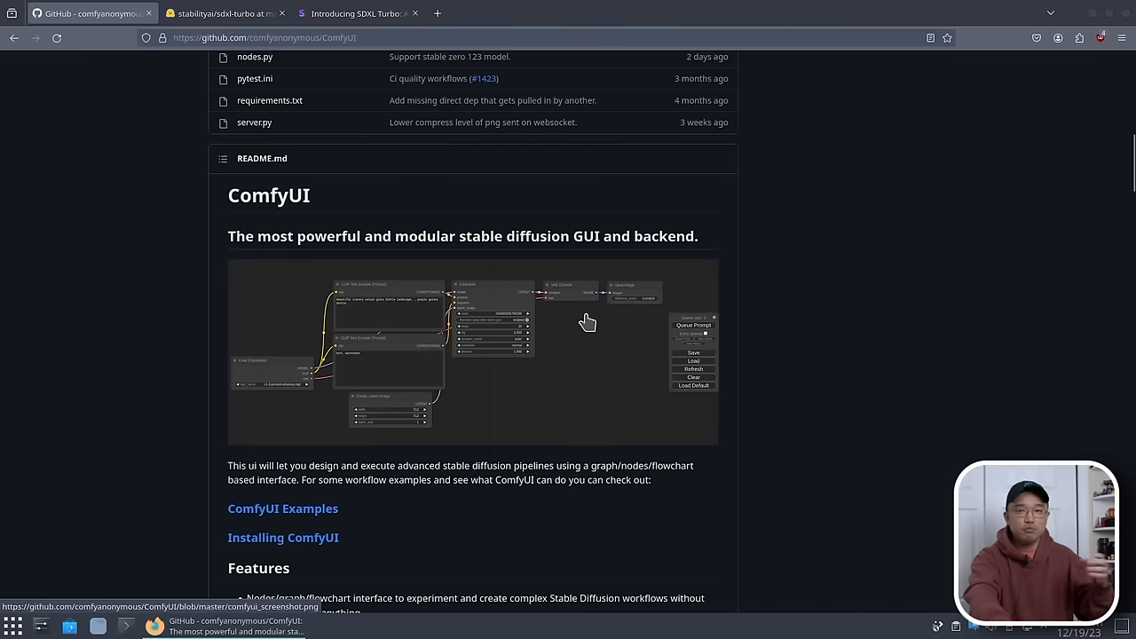
pyautogui.moveTo(448, 358)
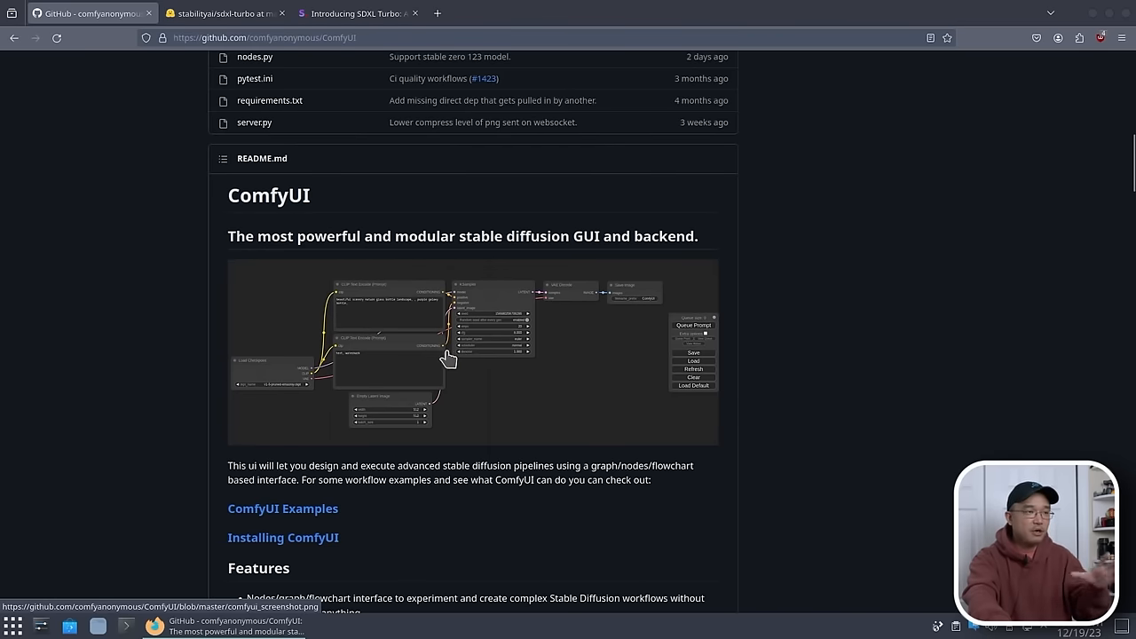
pyautogui.moveTo(423, 345)
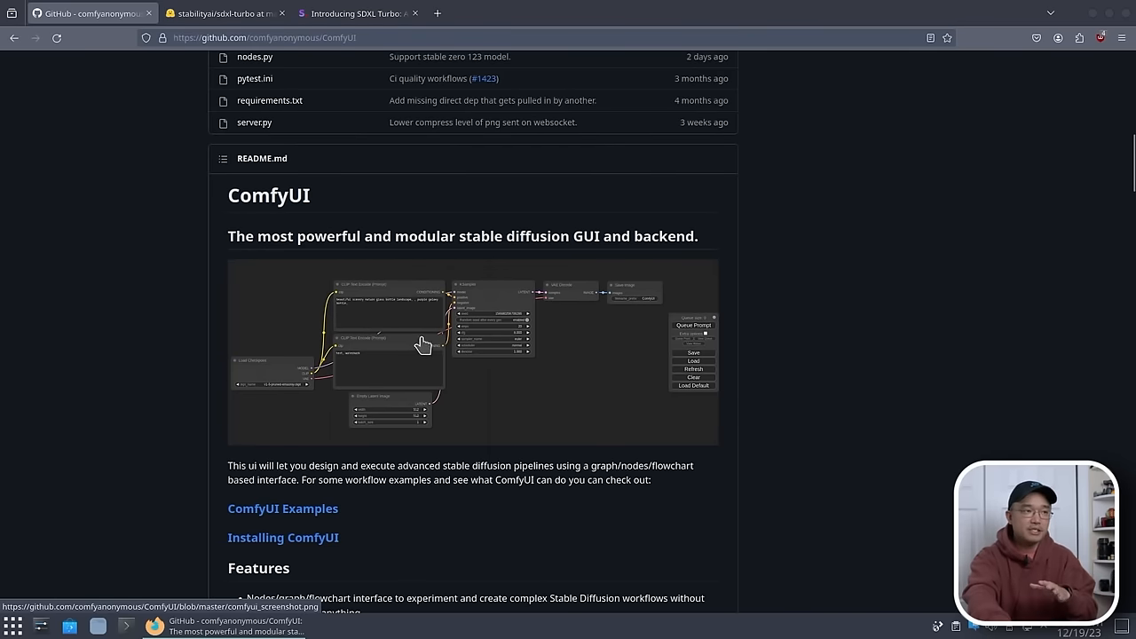
pyautogui.moveTo(348, 366)
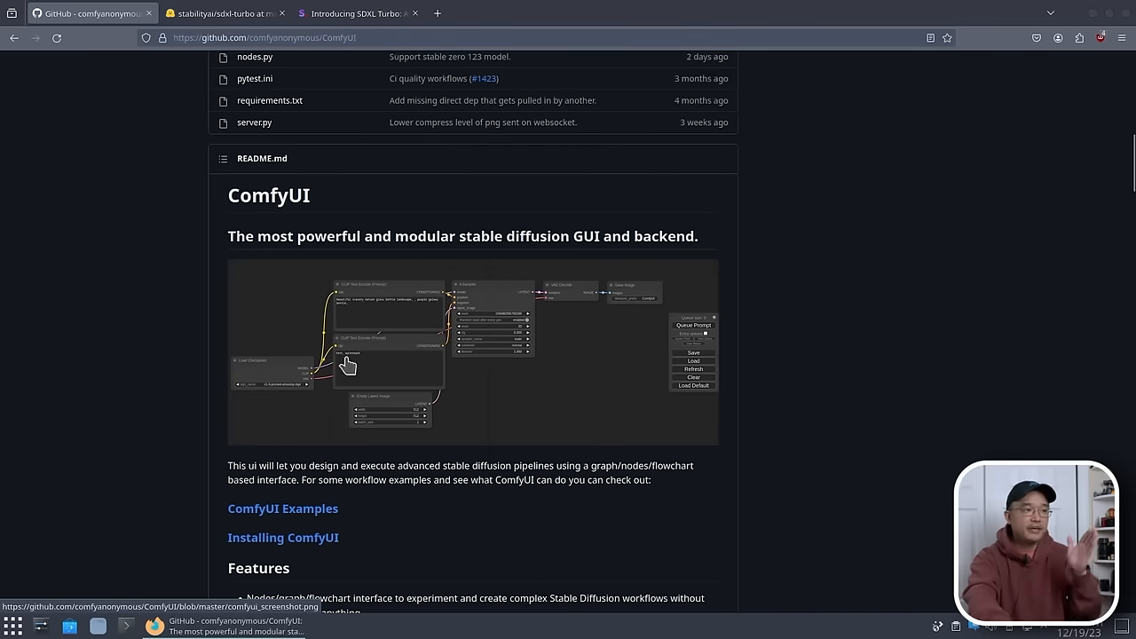
pyautogui.moveTo(608, 309)
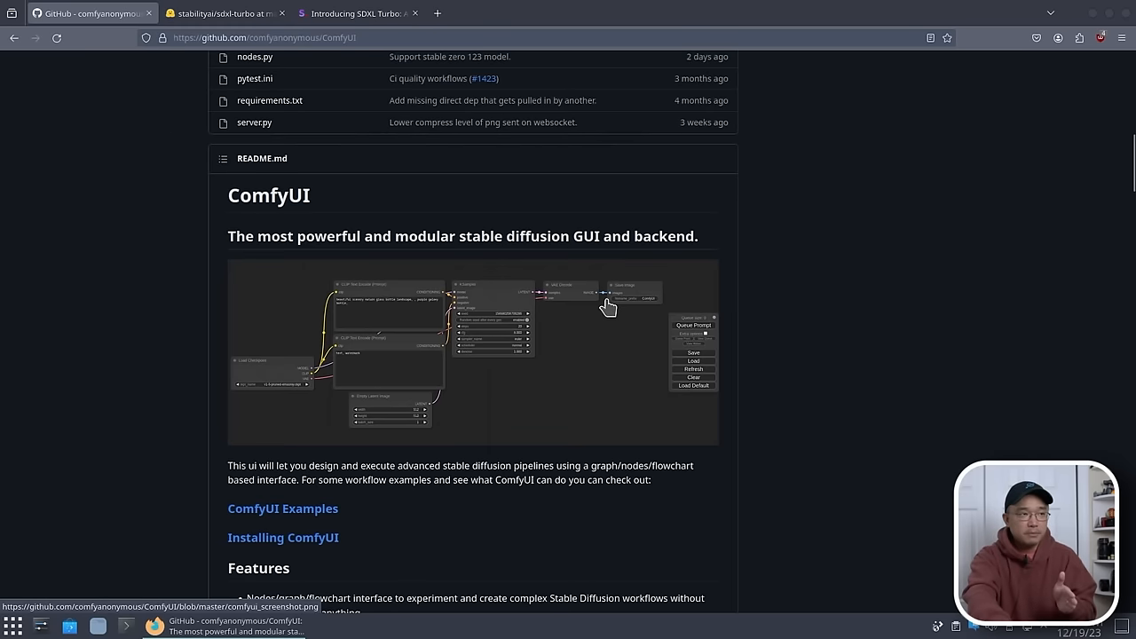
pyautogui.rightClick(602, 362)
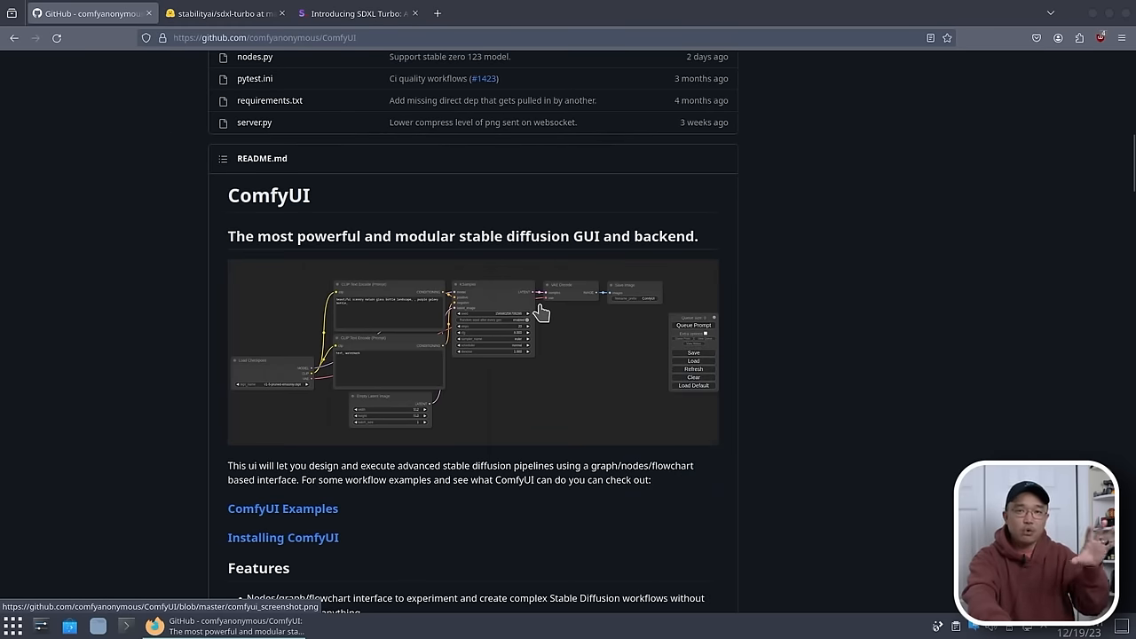
pyautogui.moveTo(504, 350)
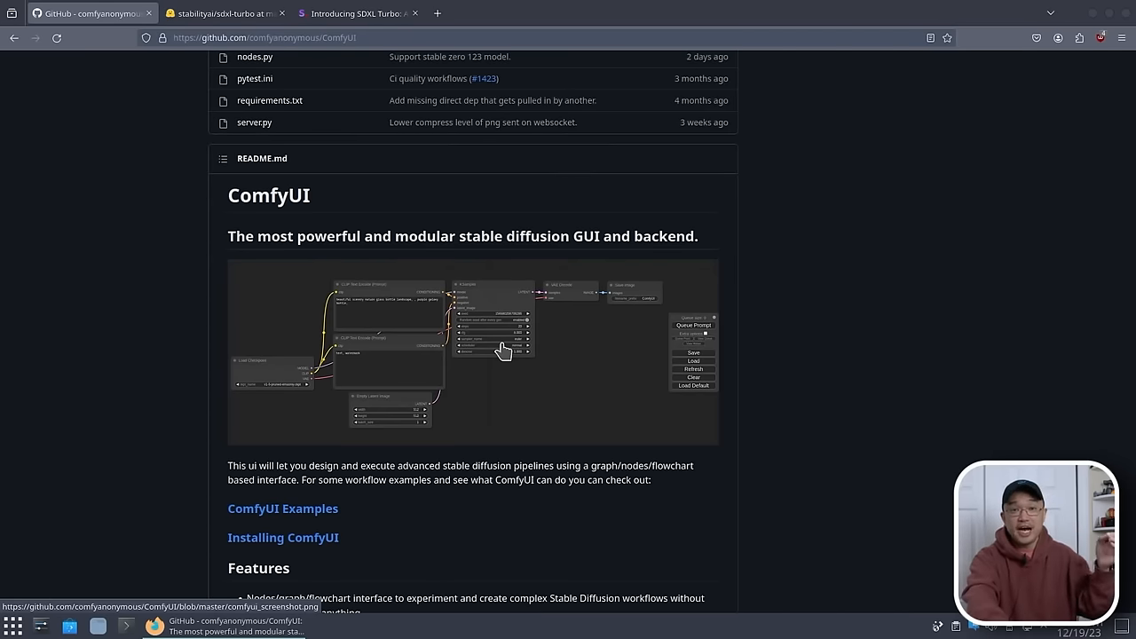
pyautogui.scroll(-3)
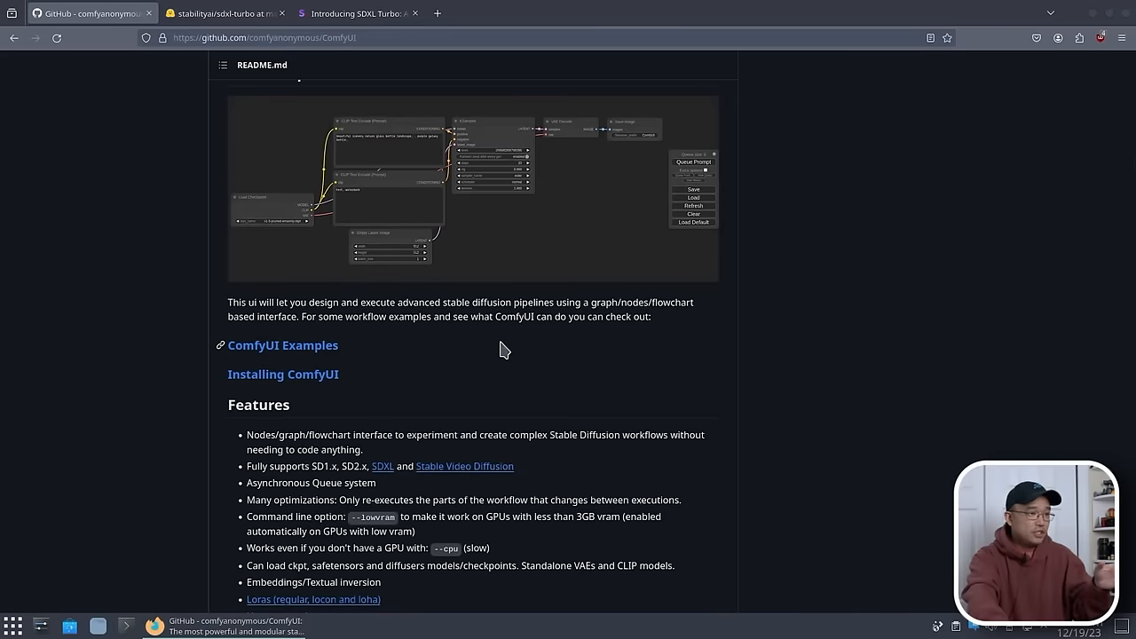
pyautogui.scroll(-3)
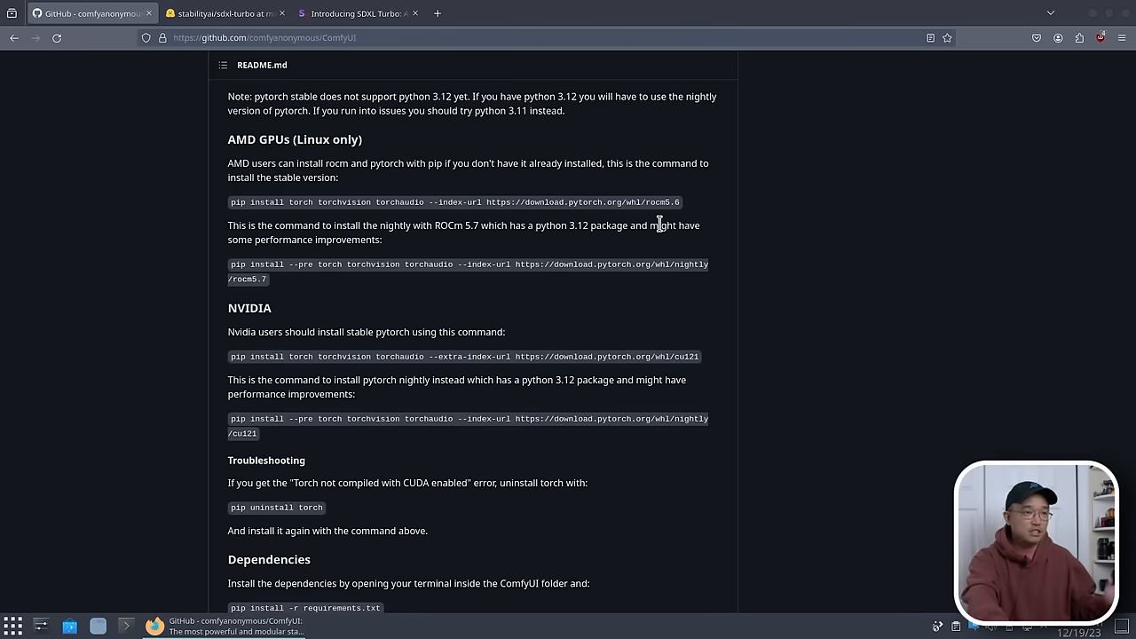
pyautogui.scroll(-3)
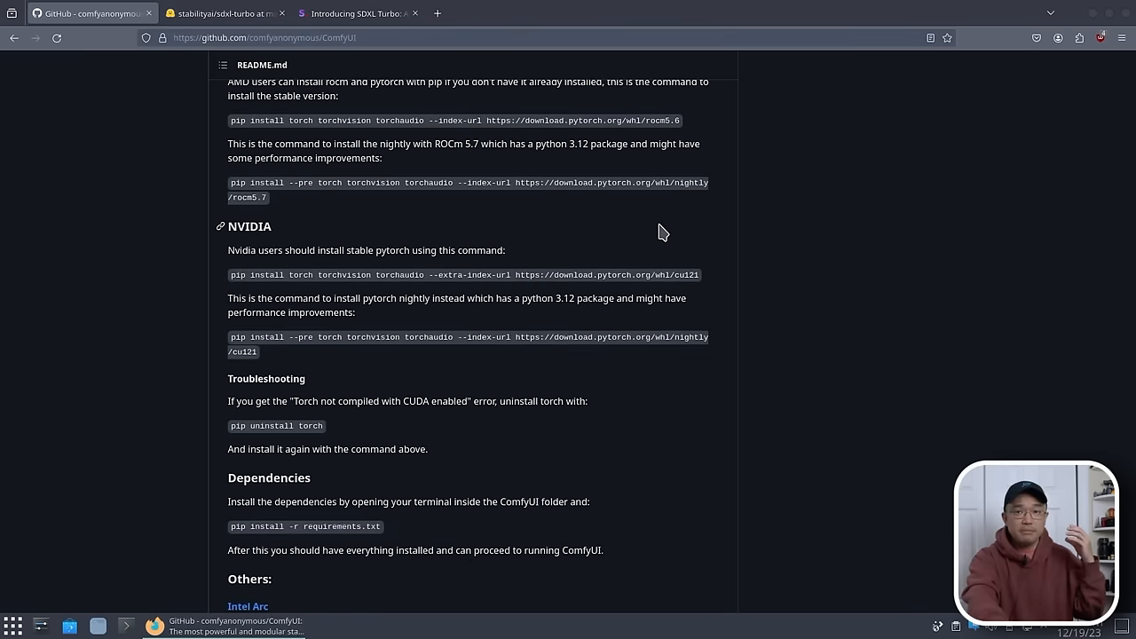
pyautogui.scroll(-3)
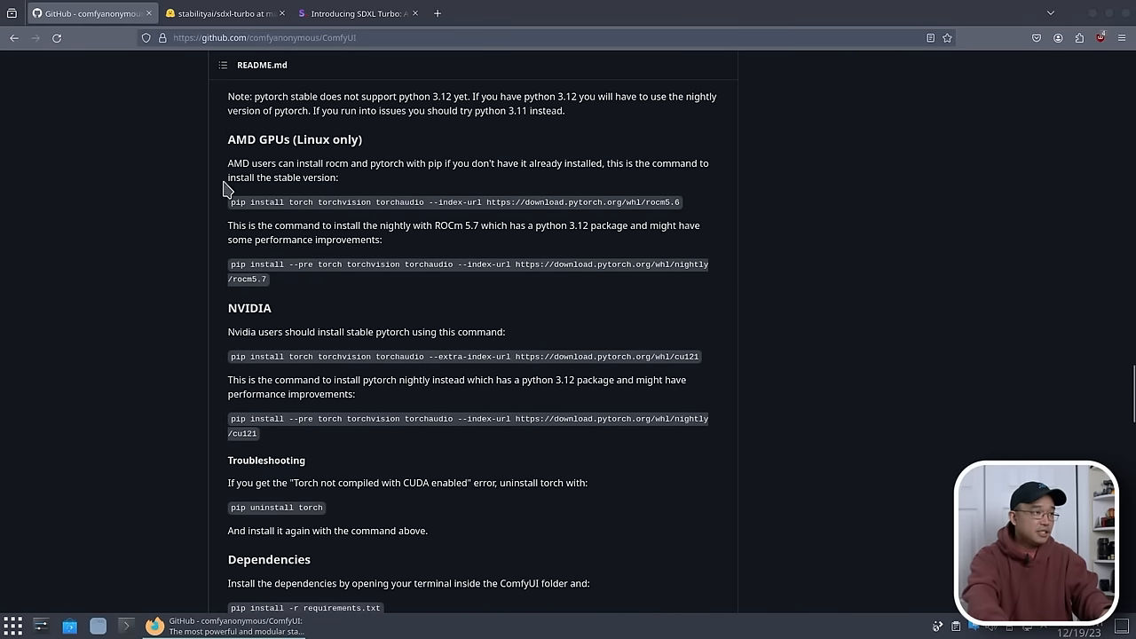
pyautogui.moveTo(634, 544)
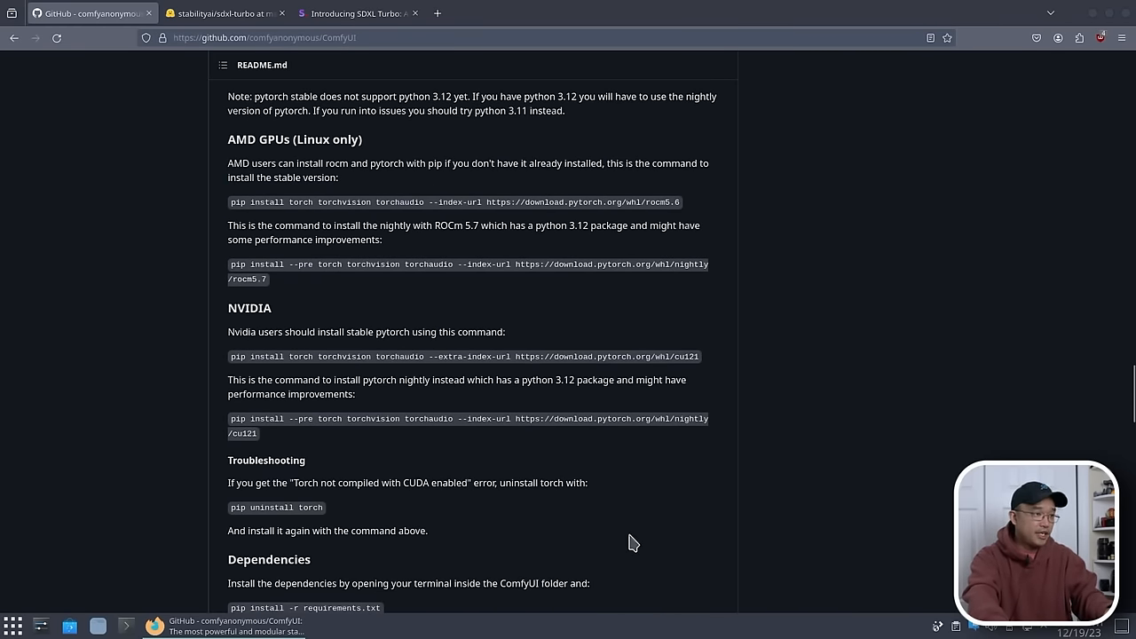
pyautogui.scroll(-3)
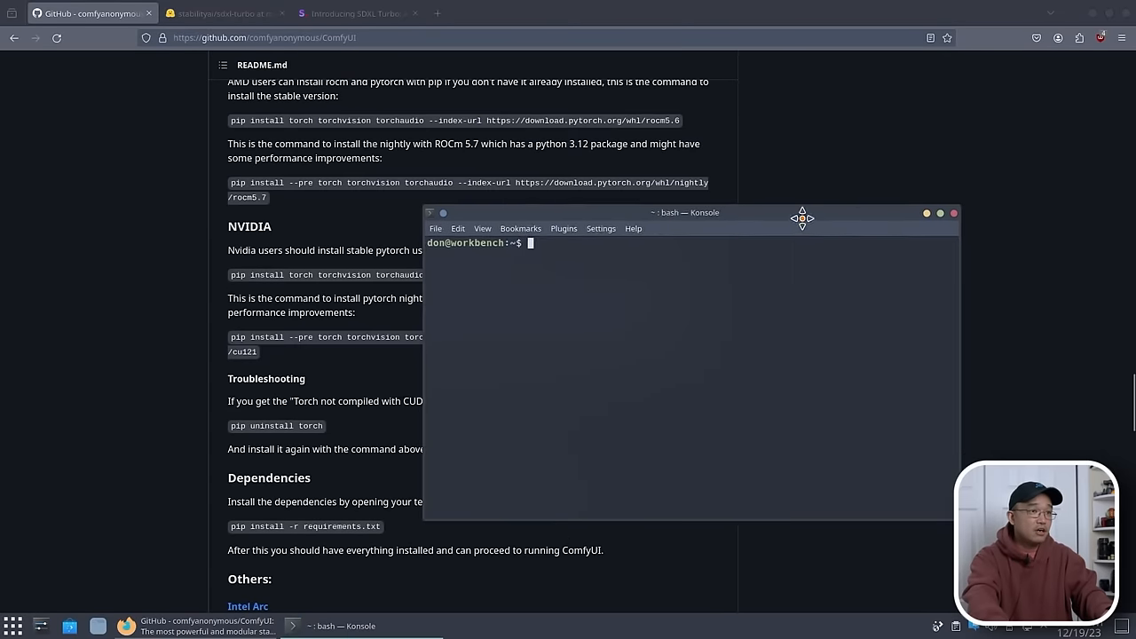
pyautogui.moveTo(689, 213); pyautogui.dragTo(699, 227)
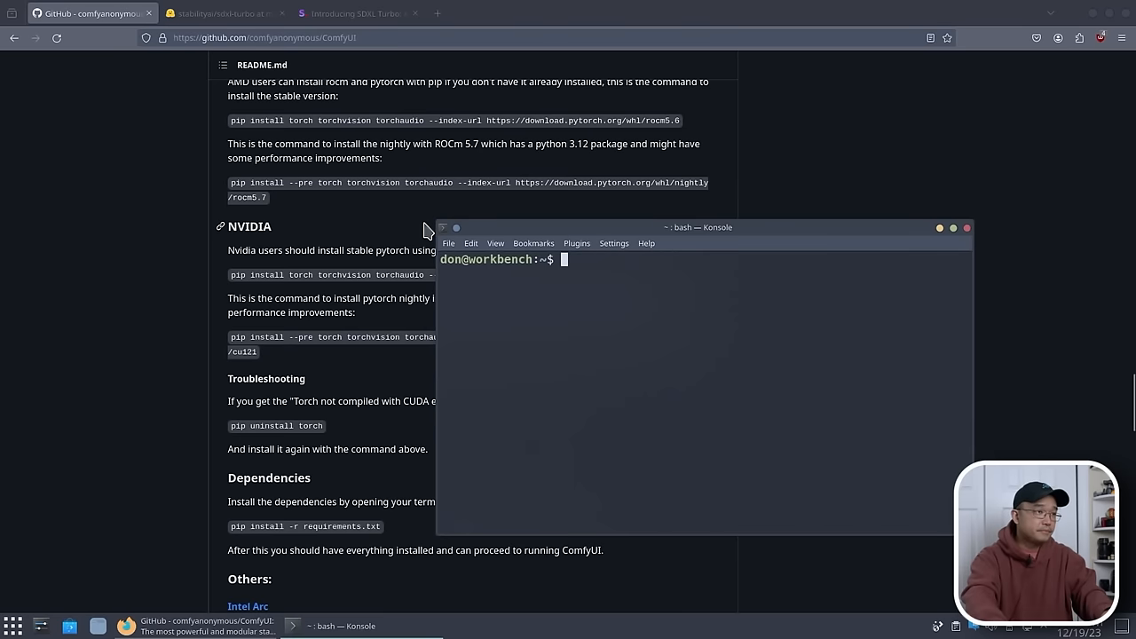
pyautogui.moveTo(458, 74)
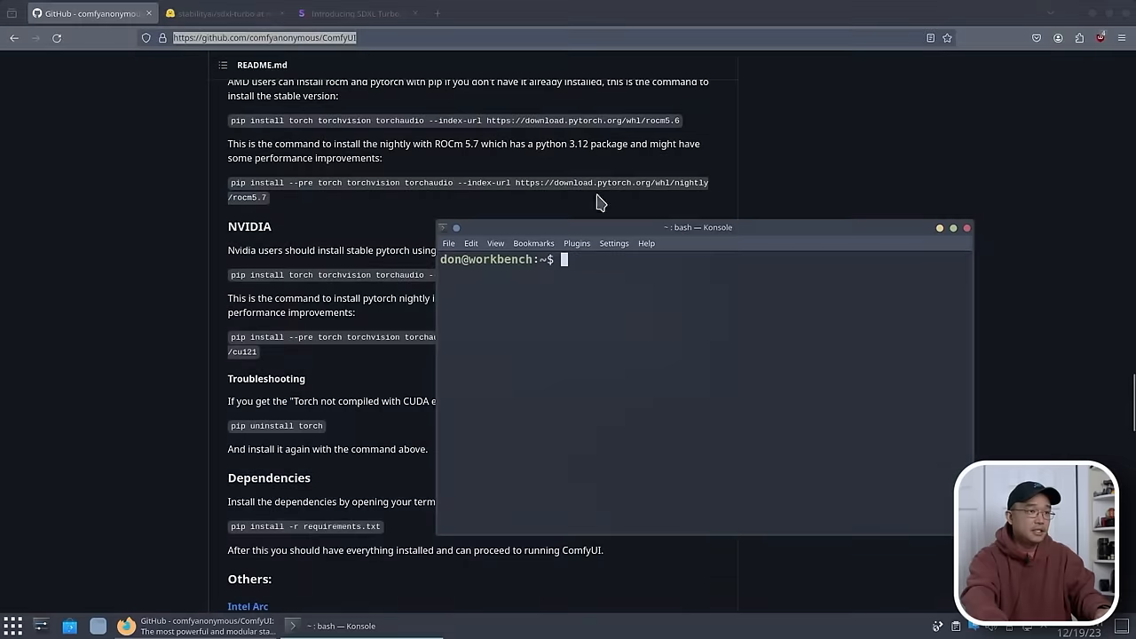
# Clone the ComfyUI repo, create the pyev venv with python3 -m venv, and source pyev/bin/activate
pyautogui.write('git clone https://github.com/comfyanonymous/ComfyUI')
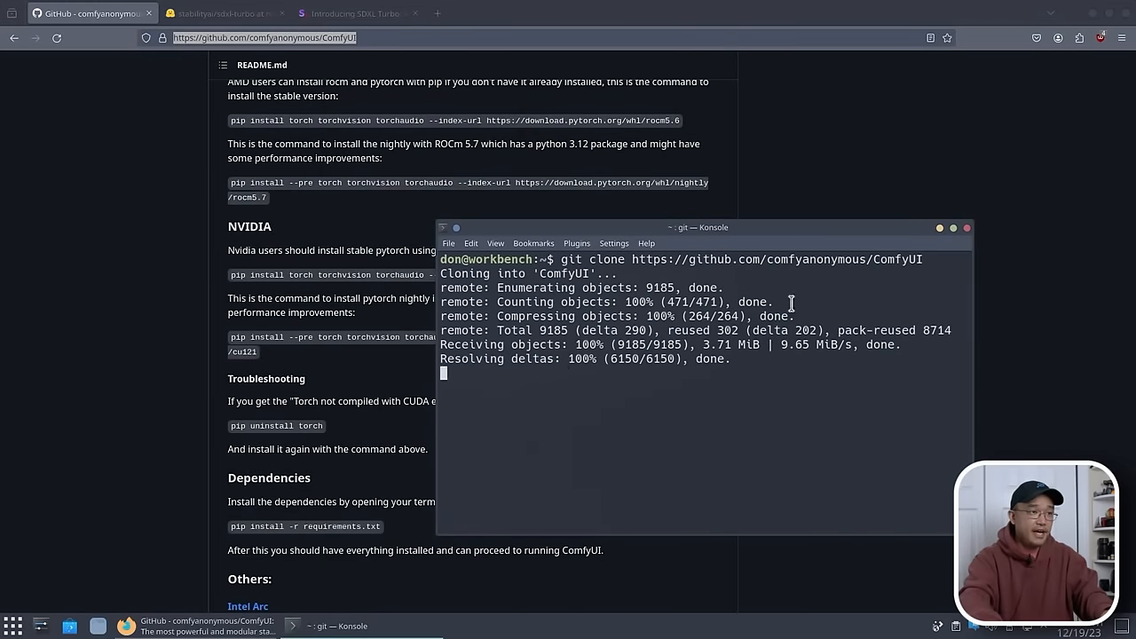
pyautogui.write('ls')
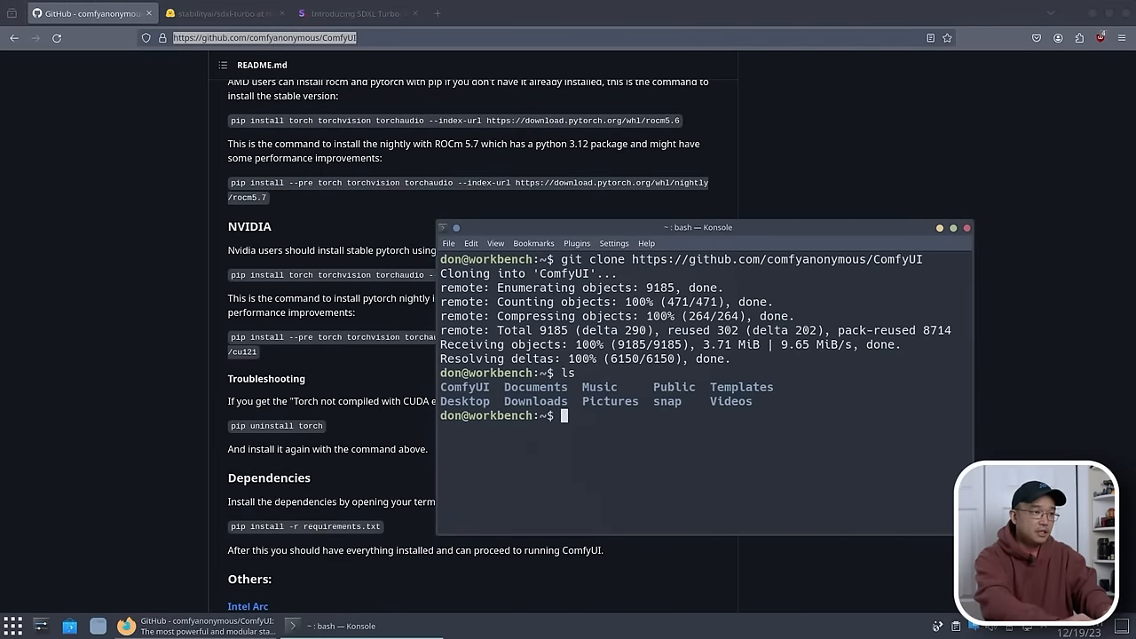
pyautogui.write('mkdir')
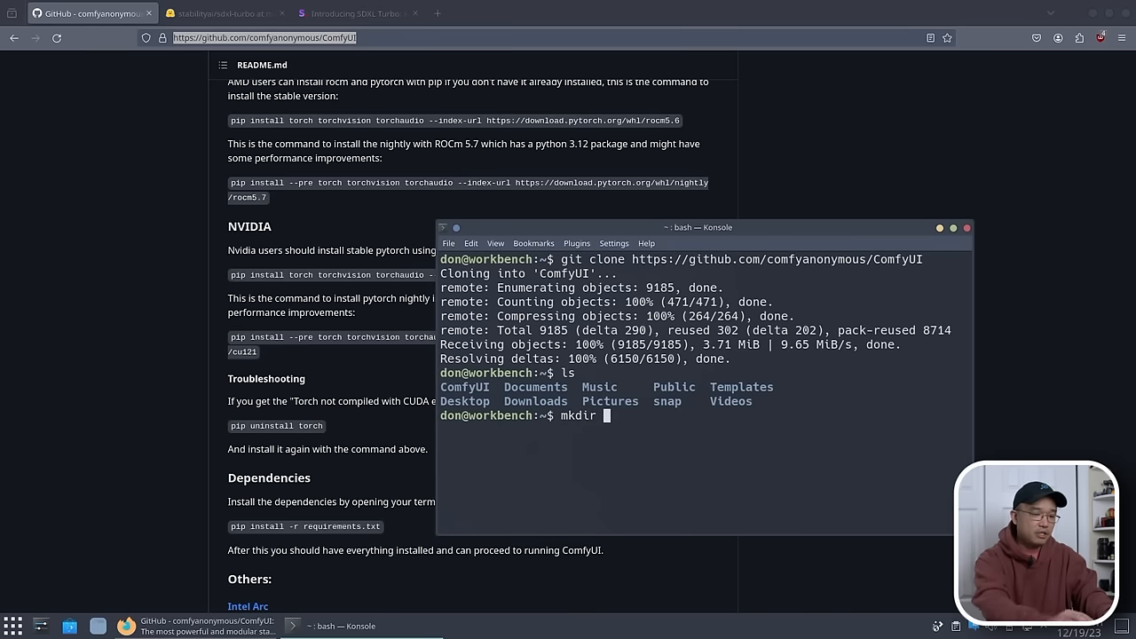
pyautogui.write('pyev')
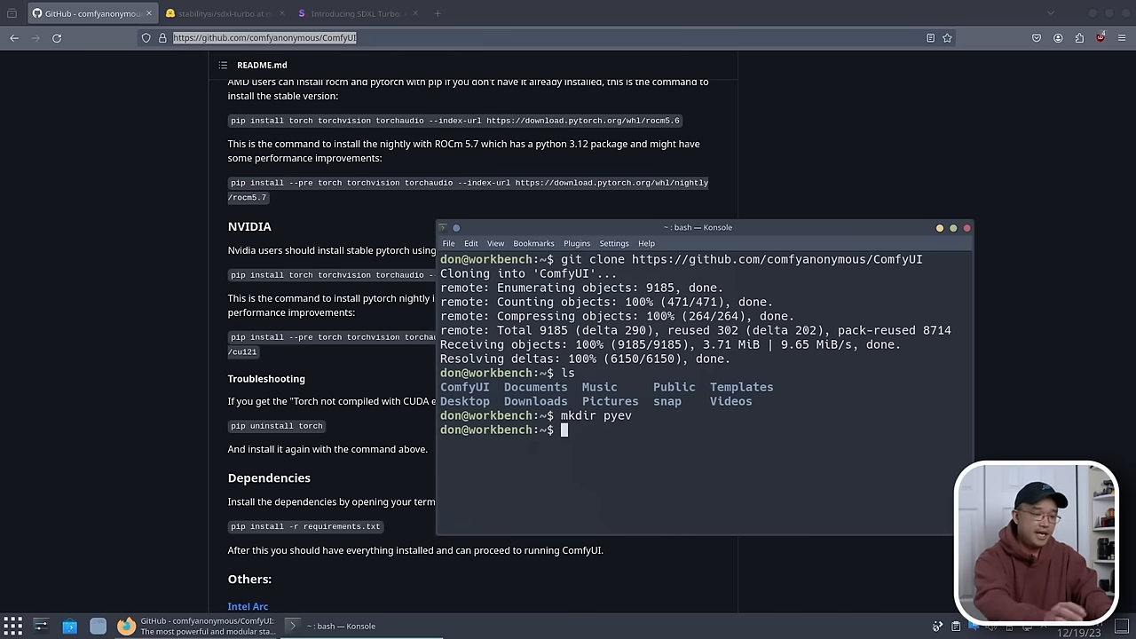
pyautogui.write('python3 -m venv pyev')
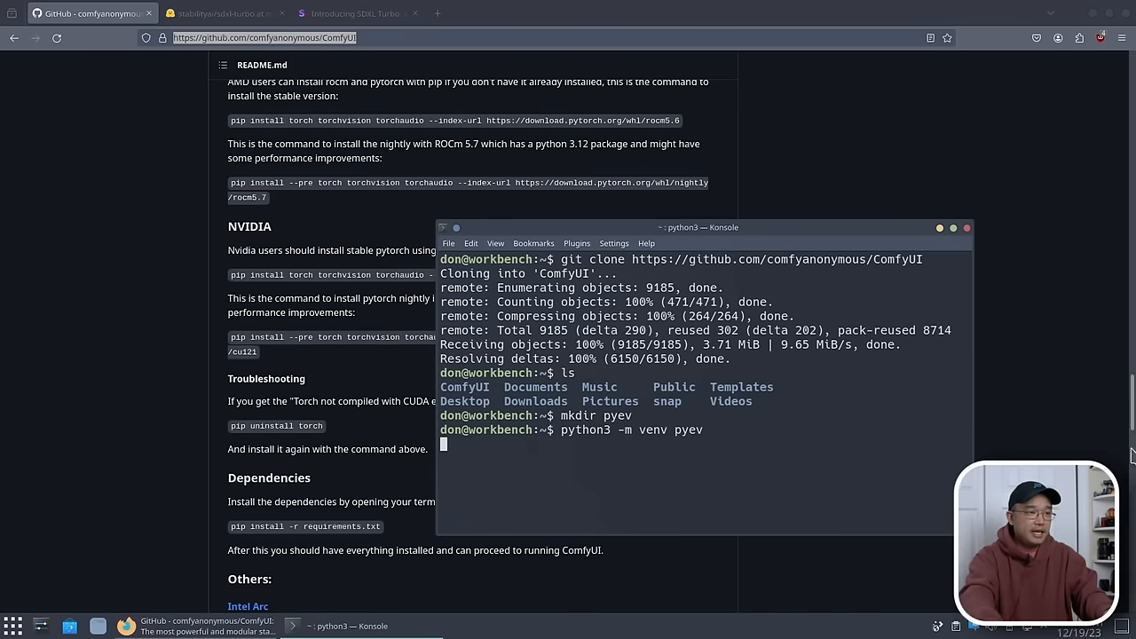
pyautogui.press('Return')
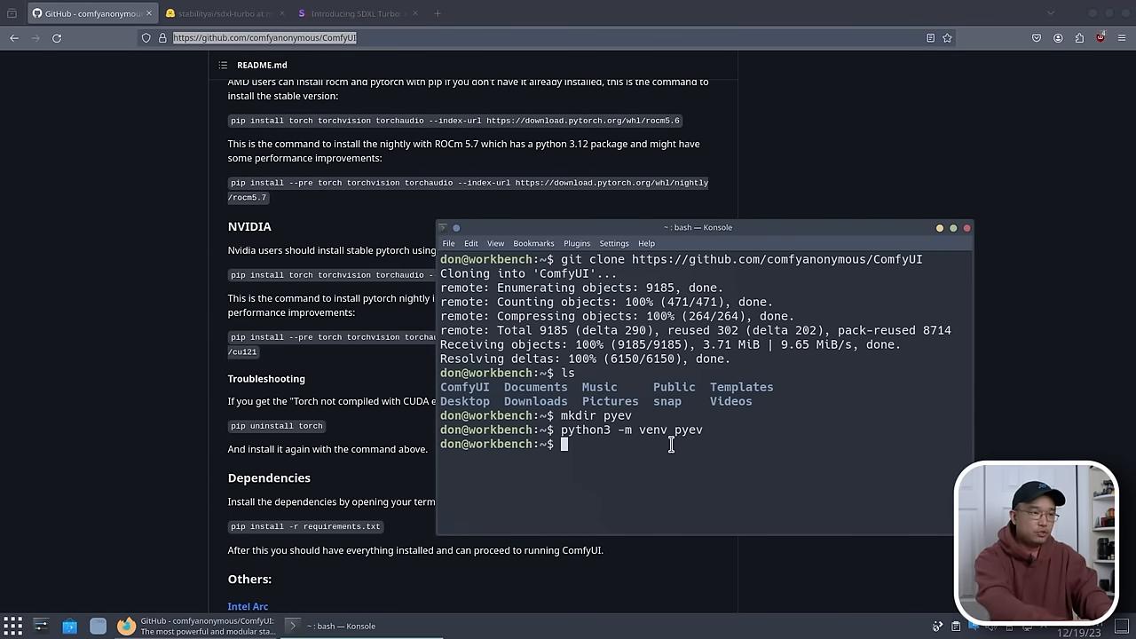
pyautogui.write('source py')
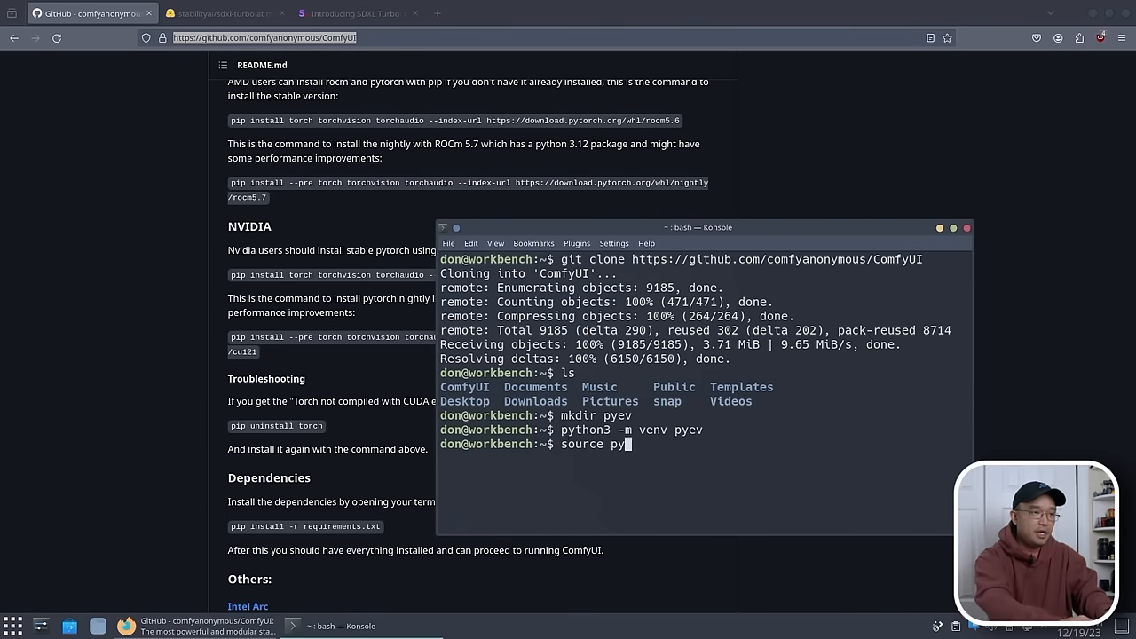
pyautogui.write('ev/bin/activate')
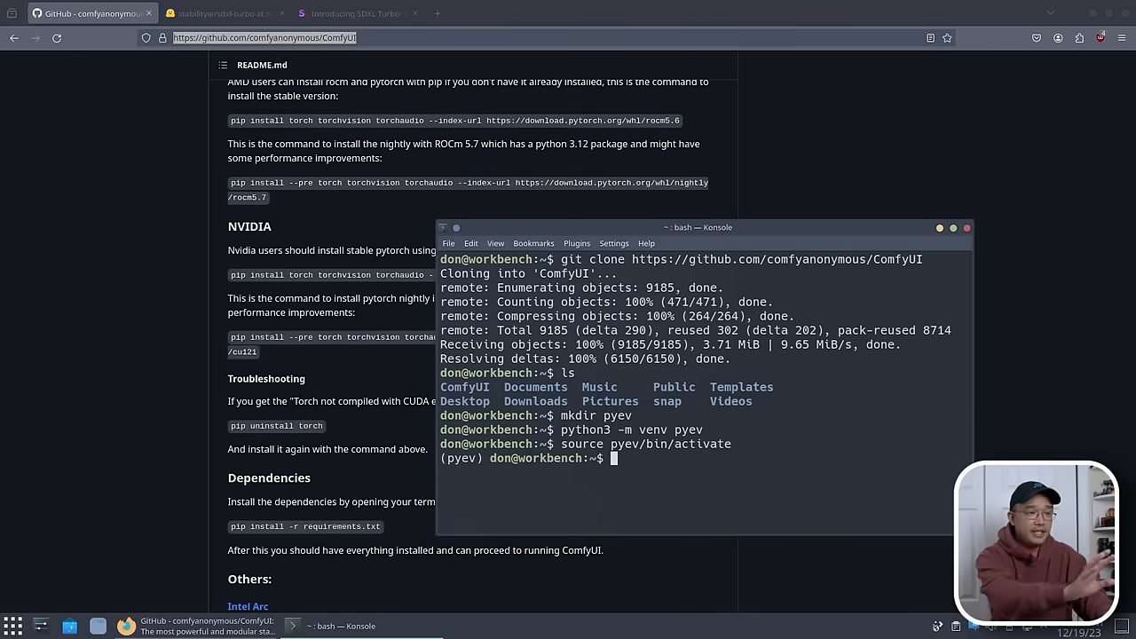
pyautogui.moveTo(300, 330)
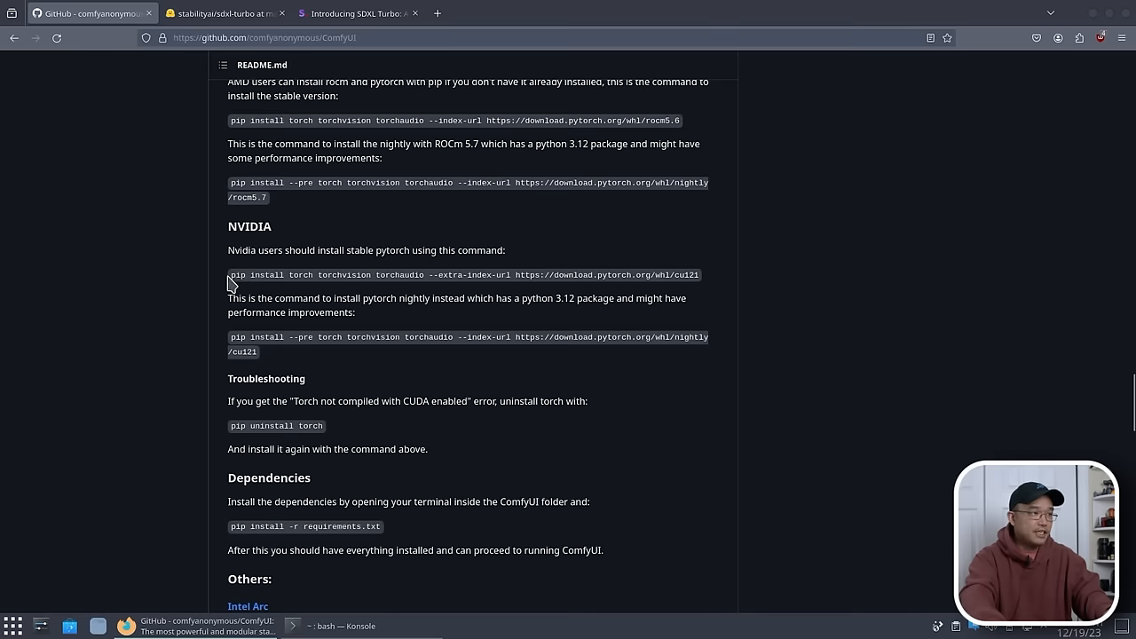
# Run the NVIDIA pip install torch command from the README, then pip3 install -r requirements.txt inside ComfyUI
pyautogui.moveTo(229, 274); pyautogui.dragTo(699, 274)
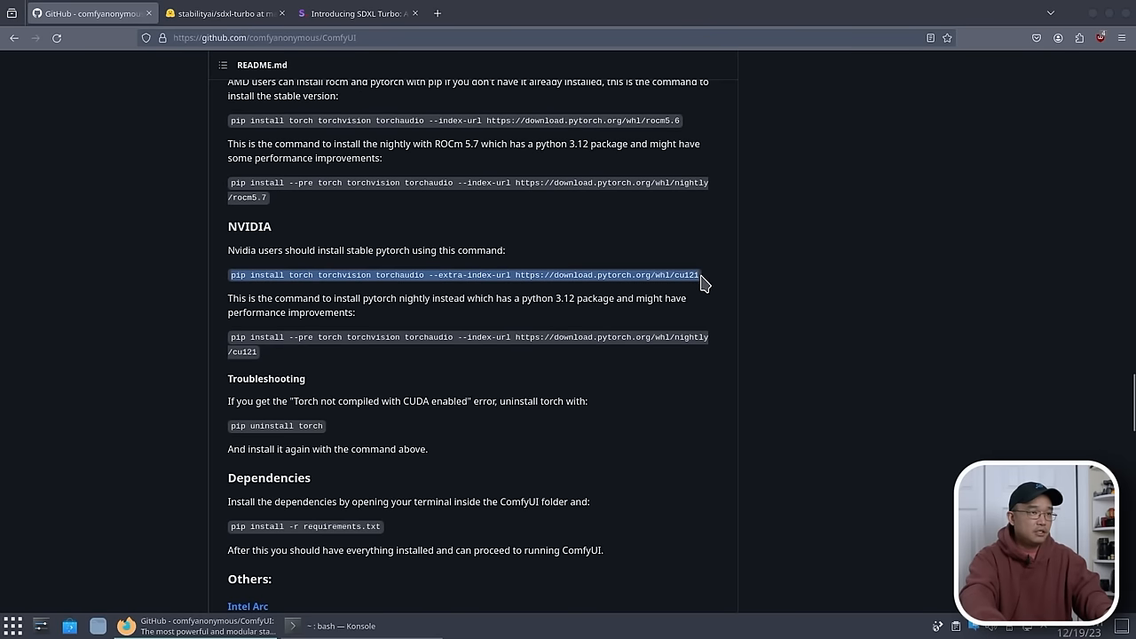
pyautogui.moveTo(595, 359)
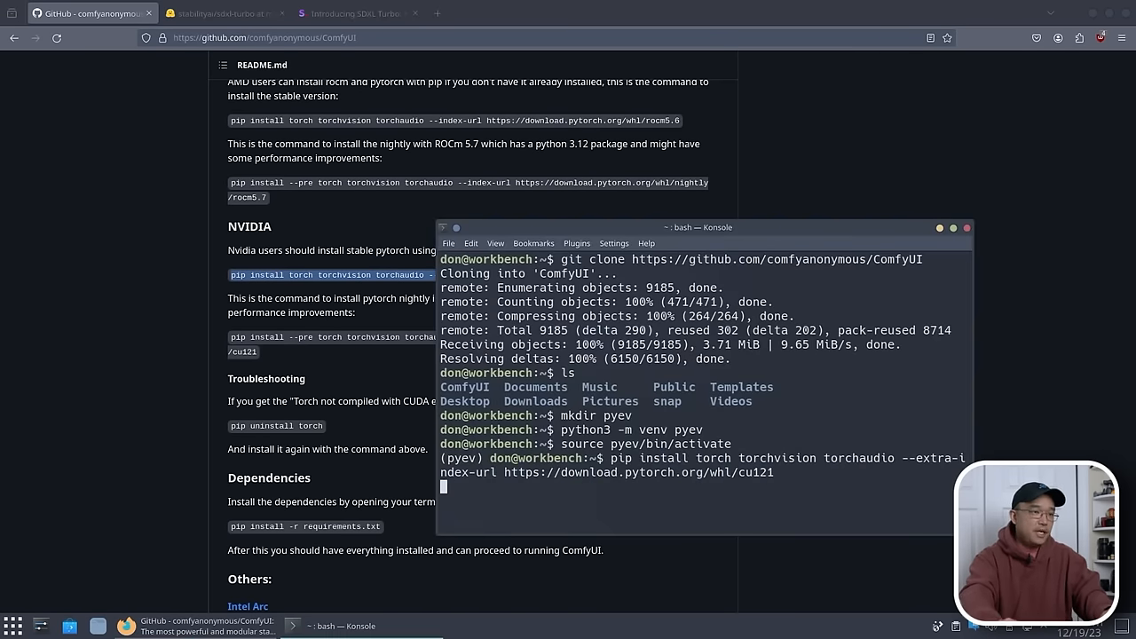
pyautogui.press('Return')
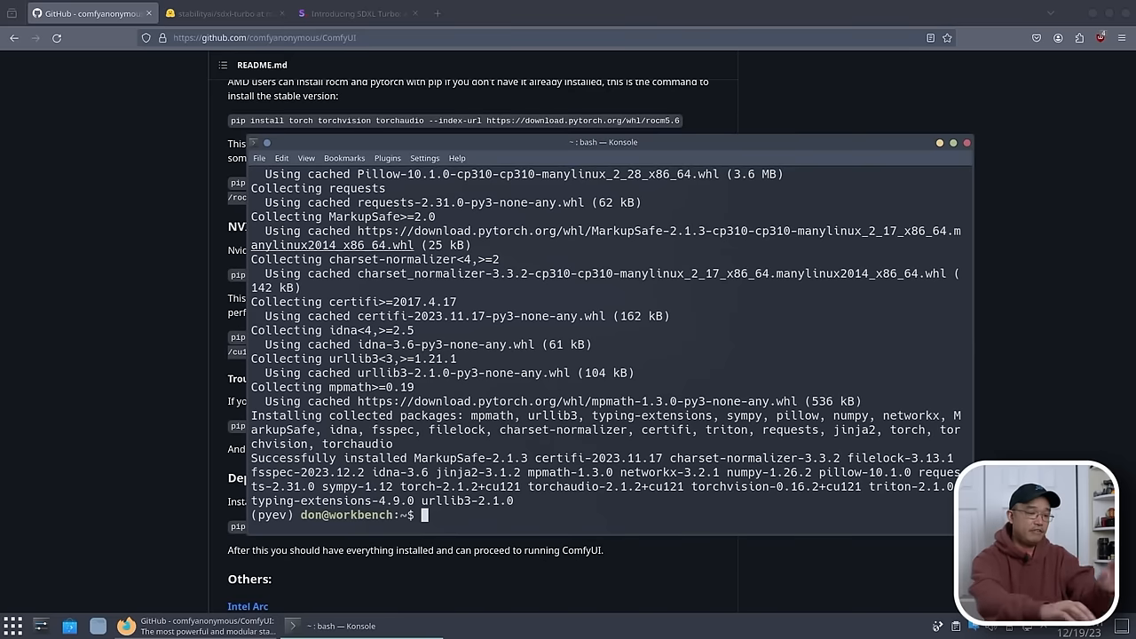
pyautogui.write('ls')
pyautogui.write('pip3 install -r rq')
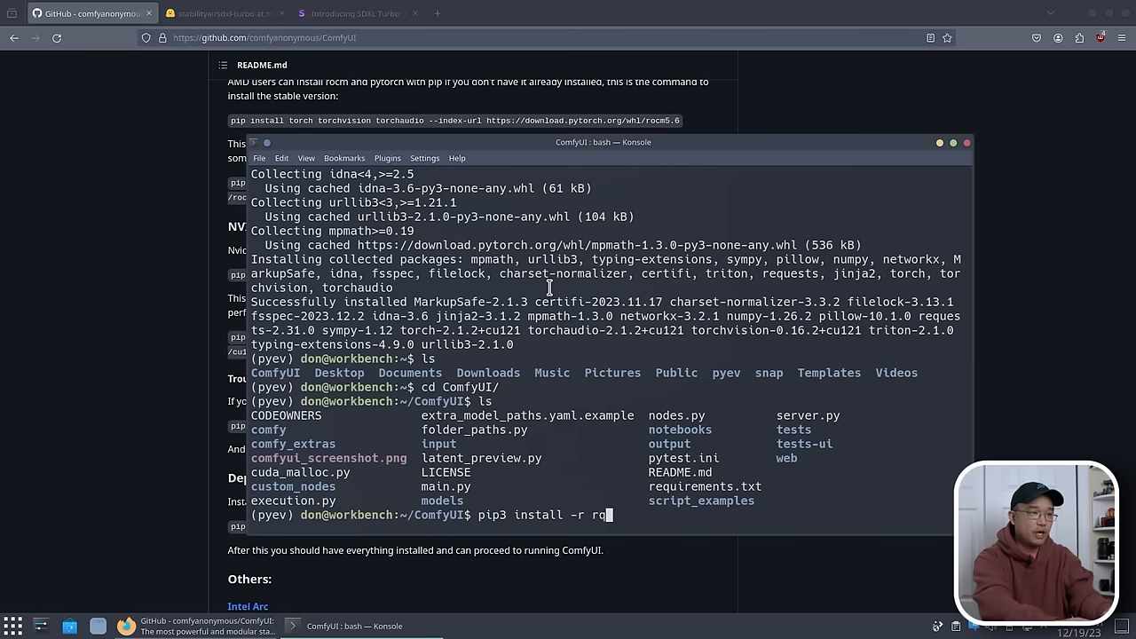
pyautogui.write('equirements.txt')
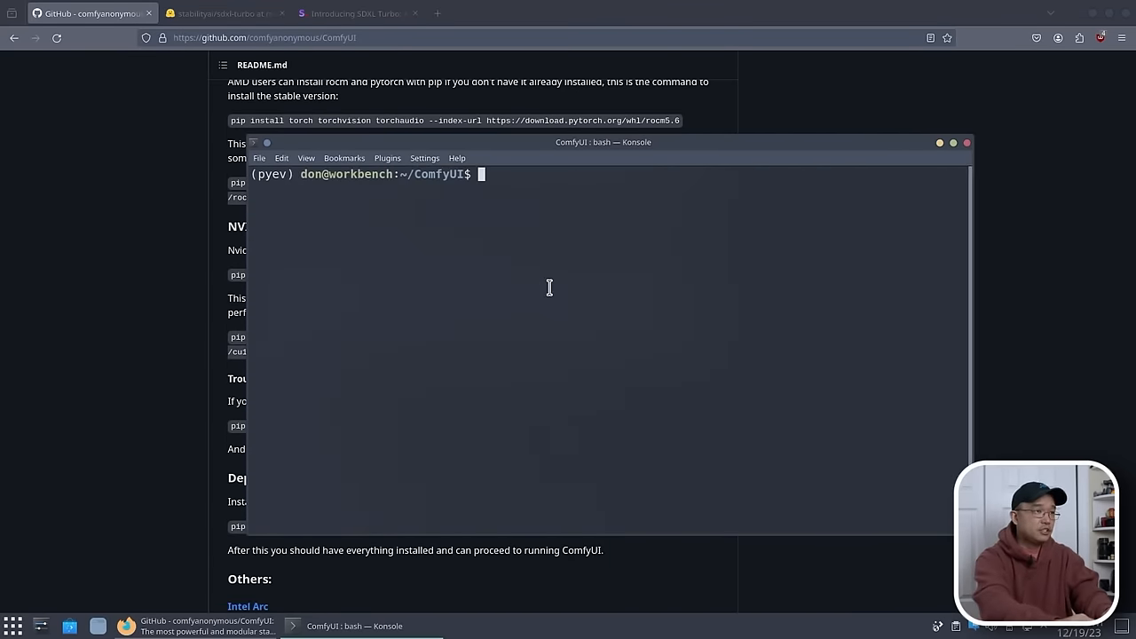
# Start the server with python3 ./main.py --lowvram --listen
pyautogui.write('python3 ./m')
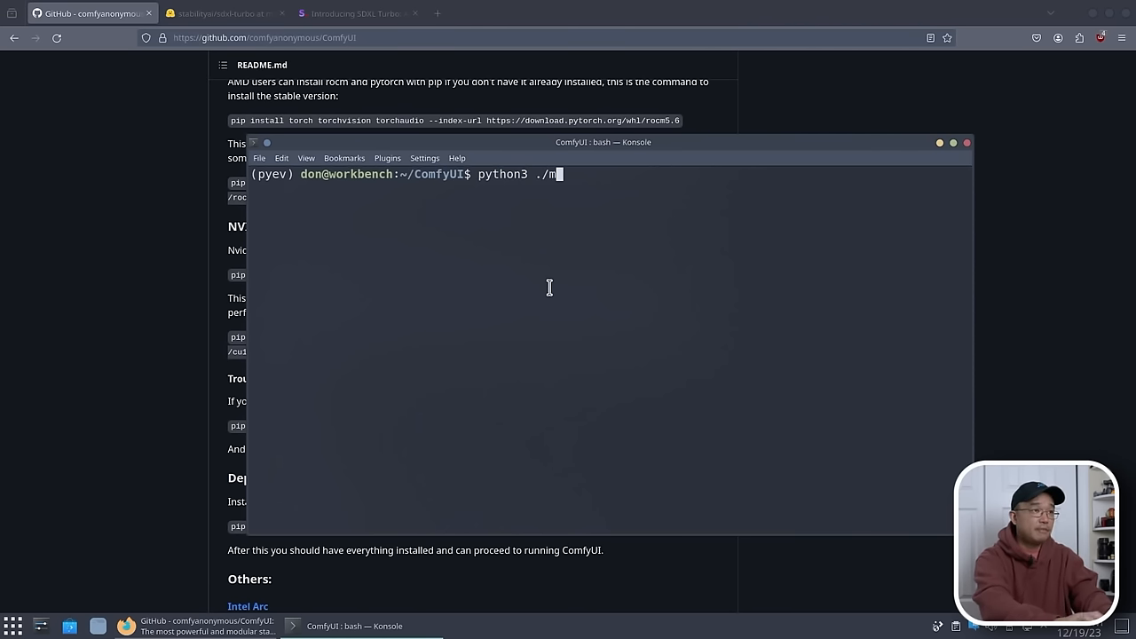
pyautogui.write('ain.py')
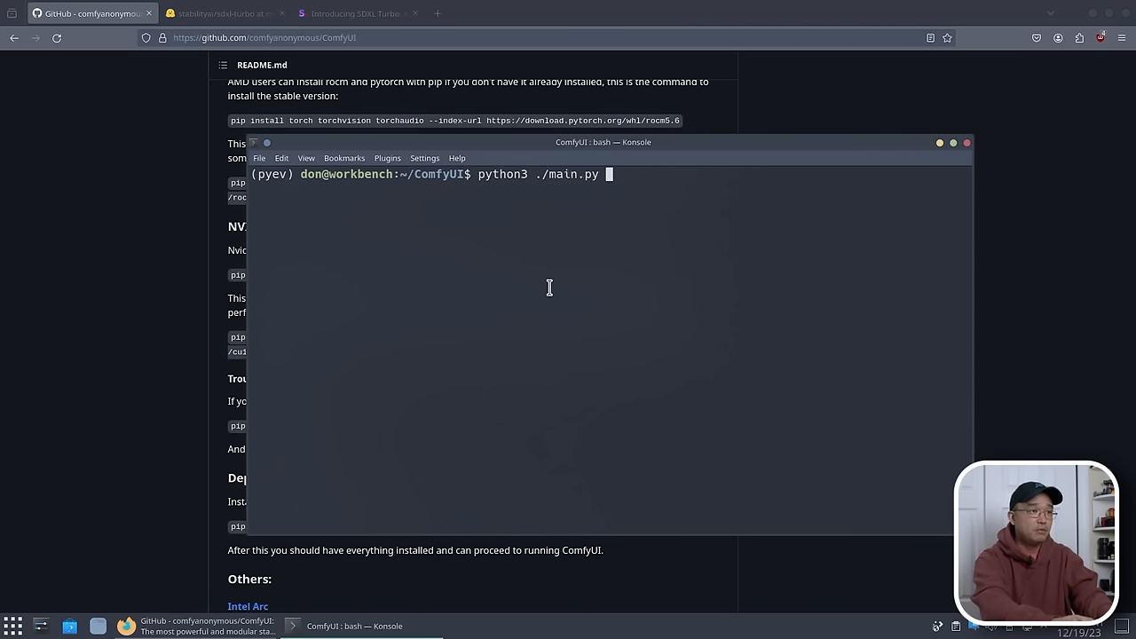
pyautogui.write('--')
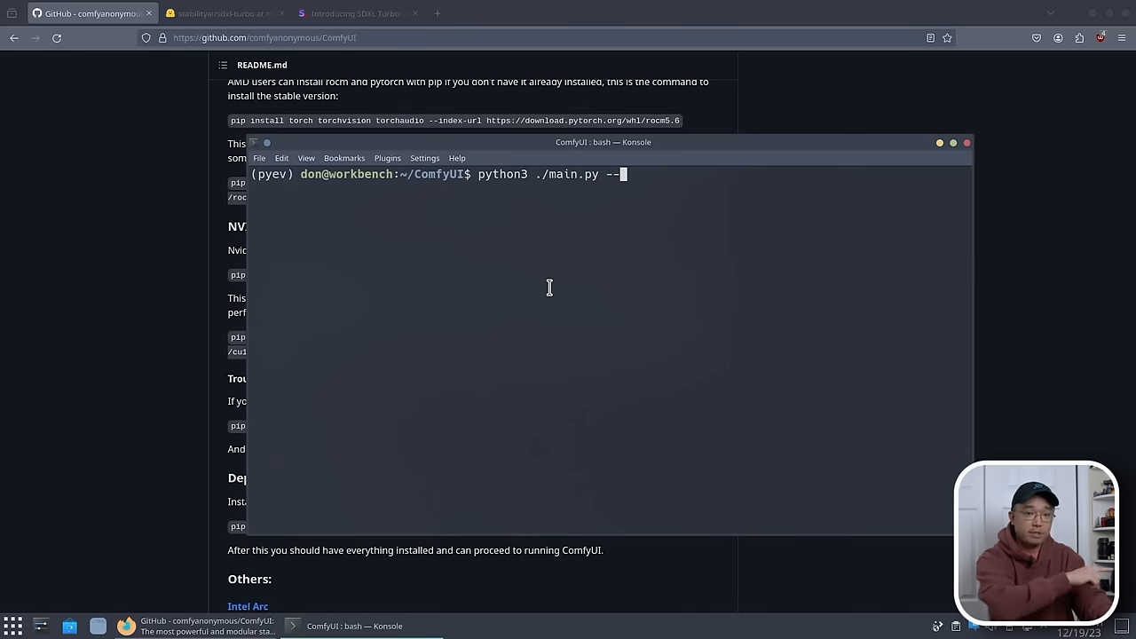
pyautogui.write('lowvram')
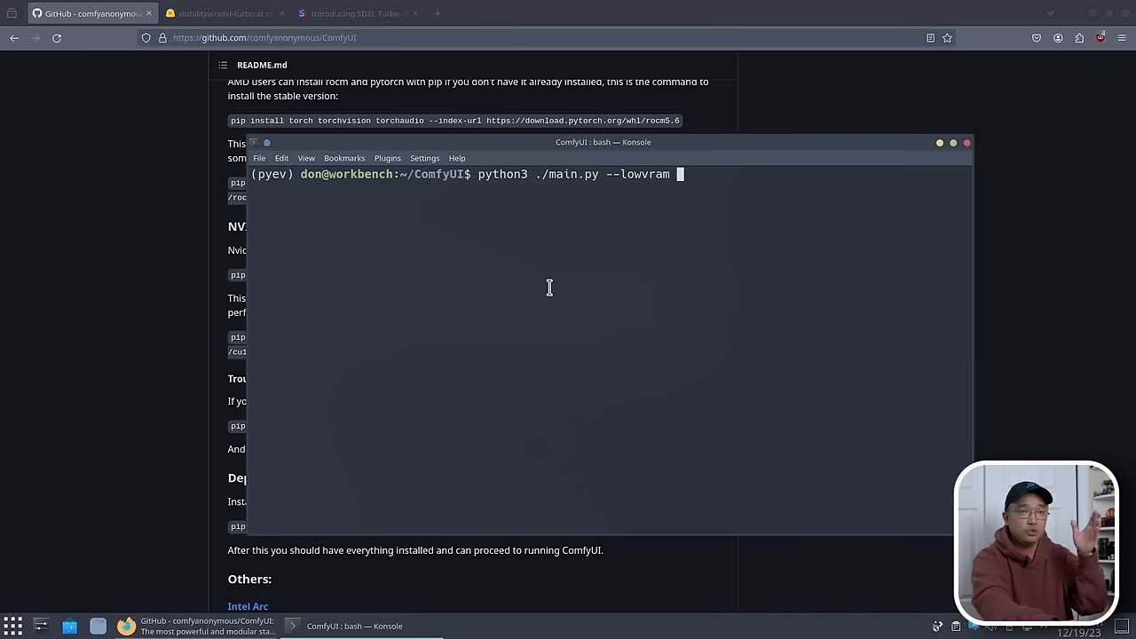
pyautogui.write('--listen')
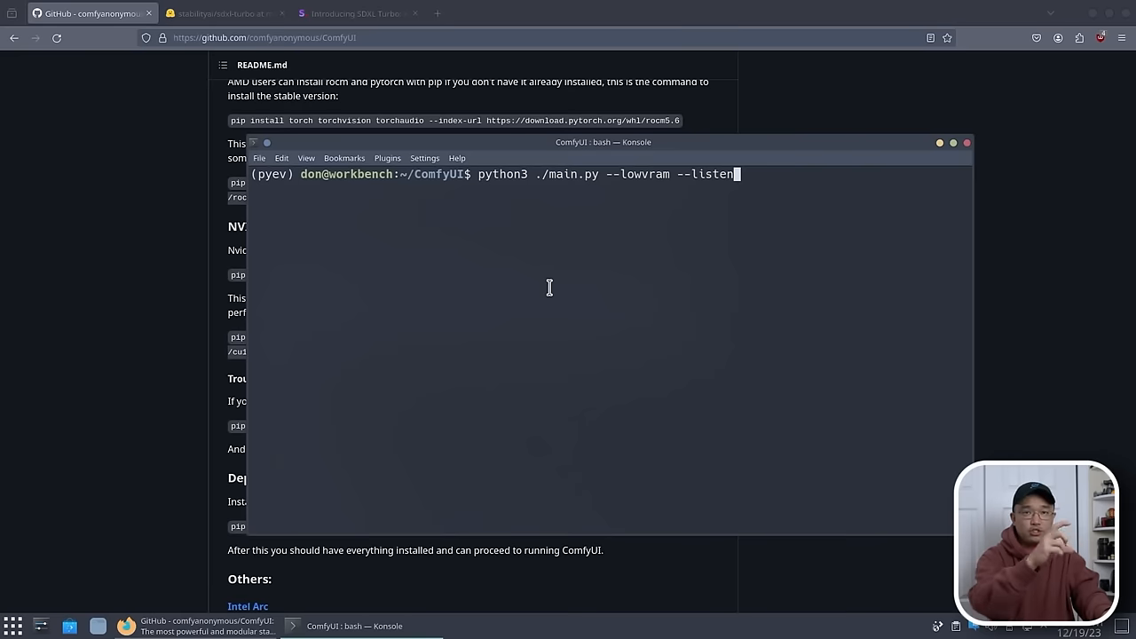
pyautogui.press('BackSpace')
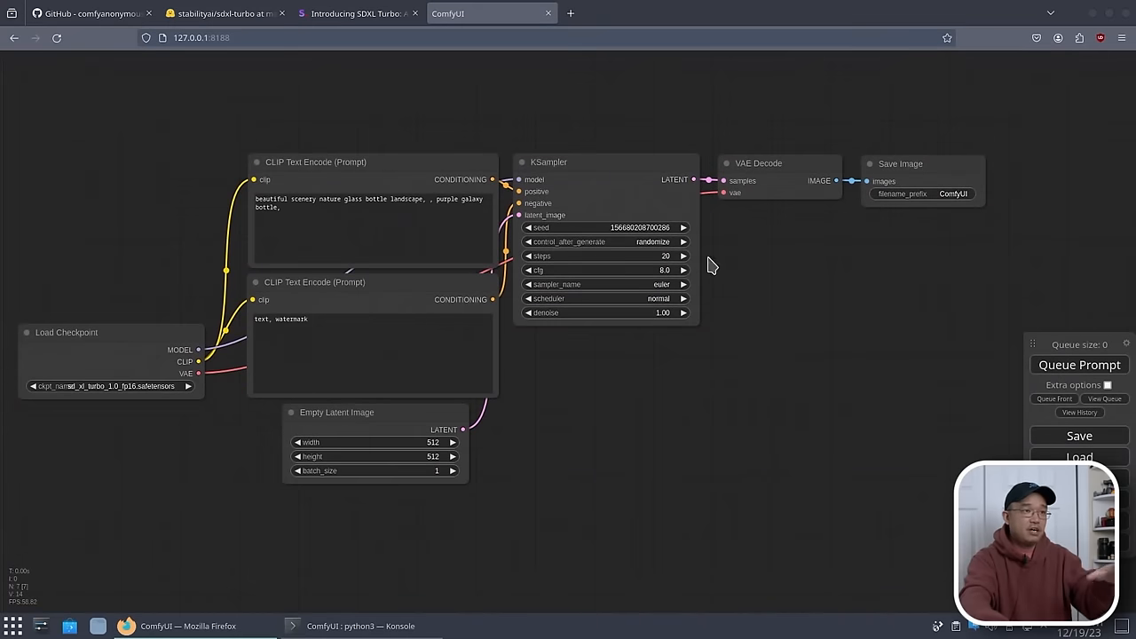
pyautogui.moveTo(462, 69)
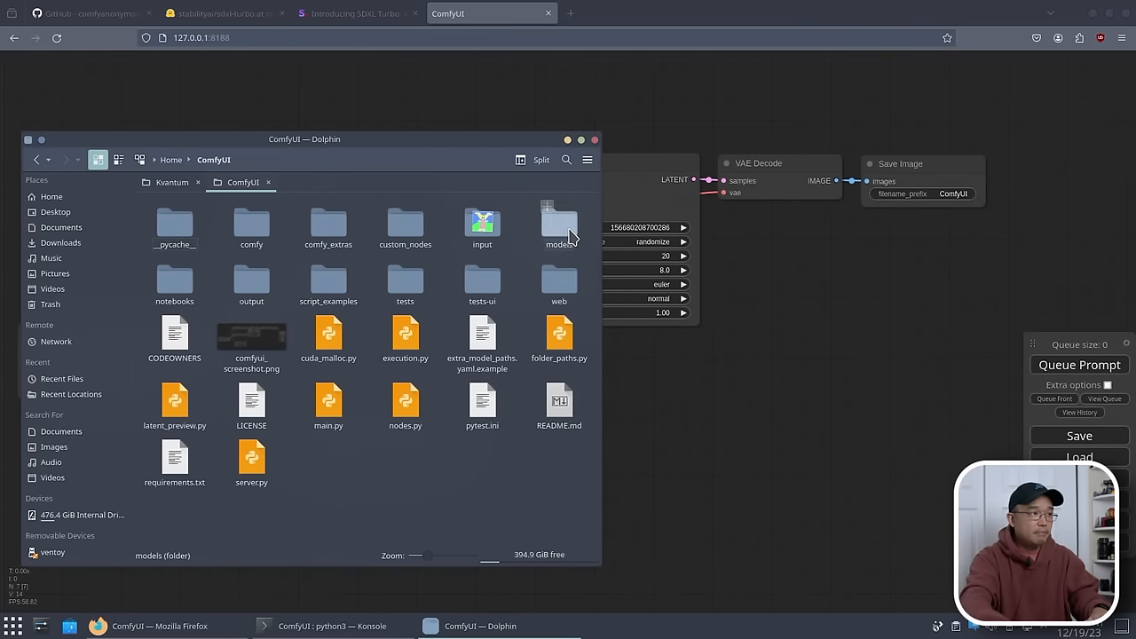
# Open the models folder in Dolphin on the way to checkpoints
pyautogui.doubleClick(558, 222)
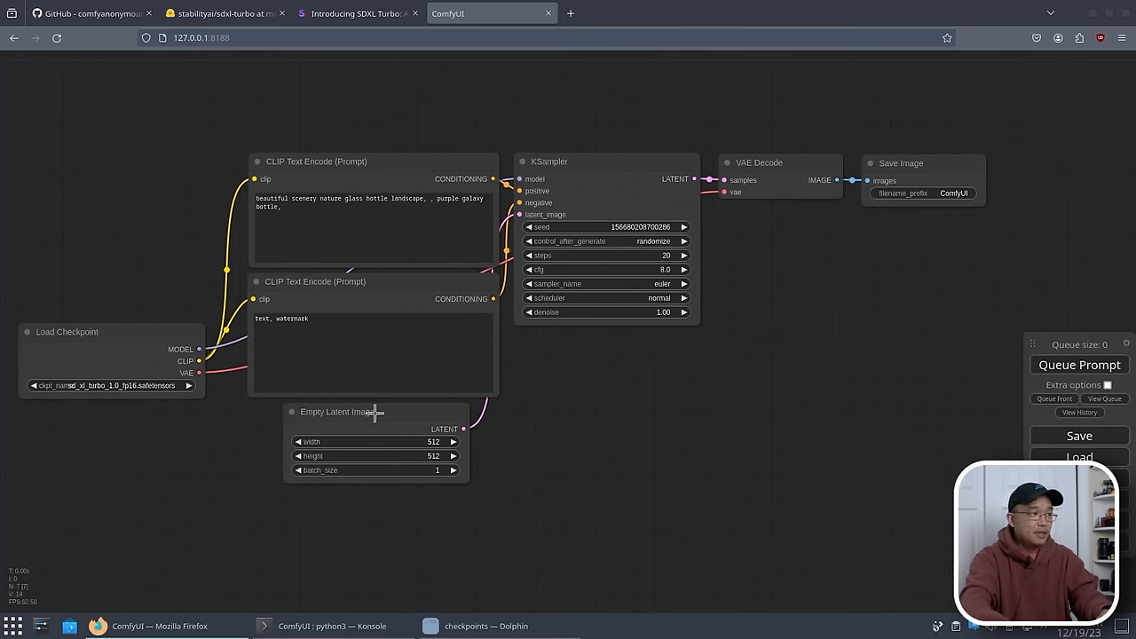
# Queue a first generation, move Save Image beside the graph, and leave the Empty Latent height unchanged
pyautogui.click(110, 385)
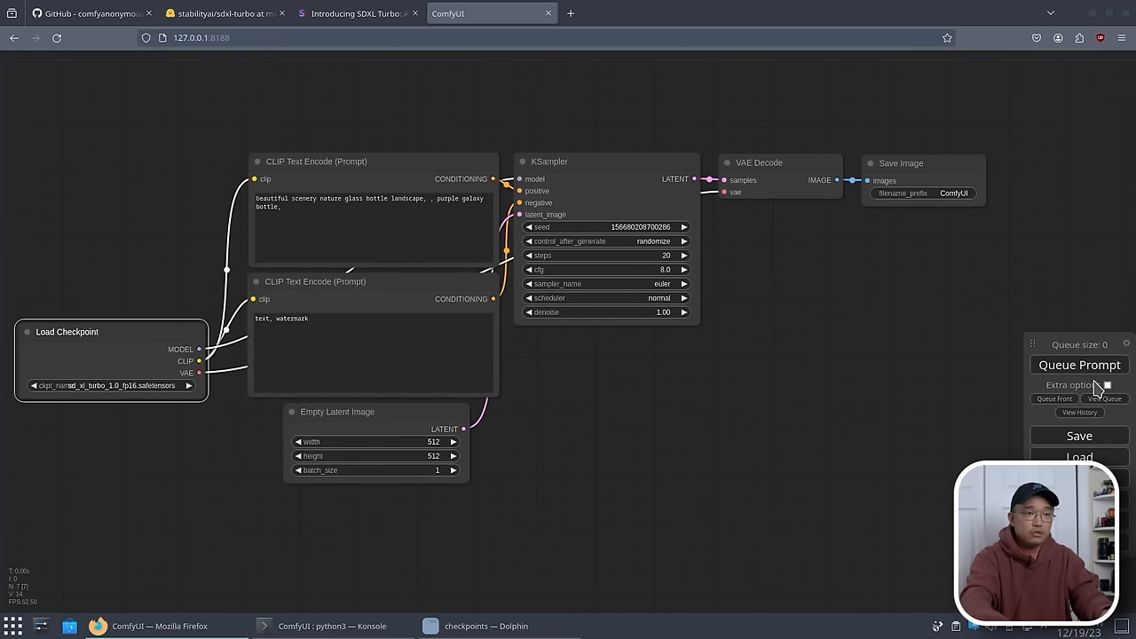
pyautogui.click(1080, 366)
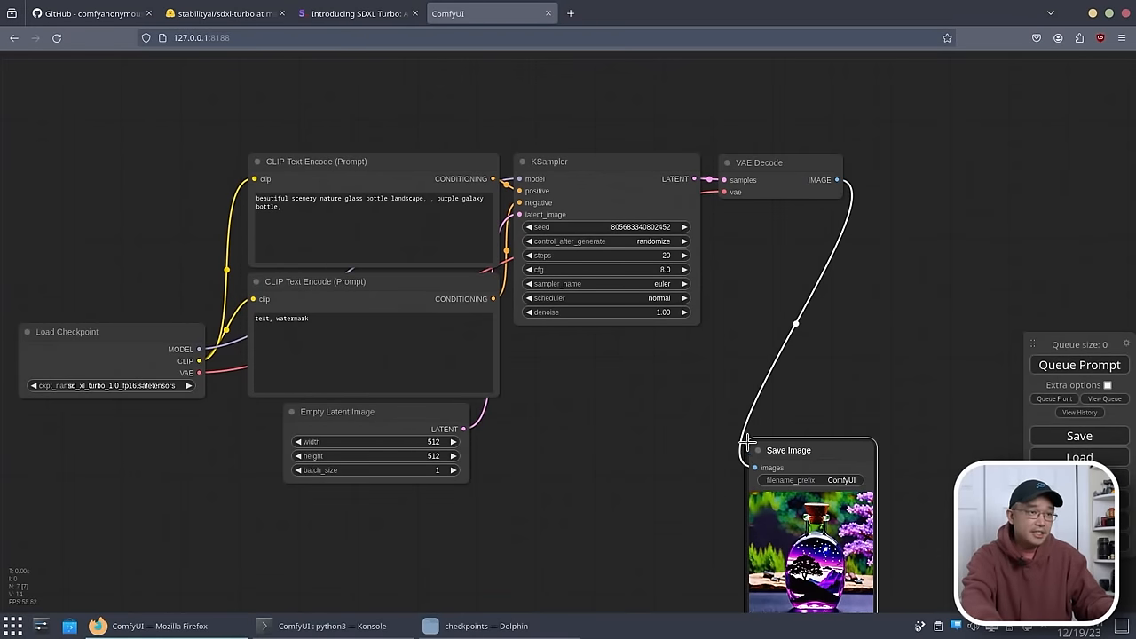
pyautogui.moveTo(788, 451); pyautogui.dragTo(643, 340)
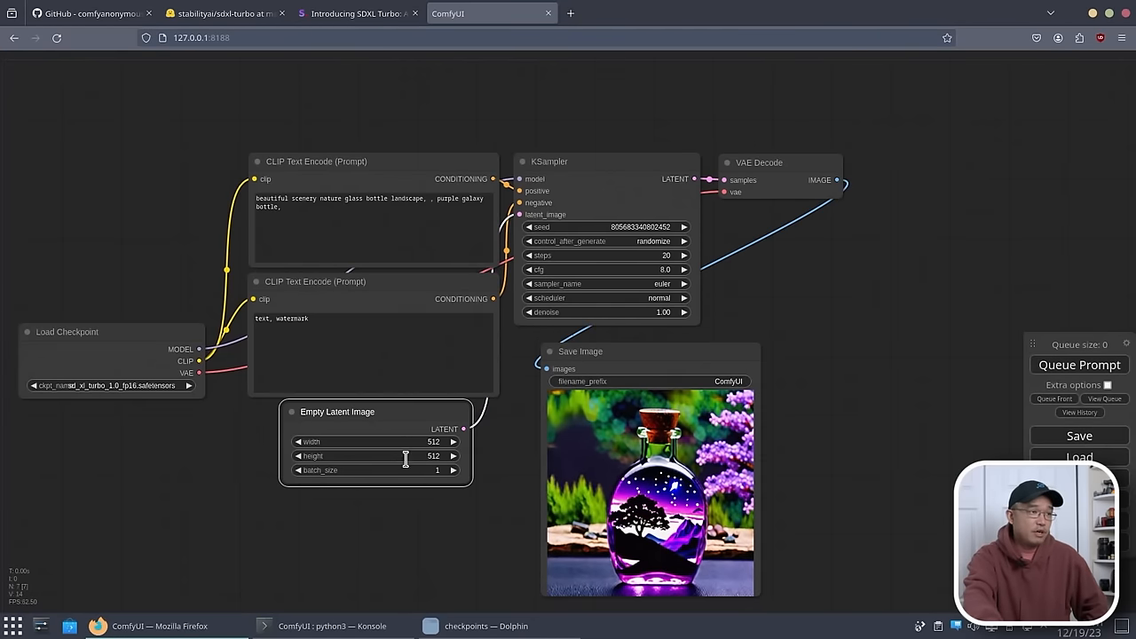
pyautogui.doubleClick(373, 454)
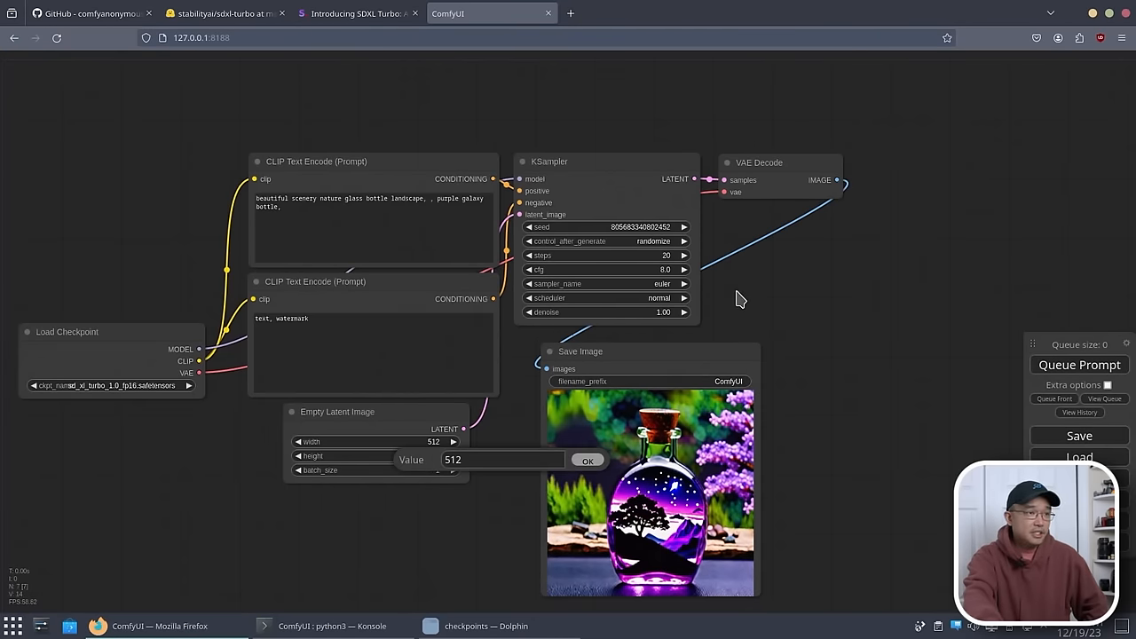
pyautogui.click(586, 460)
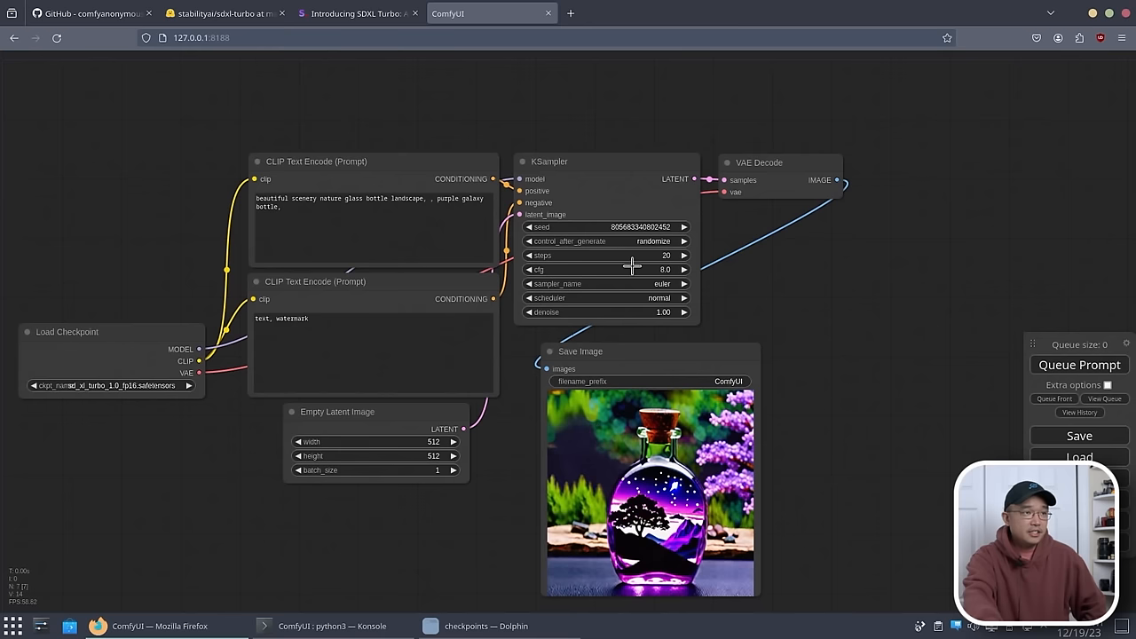
pyautogui.moveTo(632, 319)
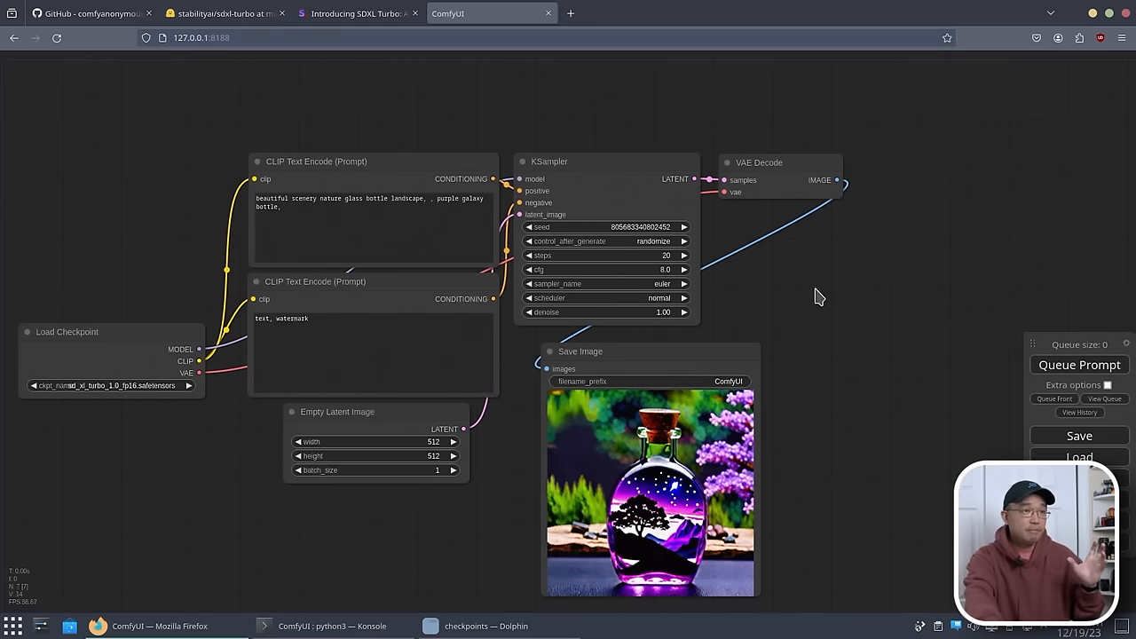
pyautogui.moveTo(789, 292)
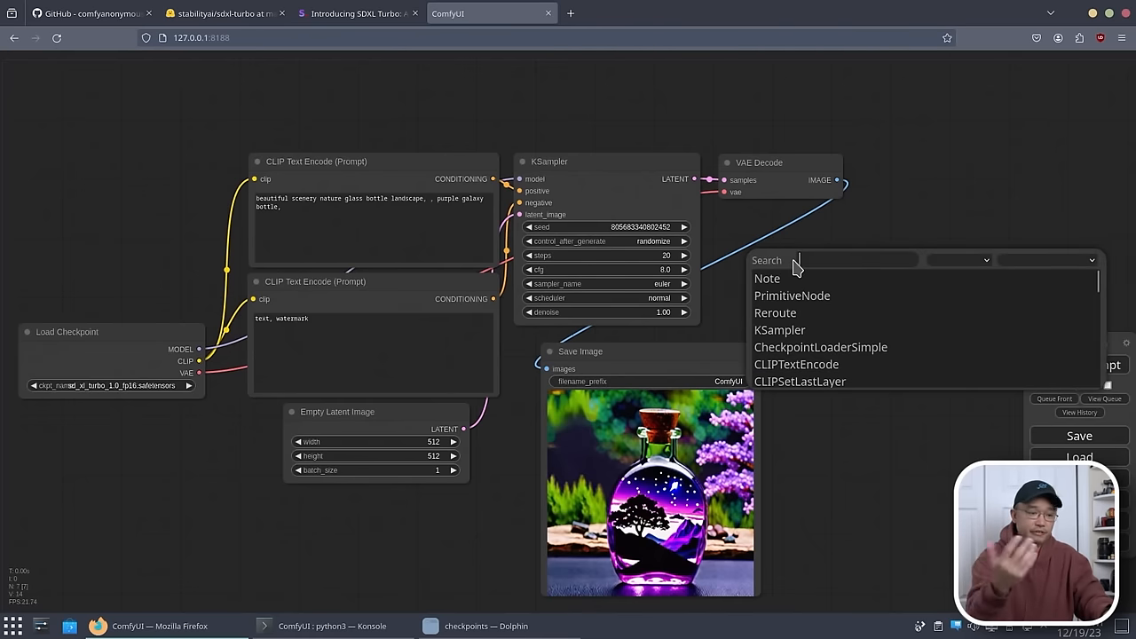
# Add a PreviewImage node from the search, queue a run, and remove the Save Image node
pyautogui.write('previ')
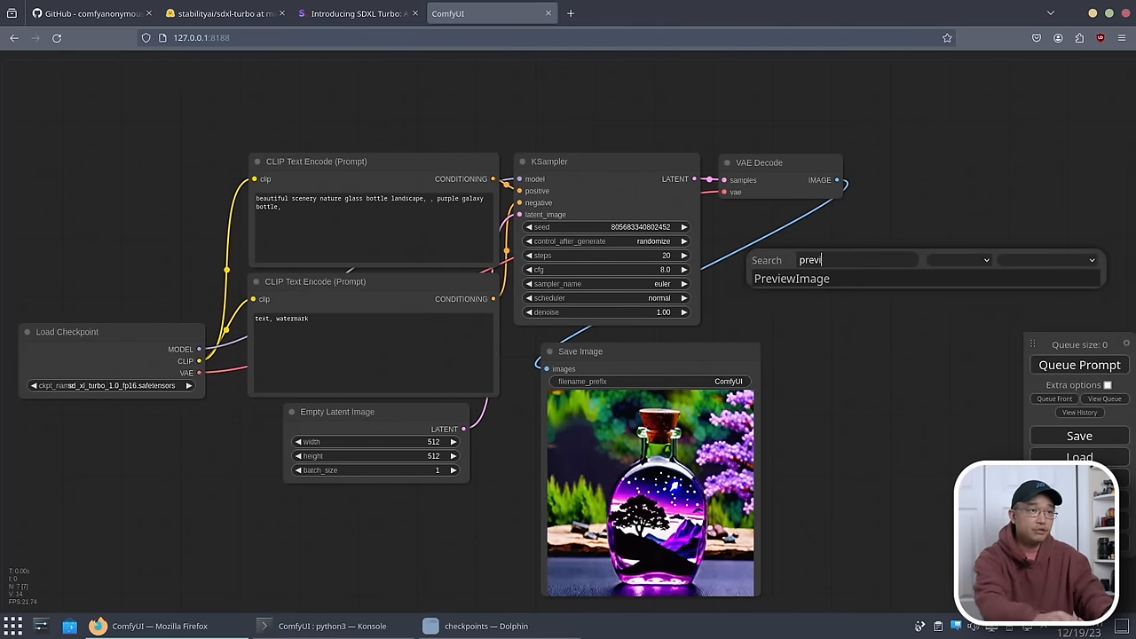
pyautogui.click(792, 277)
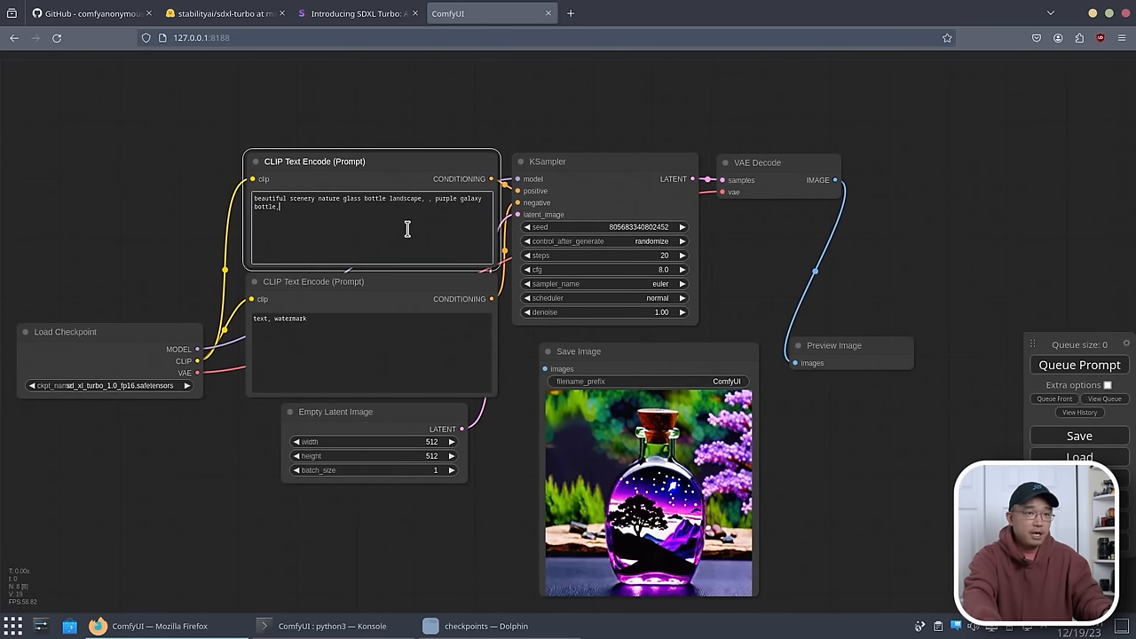
pyautogui.click(1080, 366)
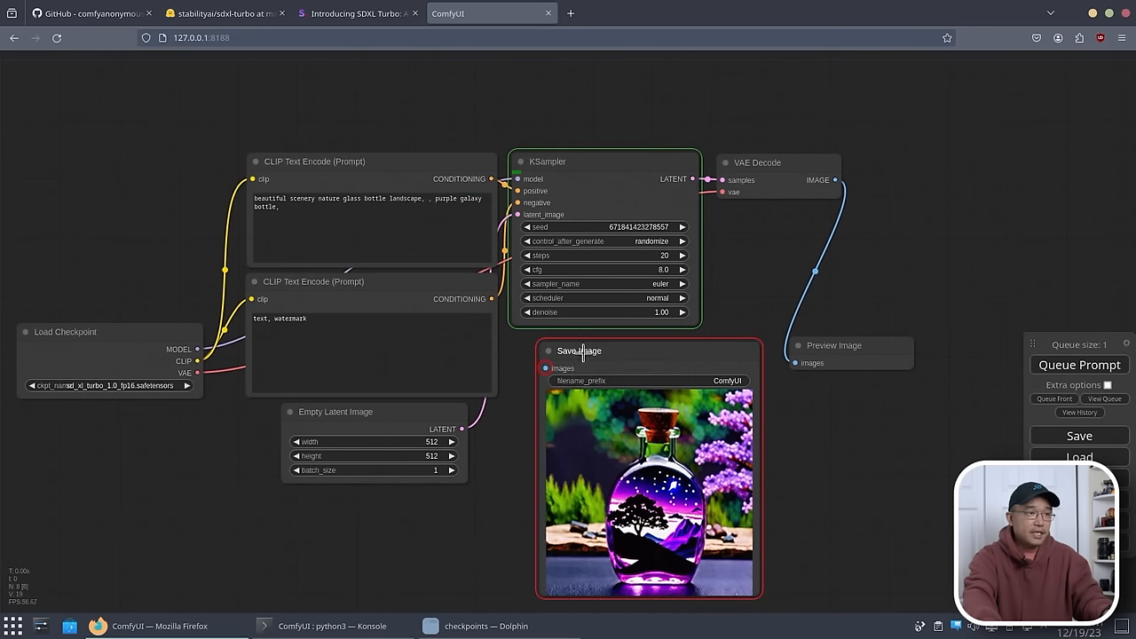
pyautogui.rightClick(579, 352)
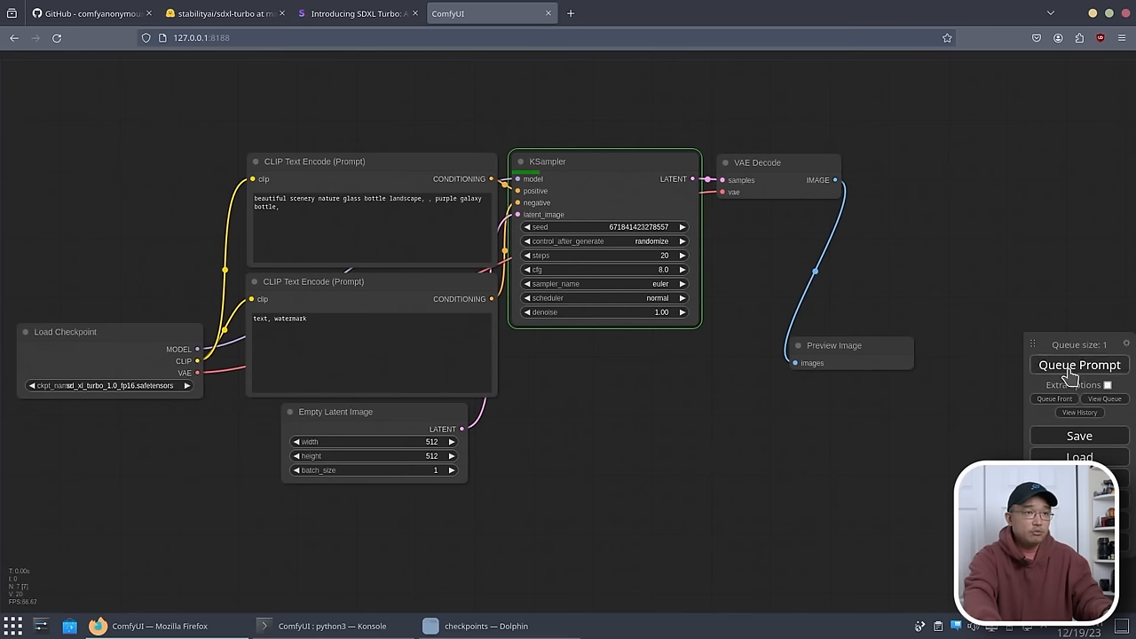
# Queue another galaxy bottle render and settle the Preview Image node just below VAE Decode
pyautogui.click(1080, 366)
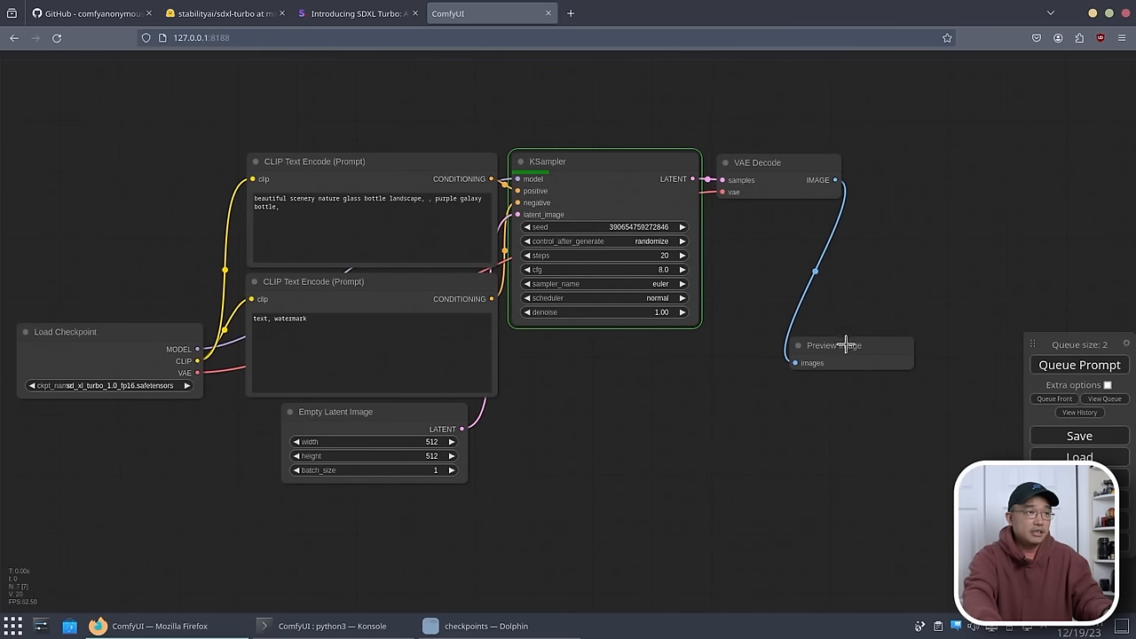
pyautogui.moveTo(835, 345); pyautogui.dragTo(696, 437)
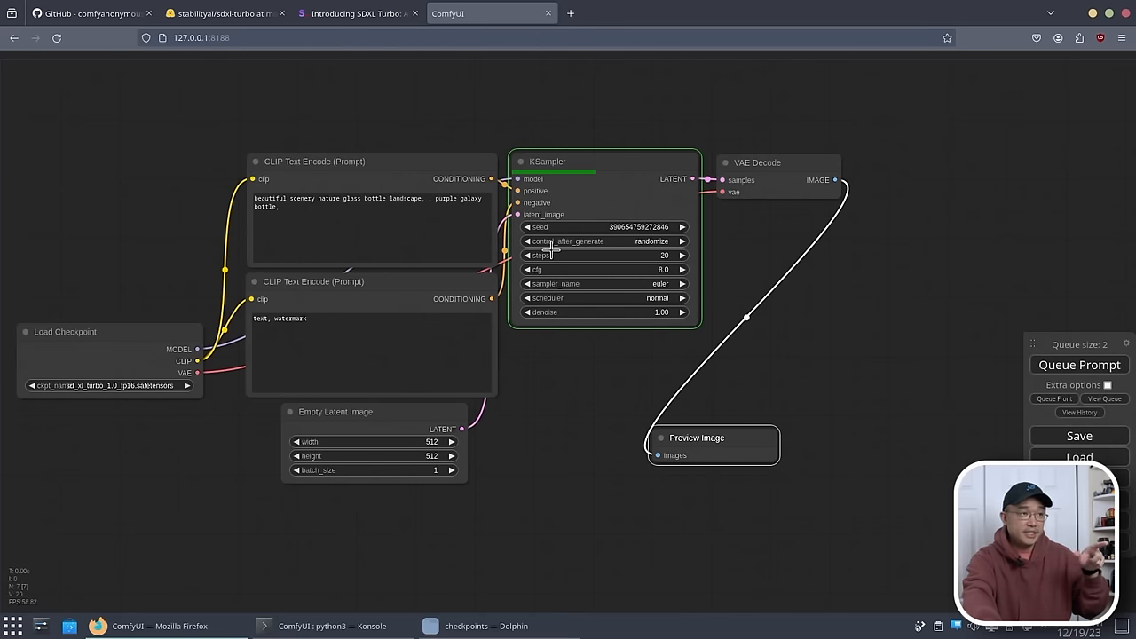
pyautogui.moveTo(561, 256)
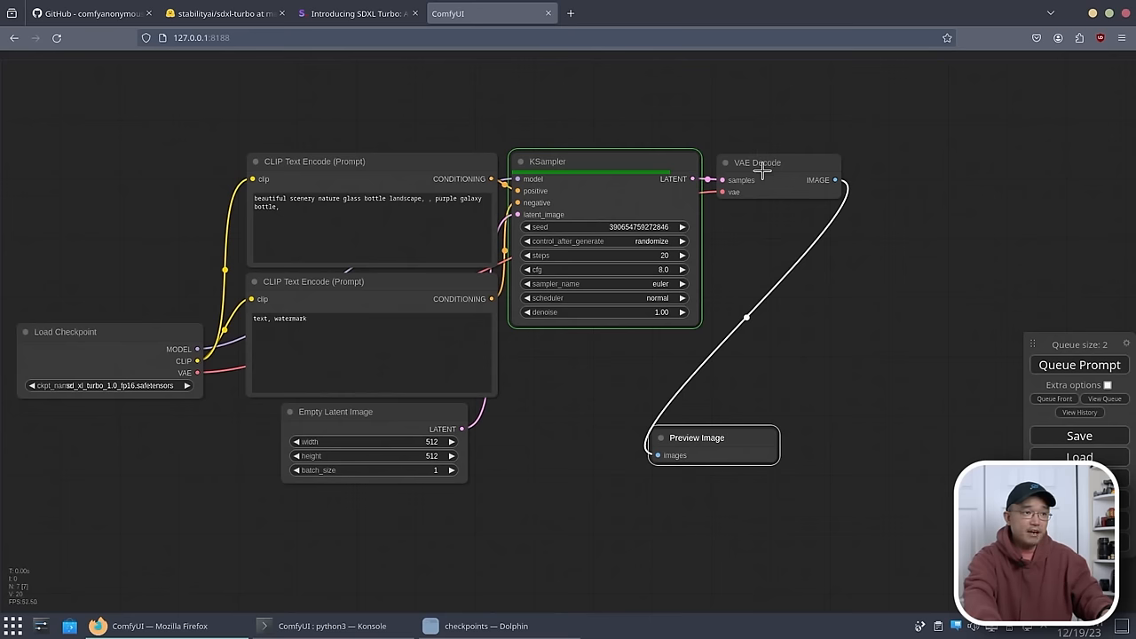
pyautogui.moveTo(696, 437); pyautogui.dragTo(749, 327)
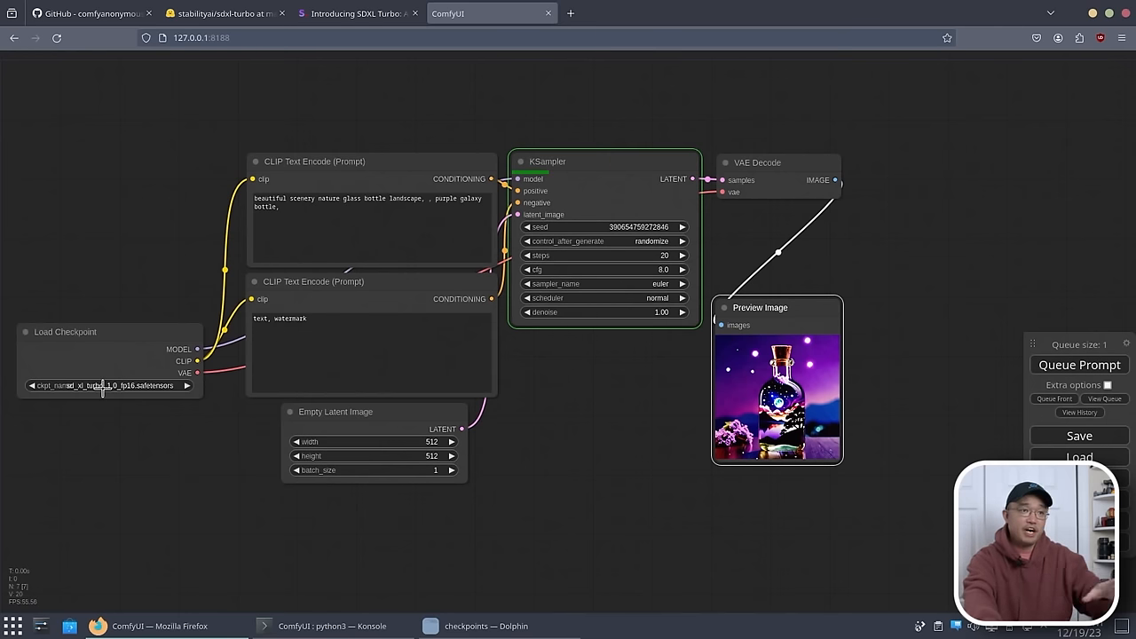
pyautogui.moveTo(205, 323)
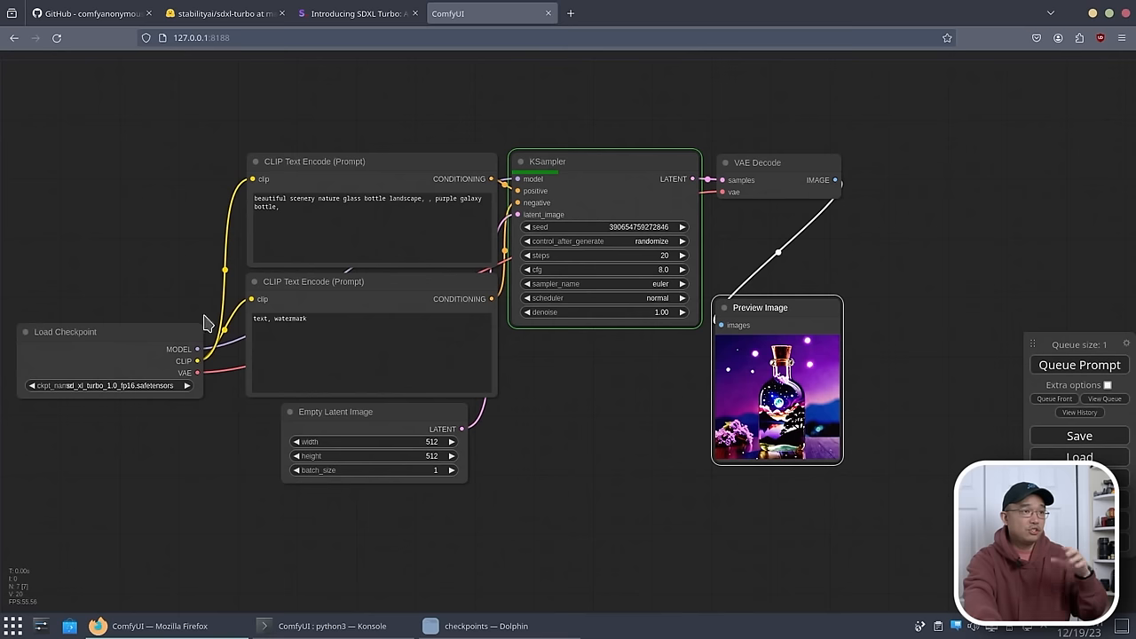
pyautogui.moveTo(867, 305)
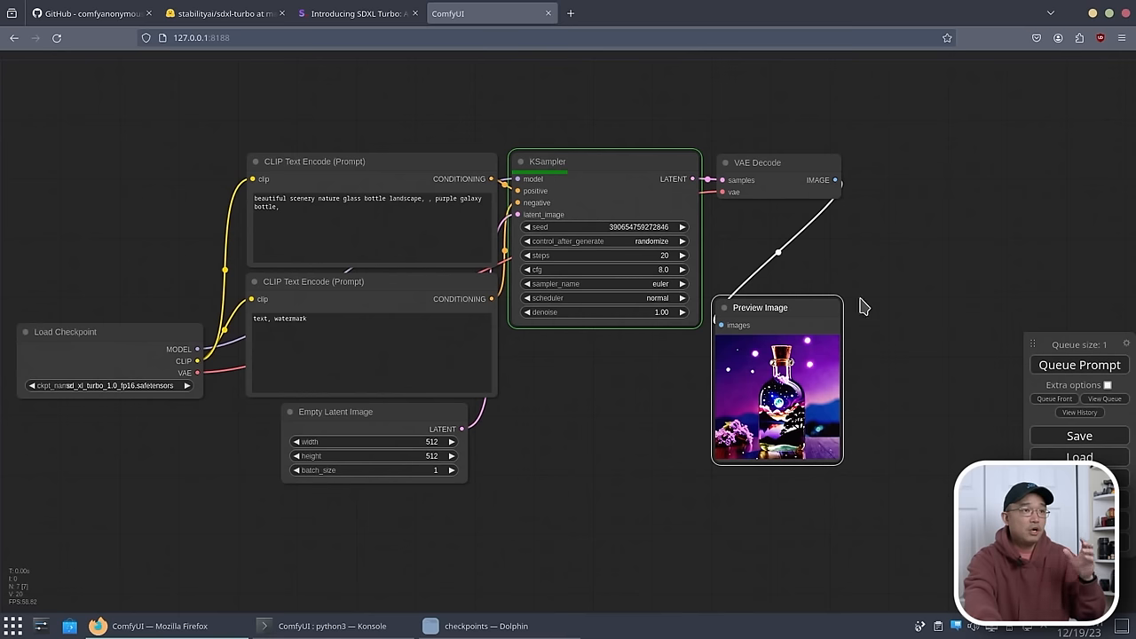
pyautogui.moveTo(854, 333)
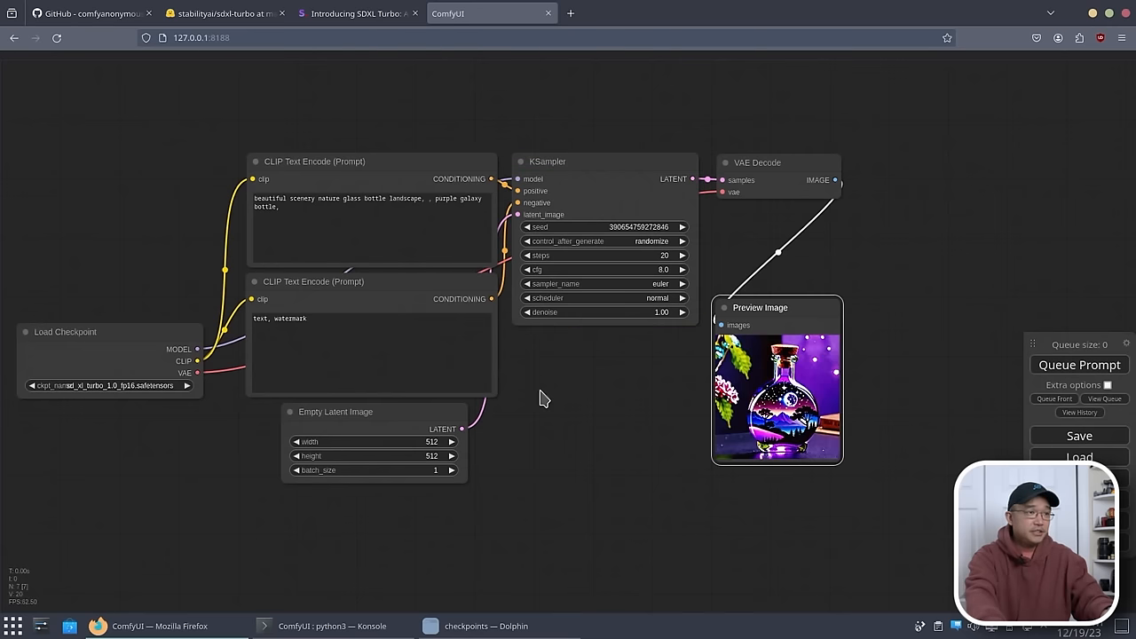
# Add an SDTurboScheduler node and park it at the upper left of the canvas
pyautogui.doubleClick(543, 398)
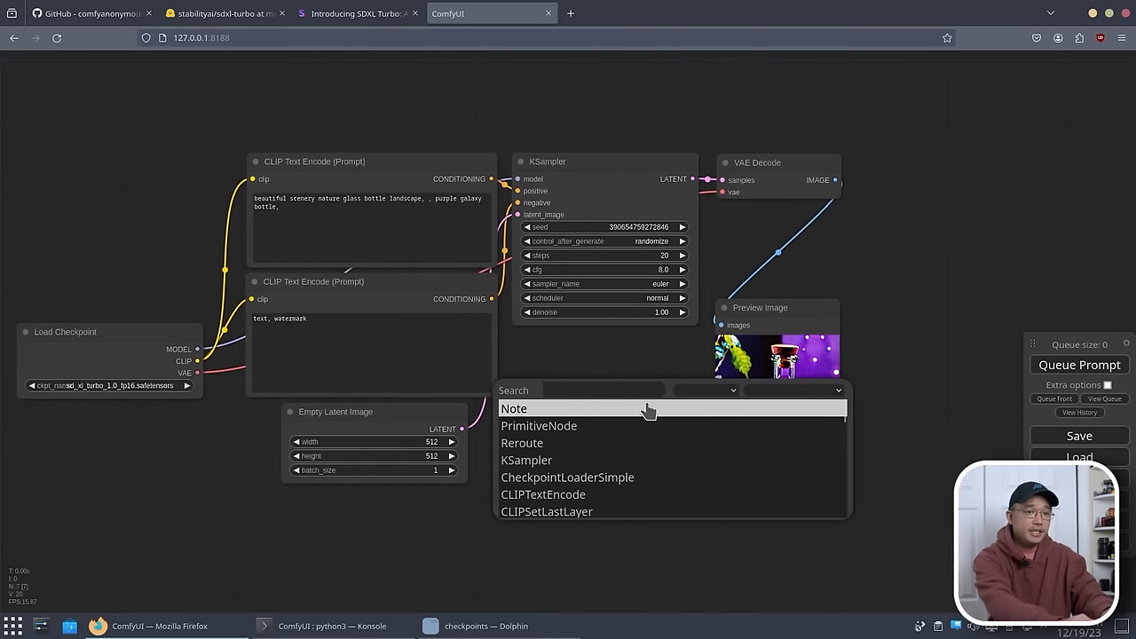
pyautogui.write('sdtu')
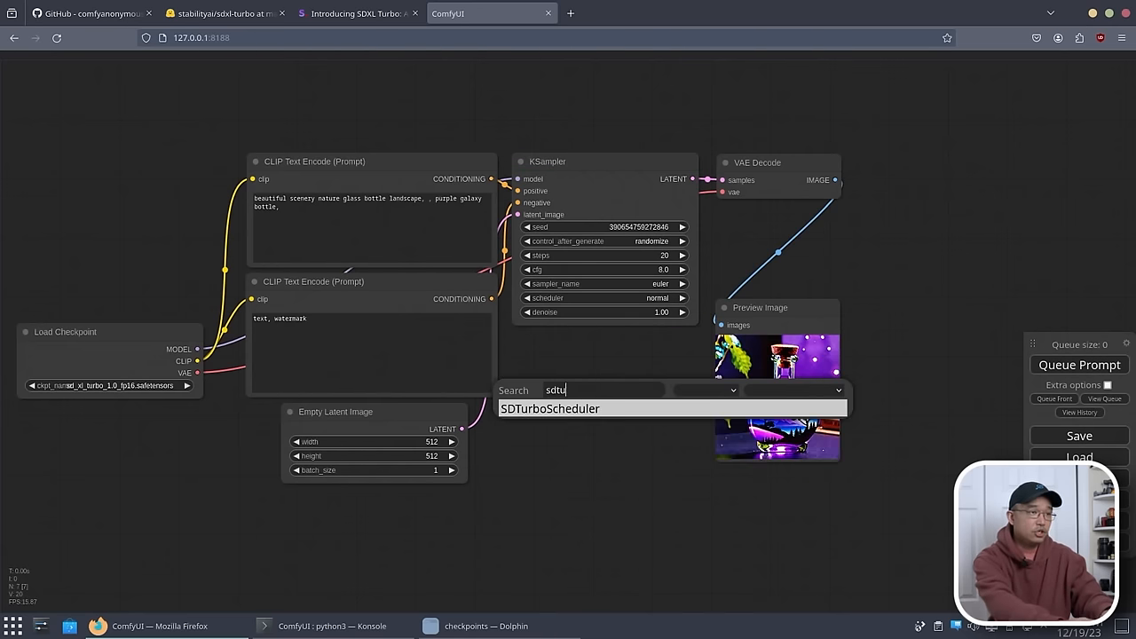
pyautogui.click(551, 408)
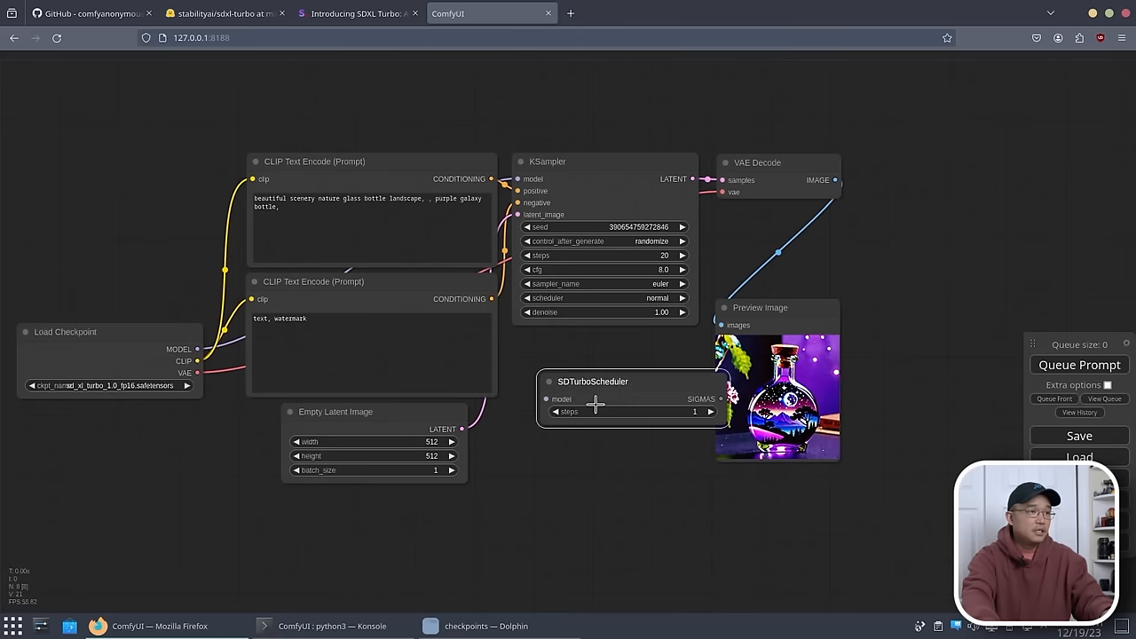
pyautogui.moveTo(593, 380); pyautogui.dragTo(132, 101)
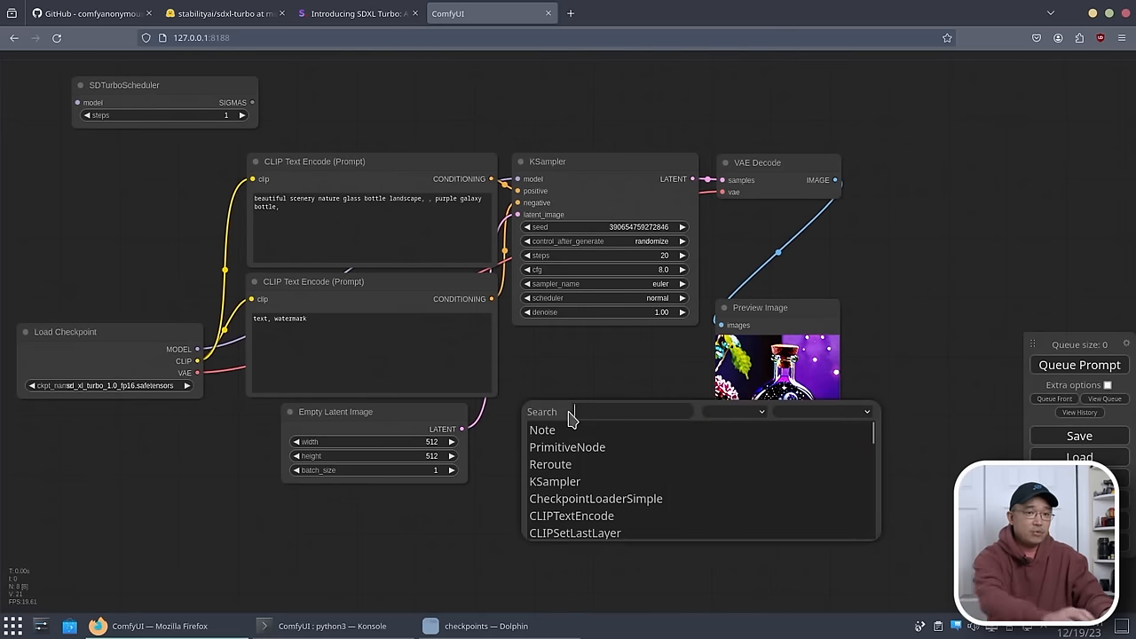
# Add KSamplerSelect and SamplerCustom nodes from the node search
pyautogui.write('k')
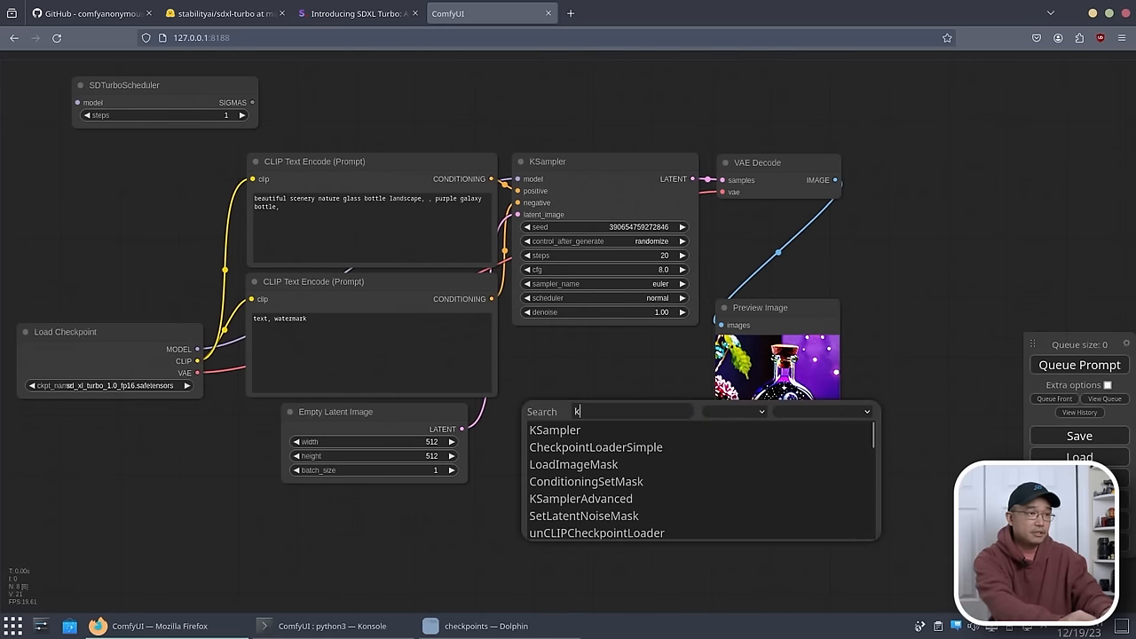
pyautogui.write('sam')
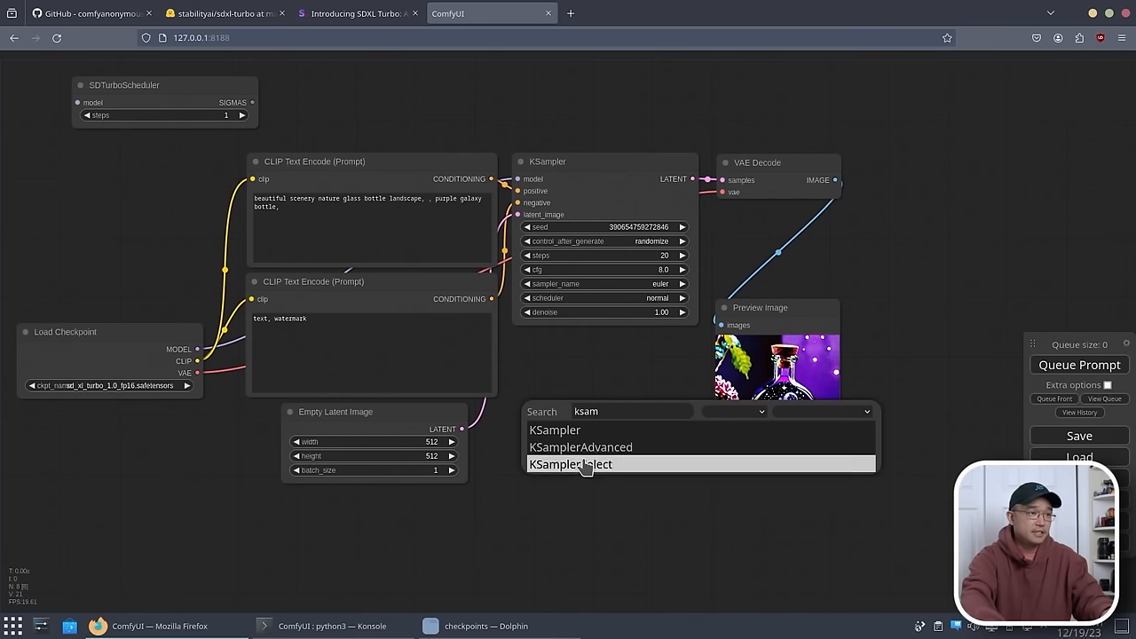
pyautogui.click(570, 465)
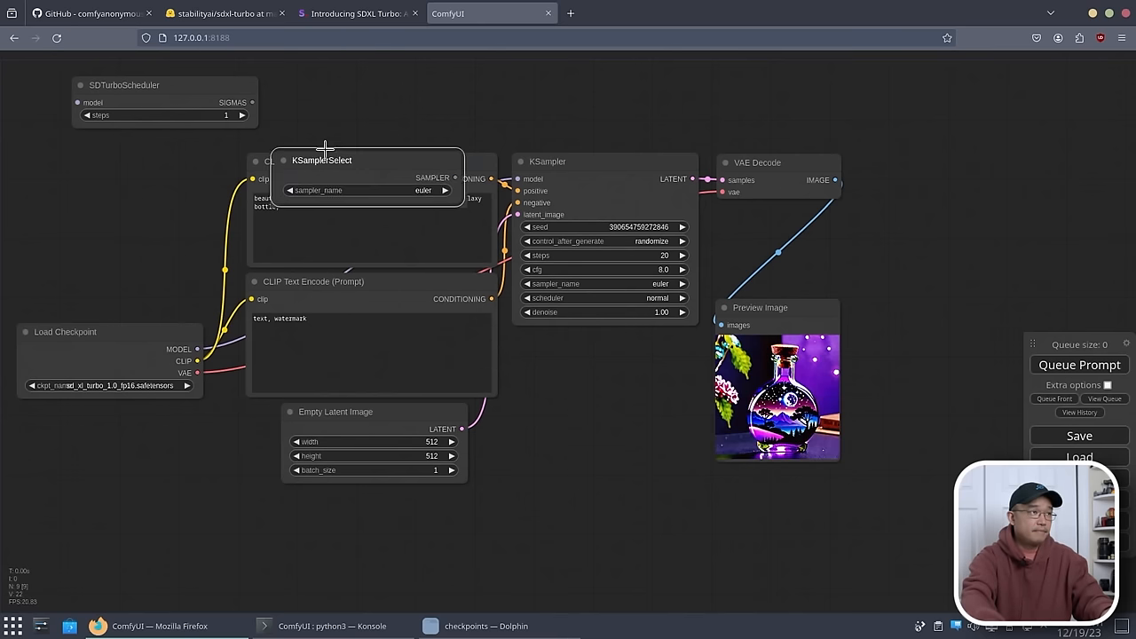
pyautogui.write('sampler')
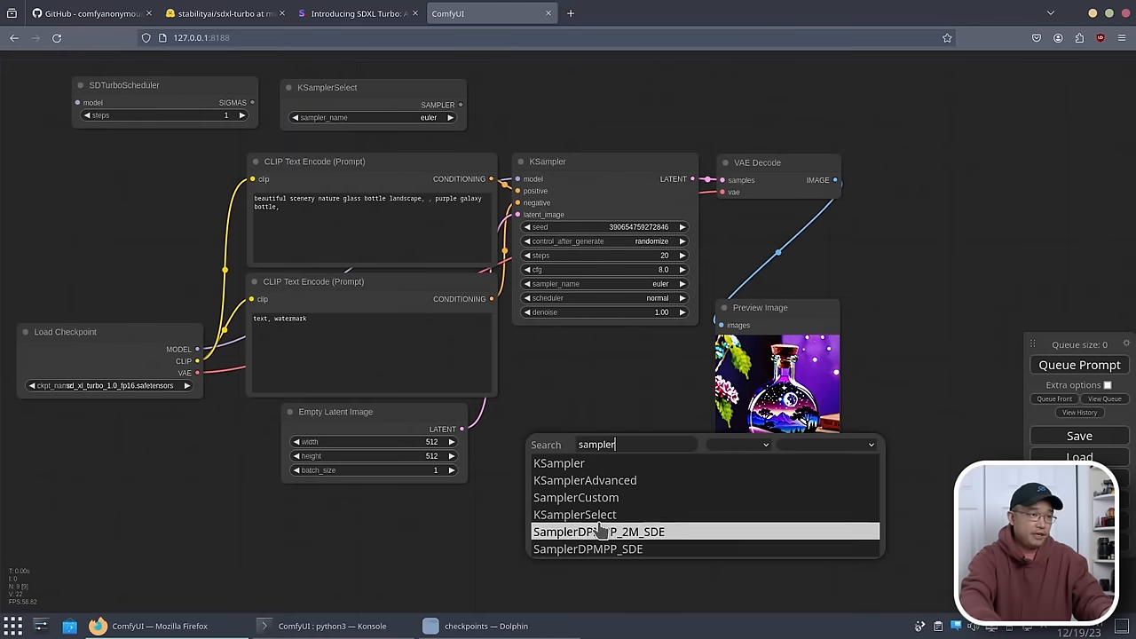
pyautogui.click(575, 497)
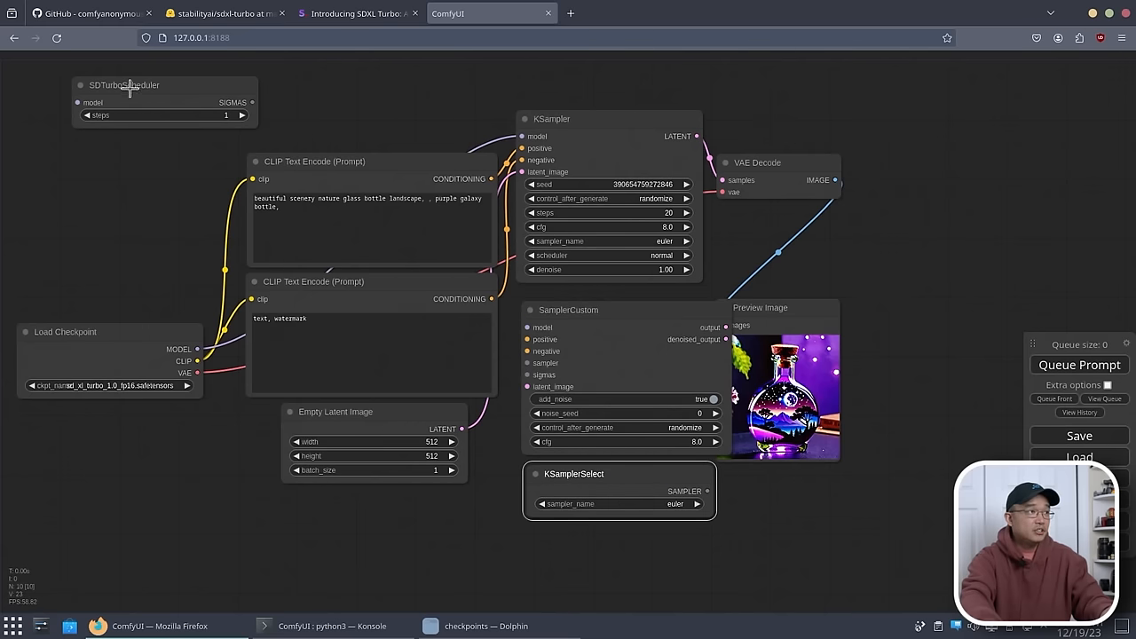
# Bring SDTurboScheduler next to the graph and move the negative prompt node down to make room for wiring
pyautogui.moveTo(124, 85); pyautogui.dragTo(392, 89)
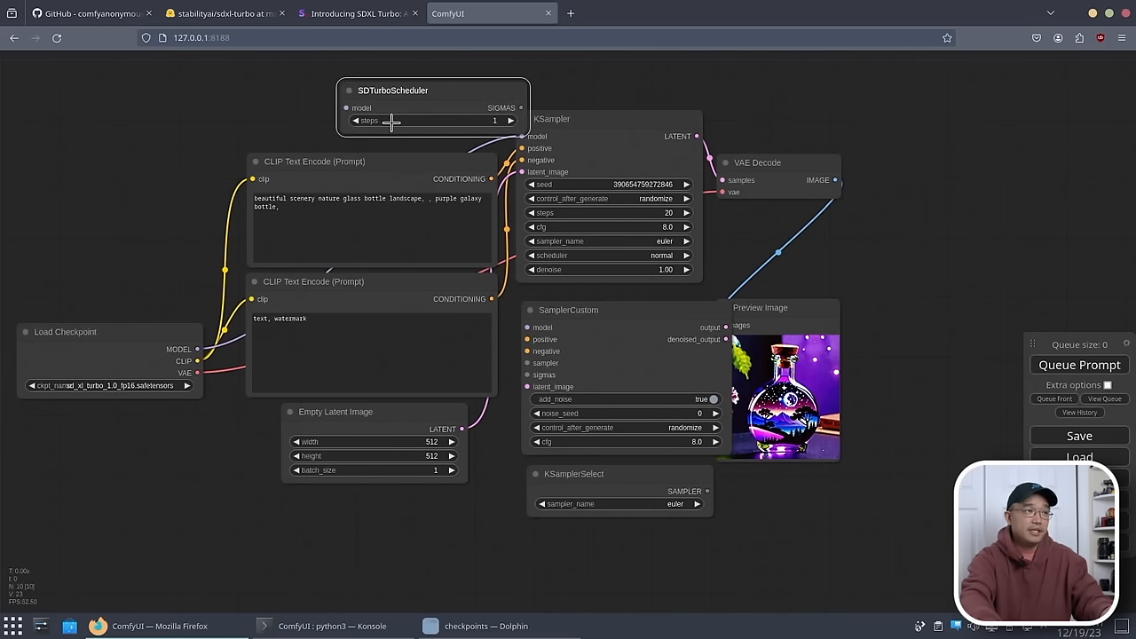
pyautogui.moveTo(586, 203)
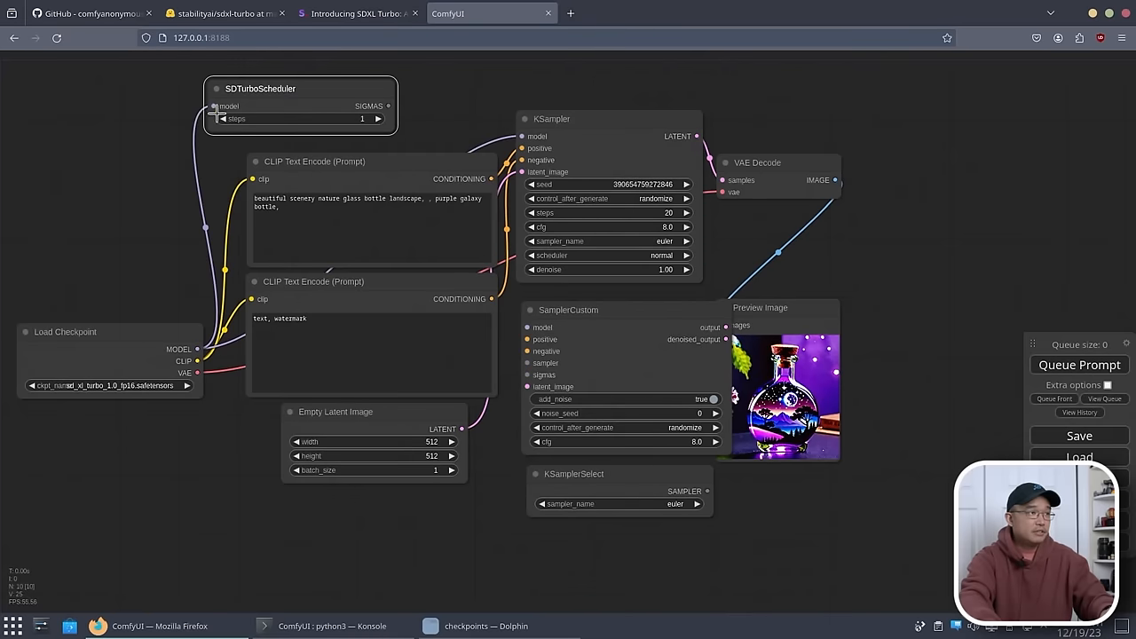
pyautogui.moveTo(156, 300)
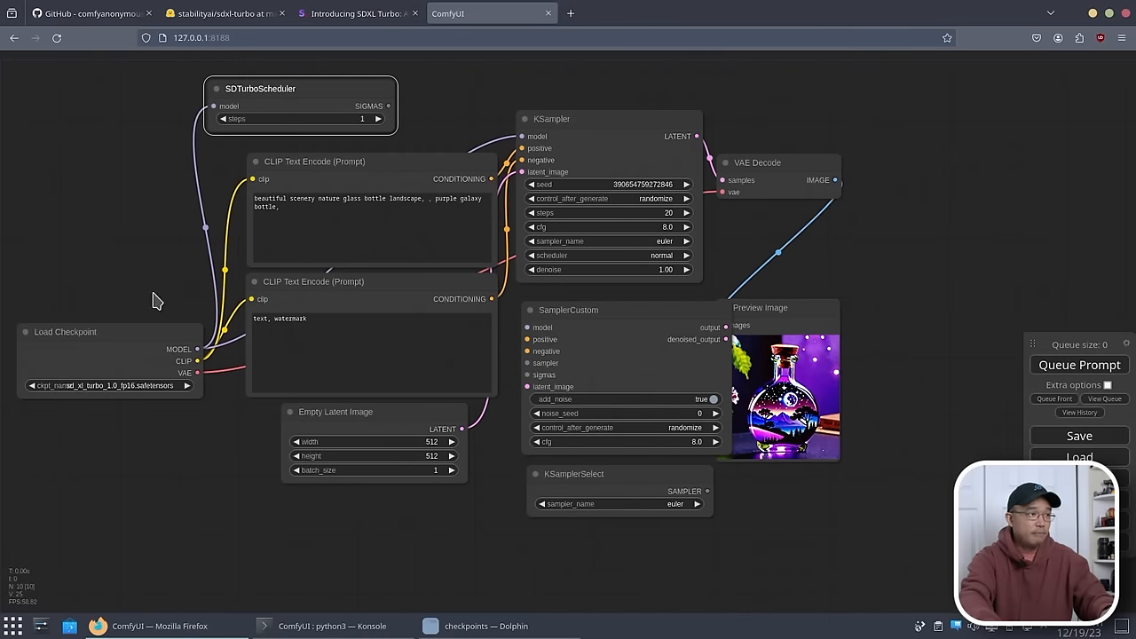
pyautogui.moveTo(405, 125)
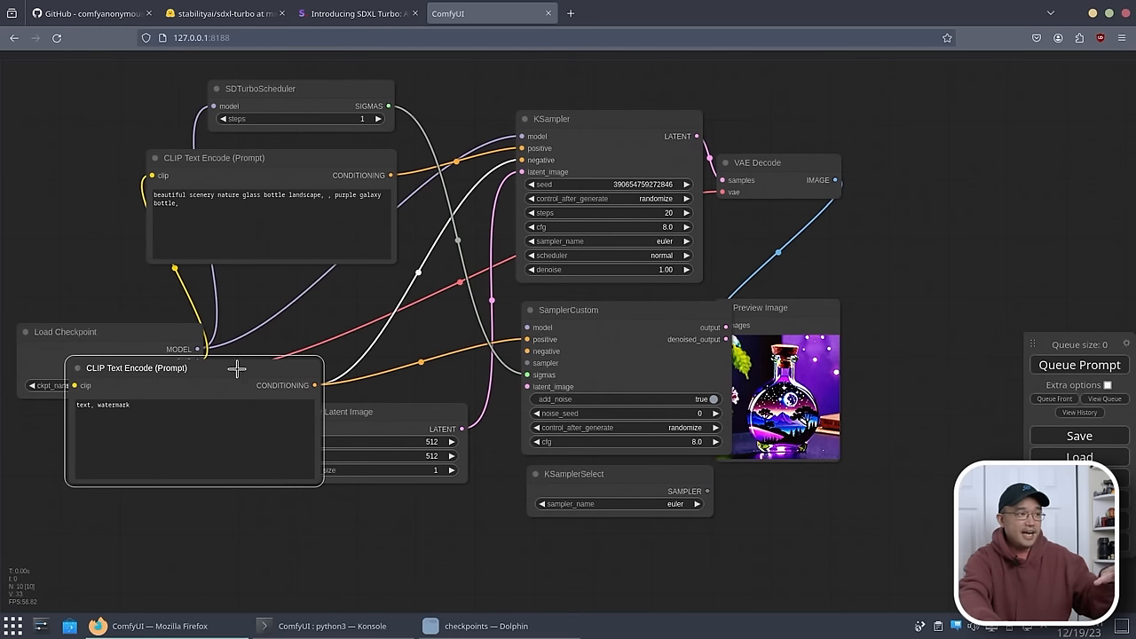
pyautogui.moveTo(238, 367); pyautogui.dragTo(249, 407)
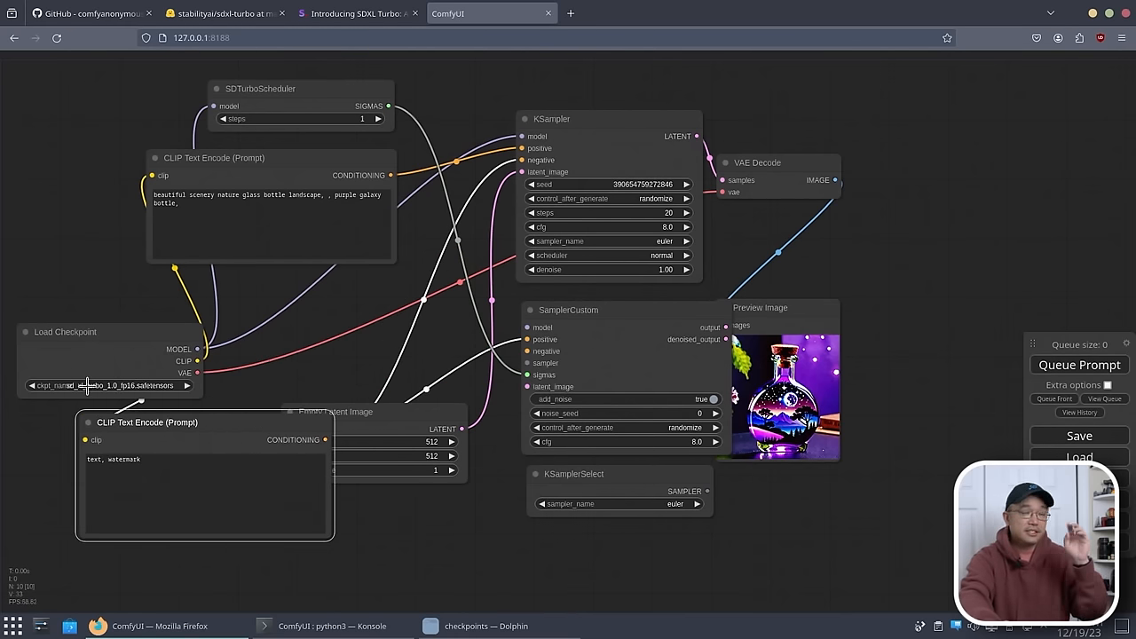
pyautogui.moveTo(227, 425)
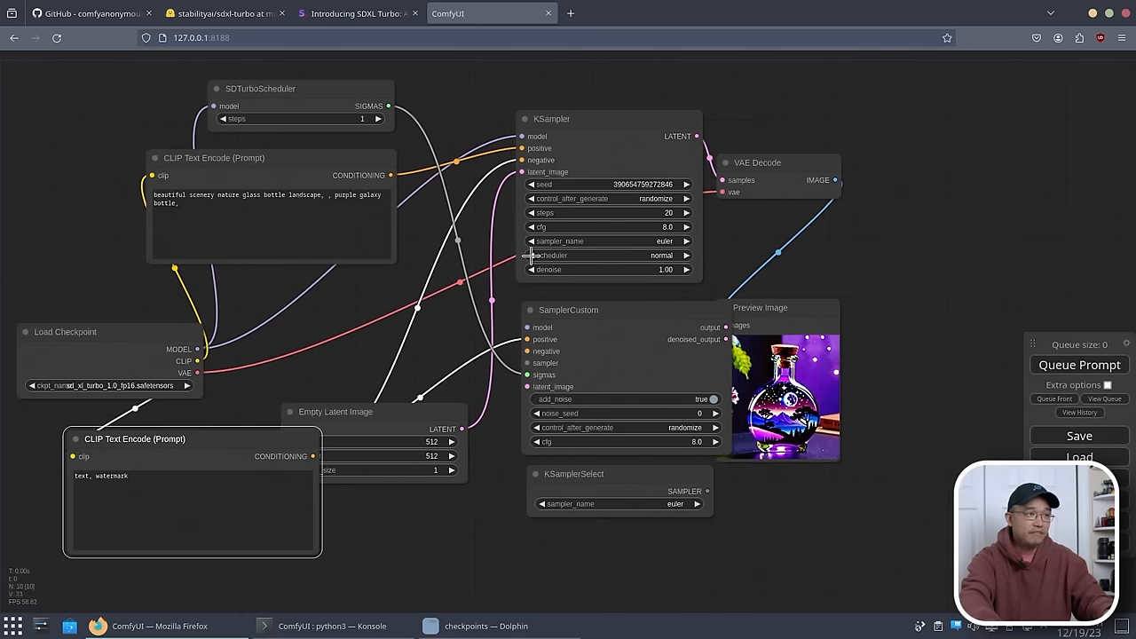
pyautogui.moveTo(435, 417)
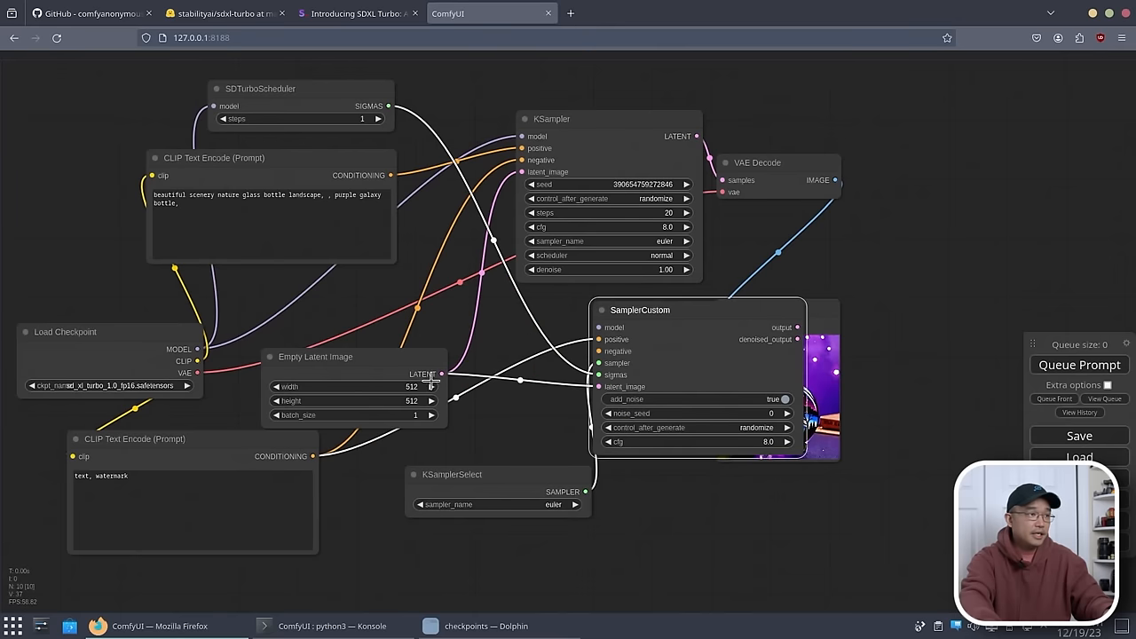
pyautogui.moveTo(518, 398)
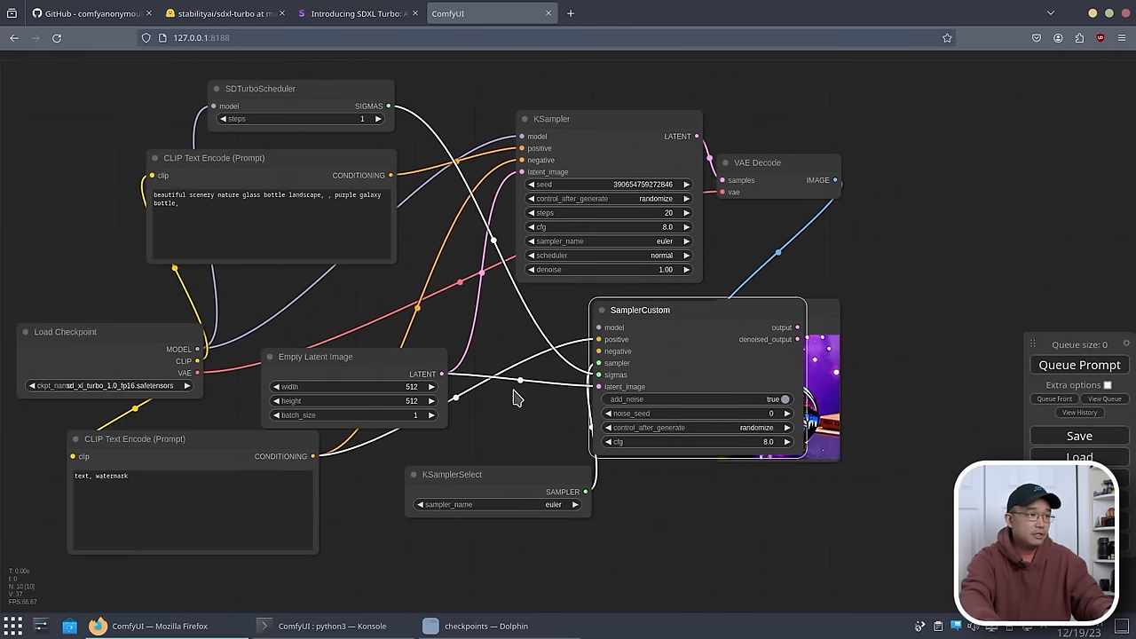
# Connect the remaining sampler/sigmas input into SamplerCustom
pyautogui.moveTo(314, 457); pyautogui.dragTo(607, 351)
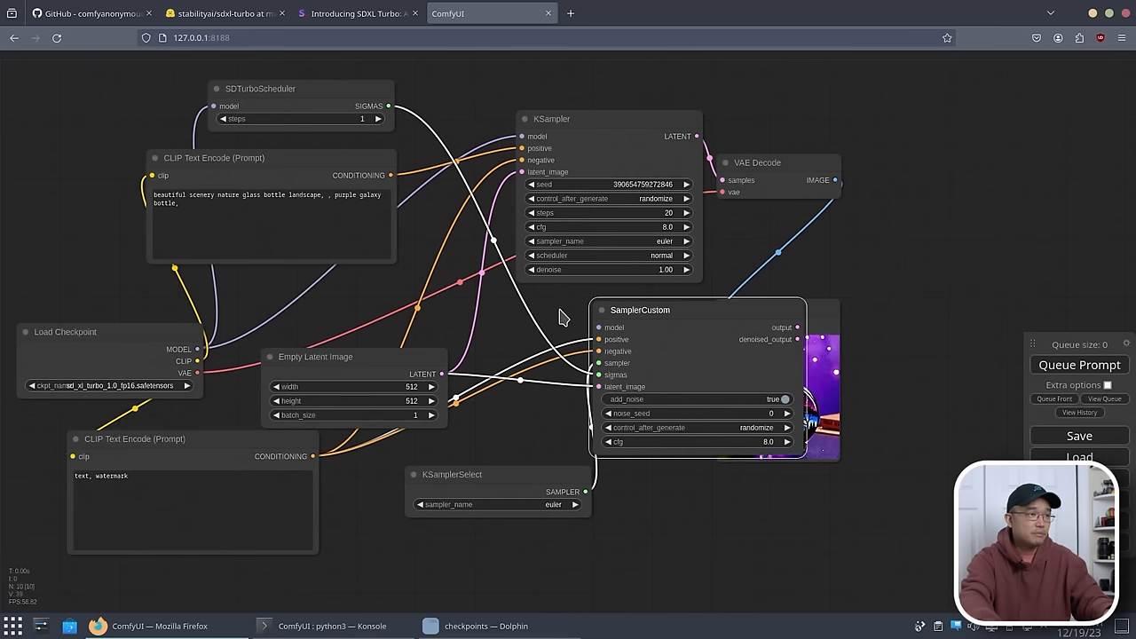
pyautogui.moveTo(596, 339)
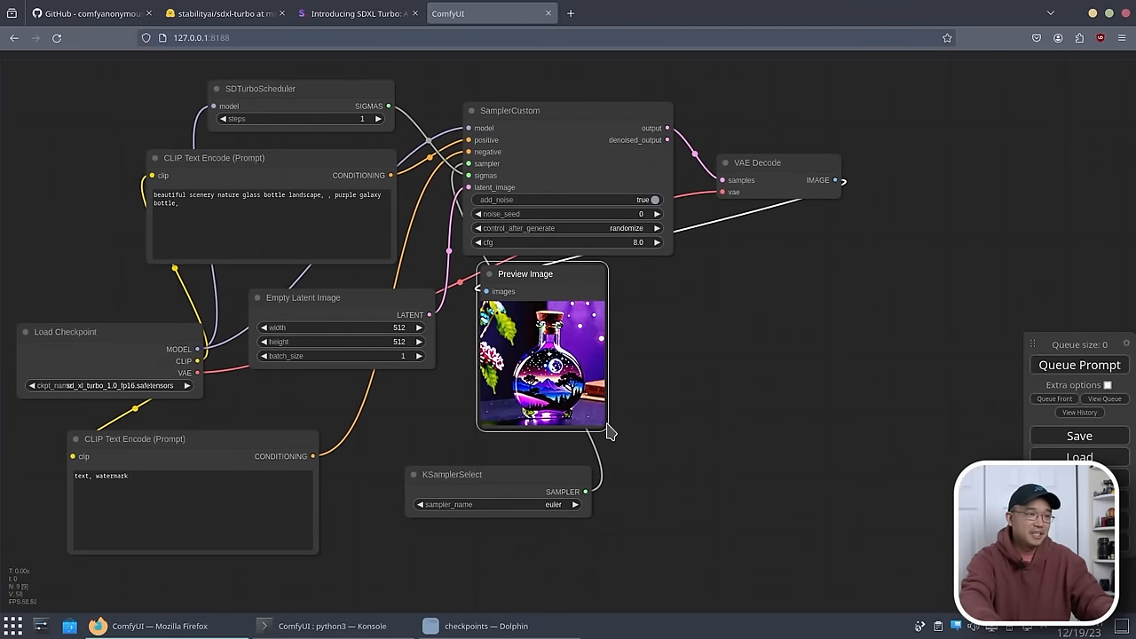
# Enlarge the Preview Image node and re-queue the bottle prompt for a fresh random-seed render
pyautogui.moveTo(607, 432); pyautogui.dragTo(827, 565)
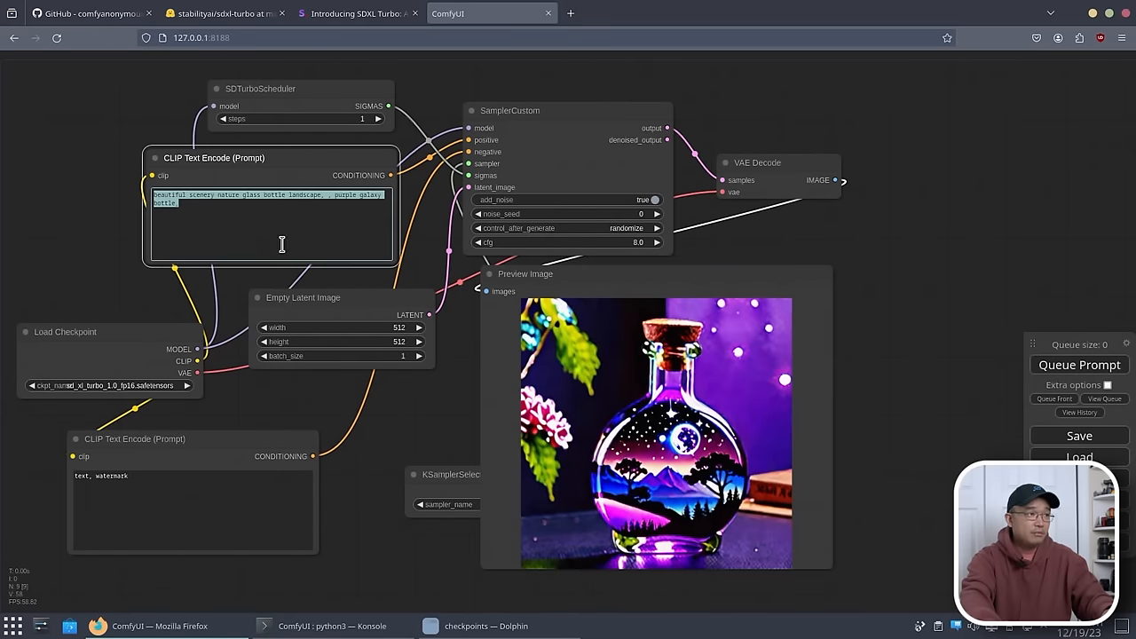
pyautogui.click(1080, 366)
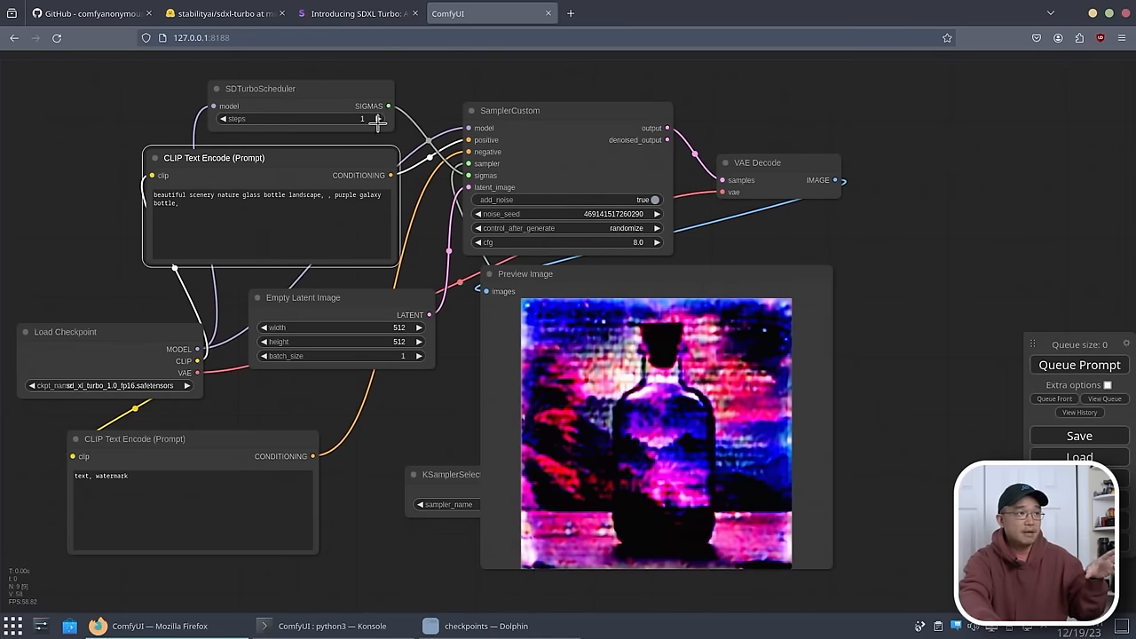
pyautogui.click(377, 119)
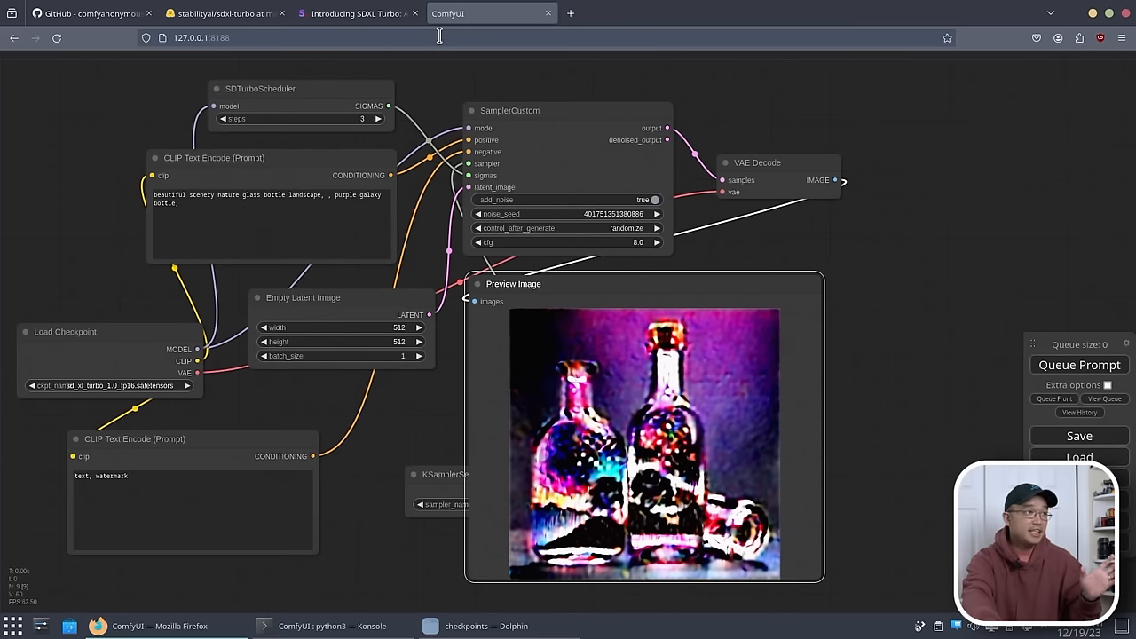
# Load the workflow from the other server's address, queue it, and enlarge the purple bottle preview
pyautogui.click(249, 37)
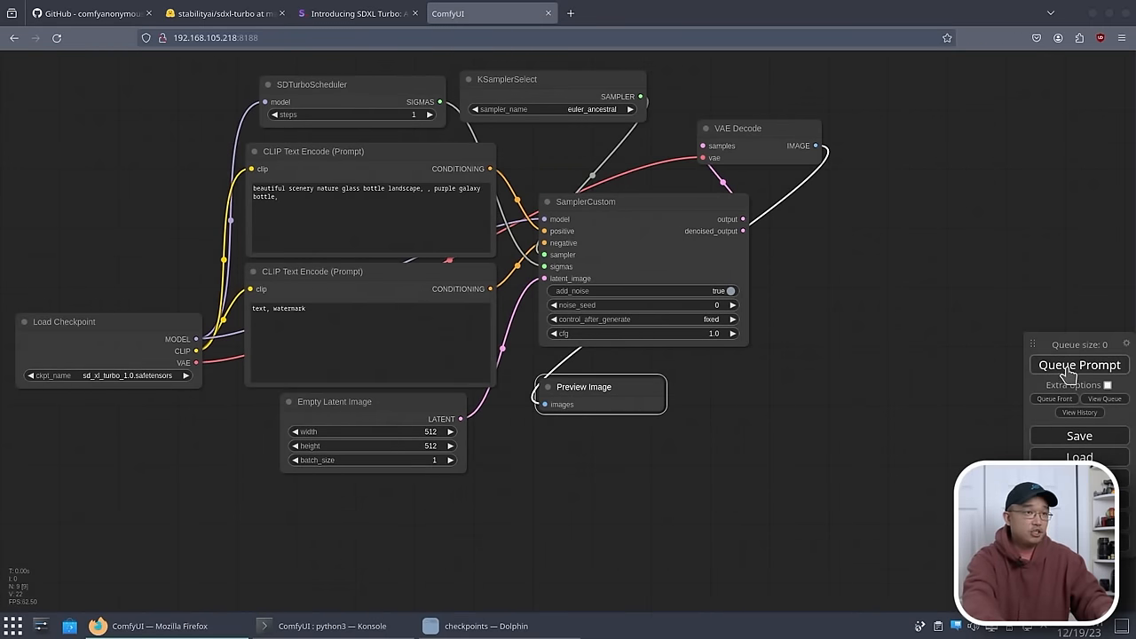
pyautogui.click(1080, 366)
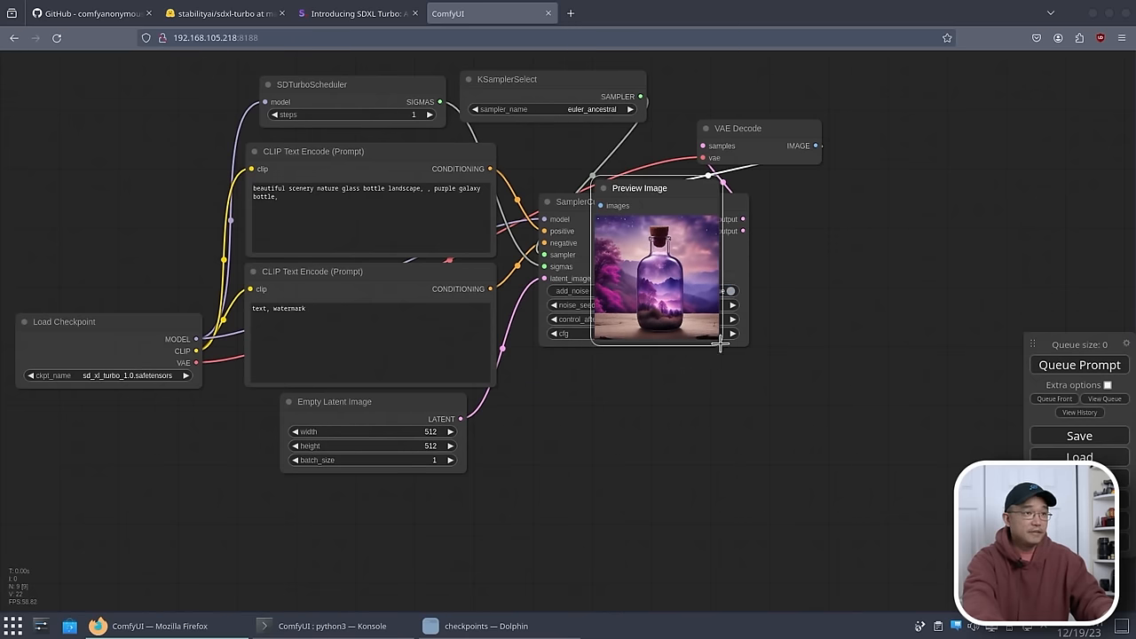
pyautogui.moveTo(719, 344); pyautogui.dragTo(940, 547)
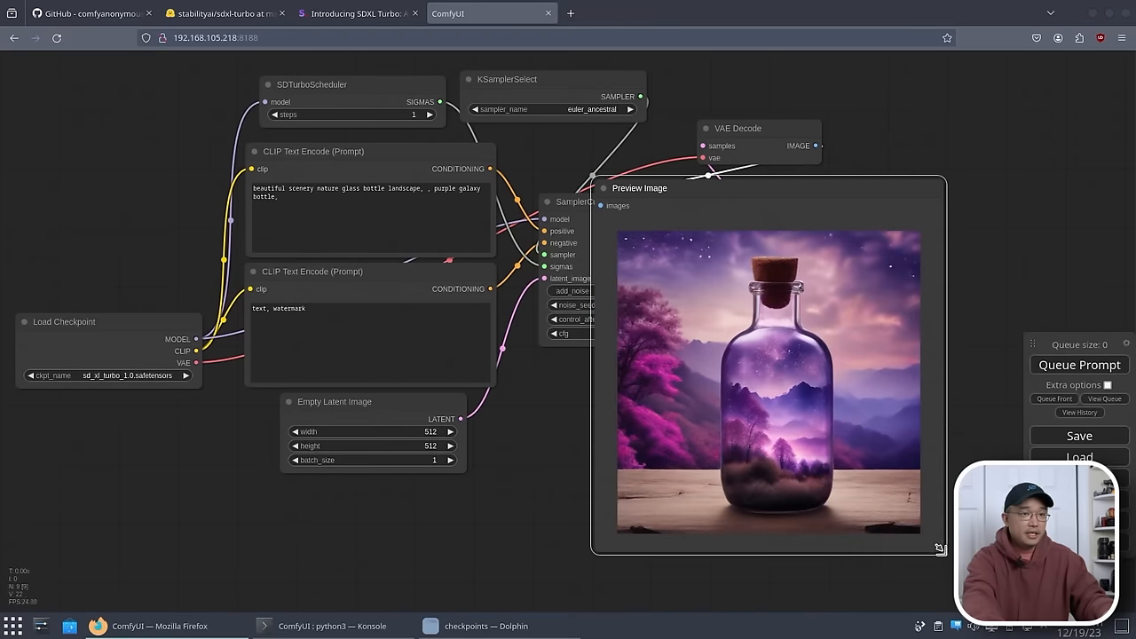
pyautogui.moveTo(797, 215)
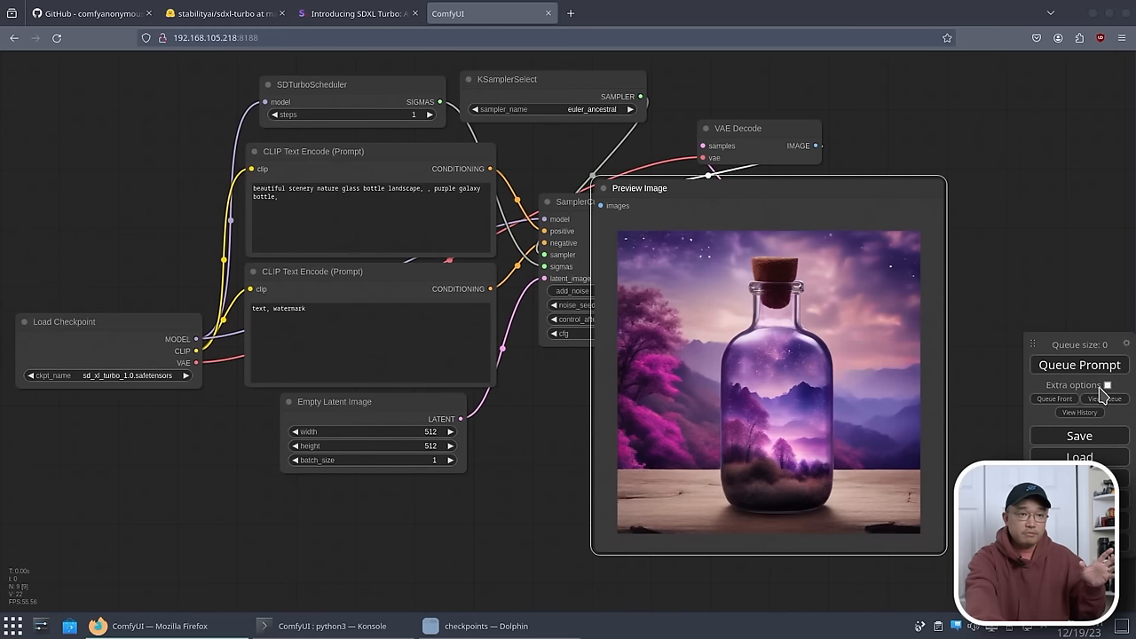
# Reveal the extra queue options with batch count and Auto Queue
pyautogui.click(1108, 384)
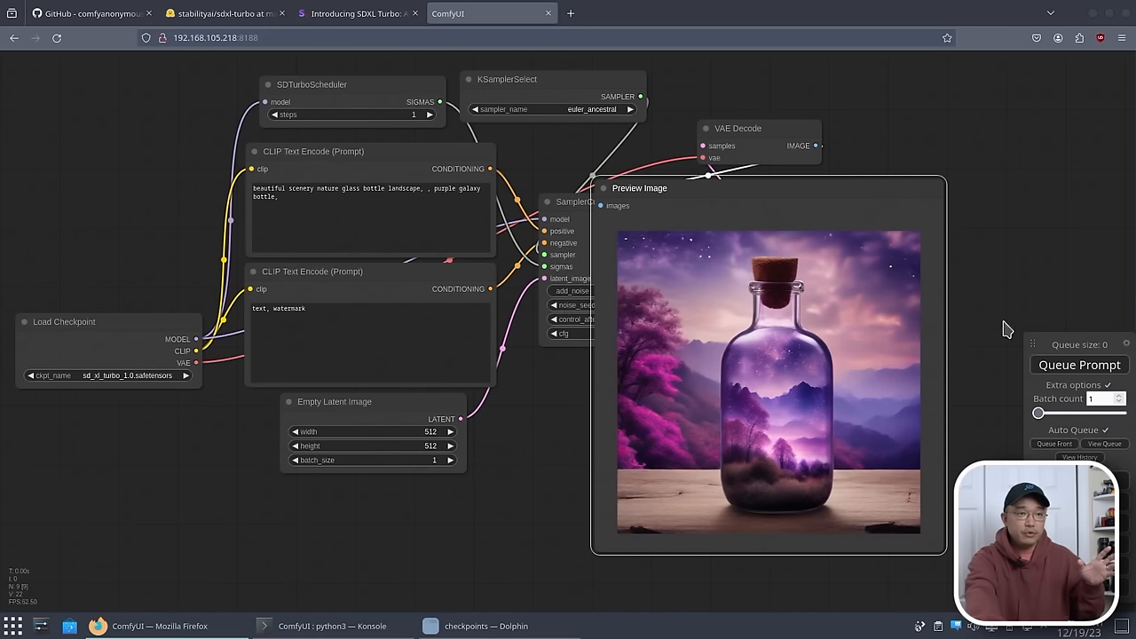
pyautogui.moveTo(850, 329)
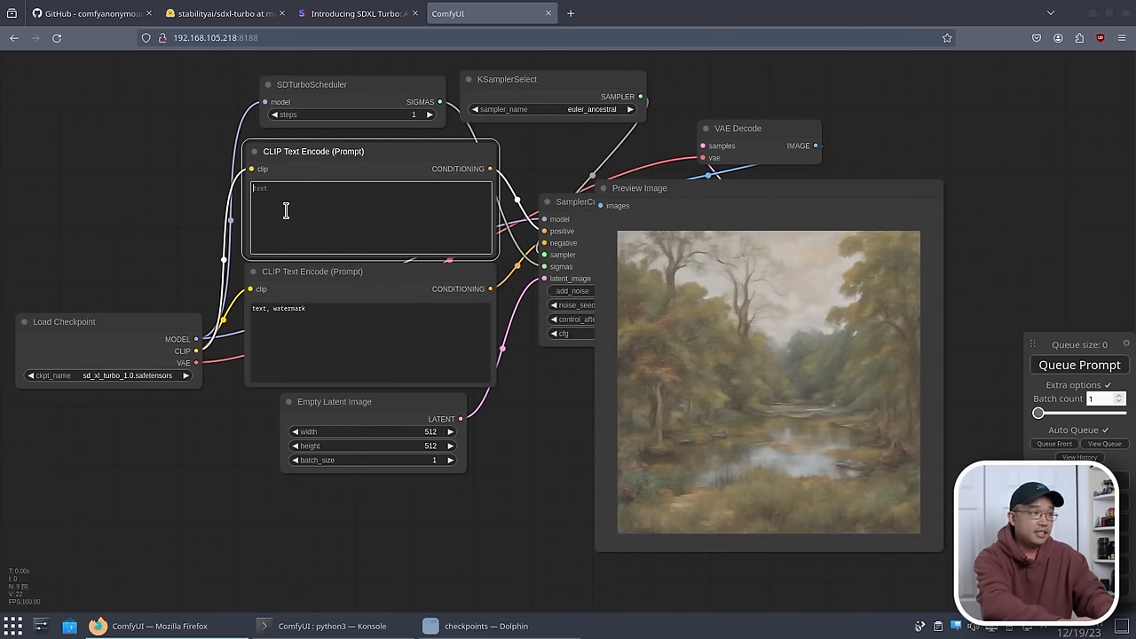
# Write the prompt 'cute dog with ... in grass field running' so Auto Queue renders the top-hatted running dog
pyautogui.write('cute dog')
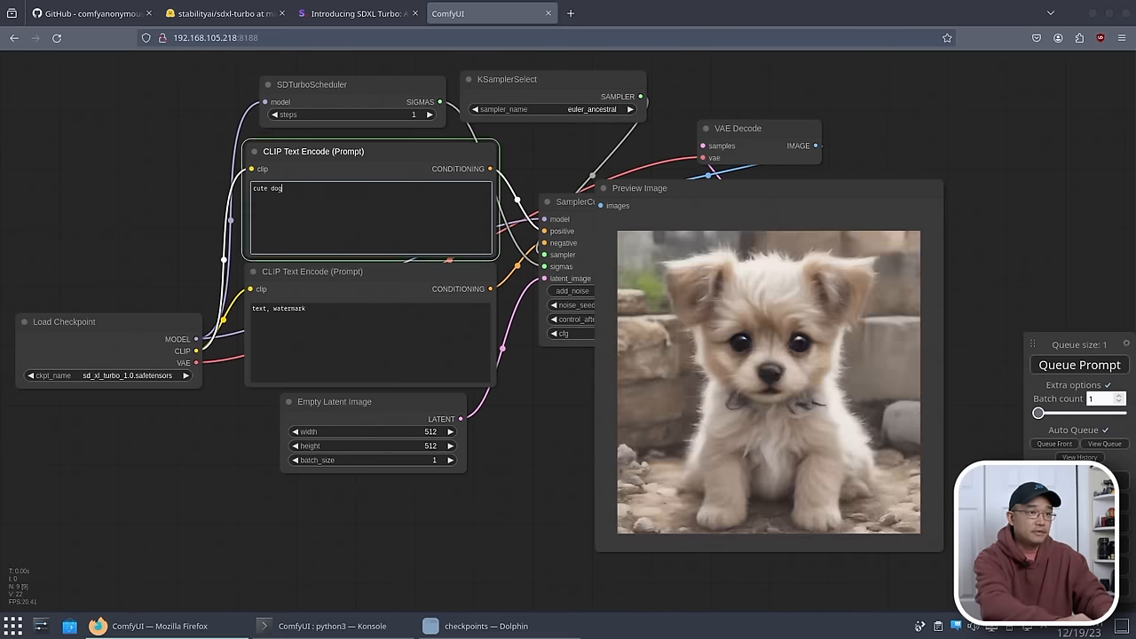
pyautogui.write('with top hat')
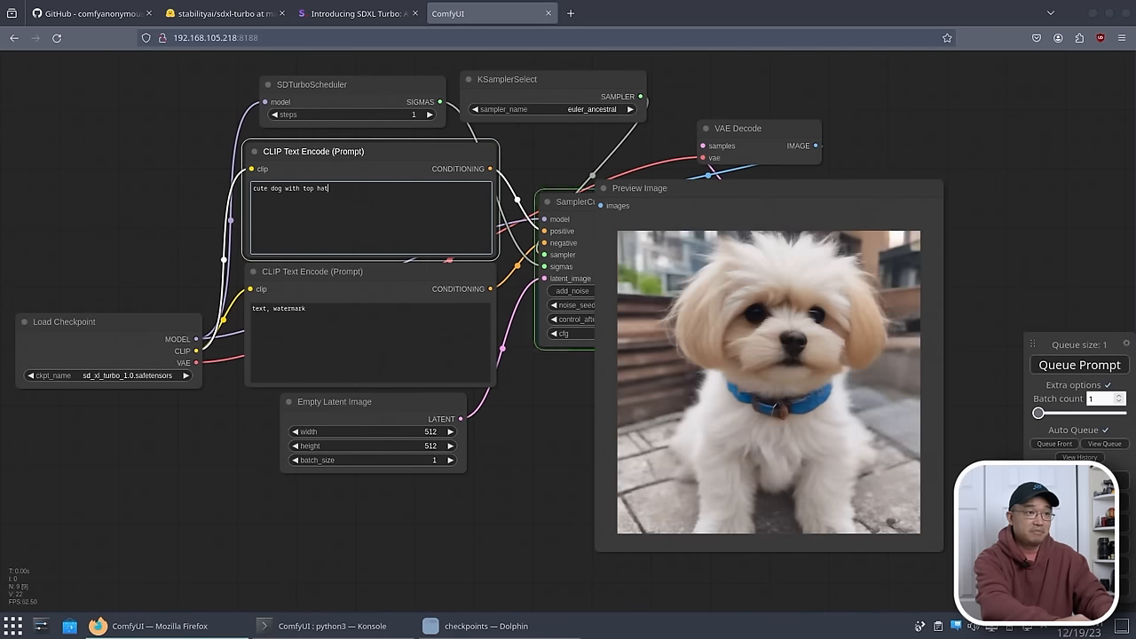
pyautogui.write('in grass field')
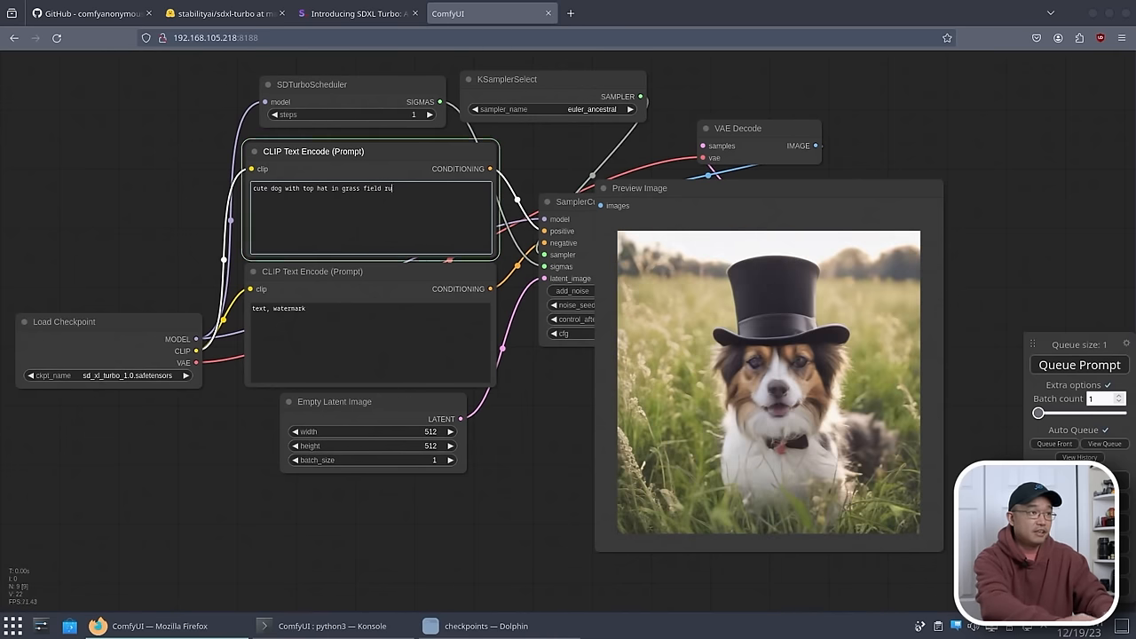
pyautogui.write('running')
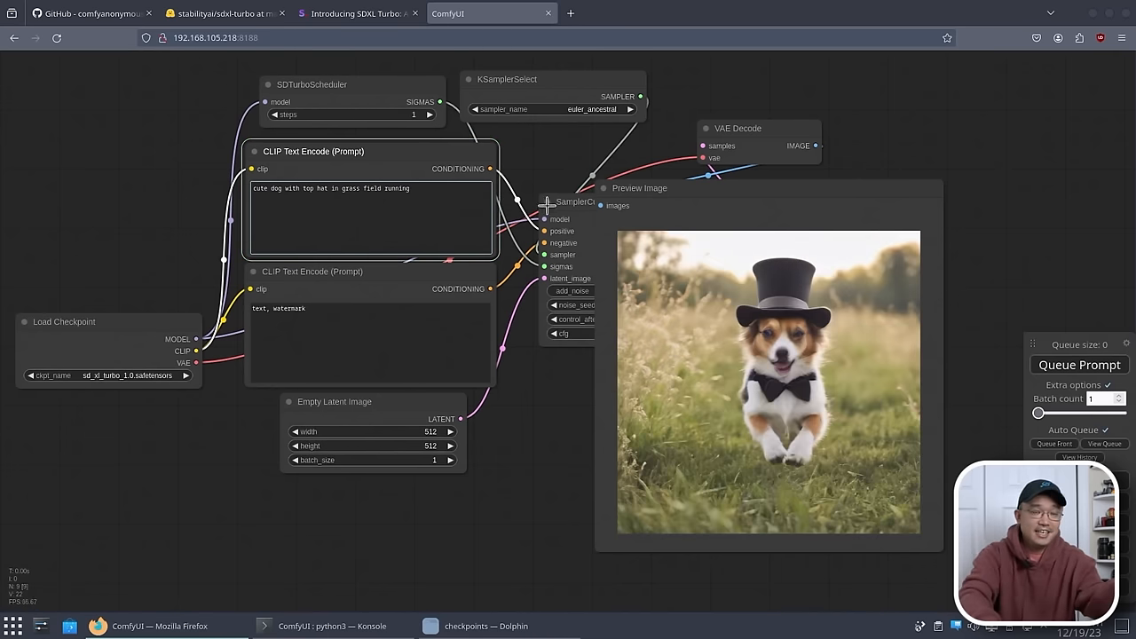
pyautogui.moveTo(427, 219)
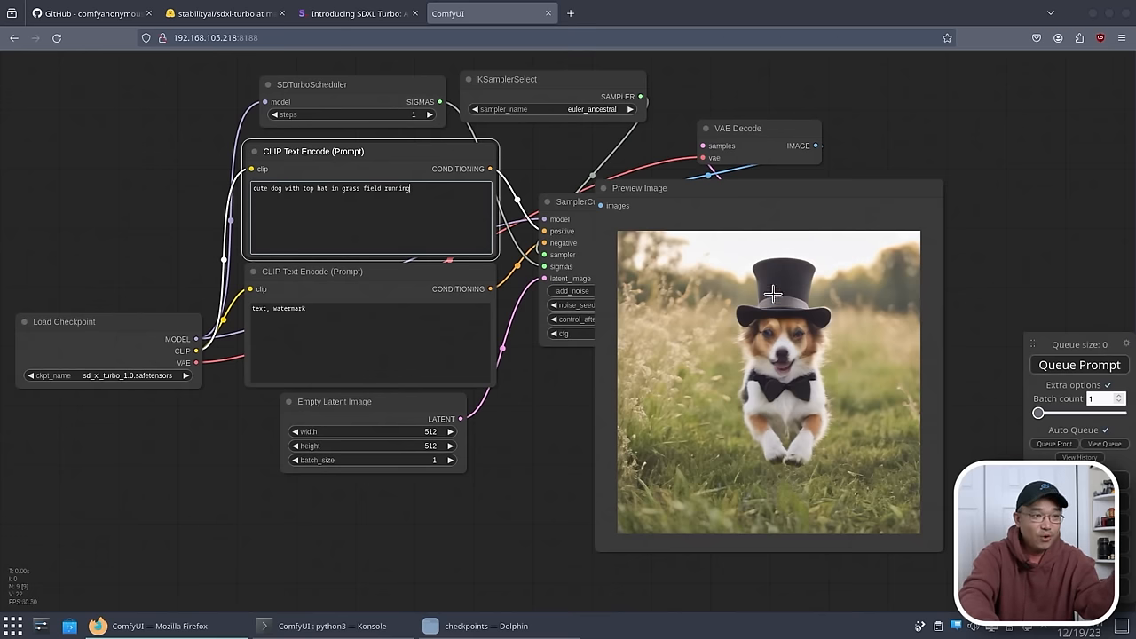
pyautogui.moveTo(430, 114)
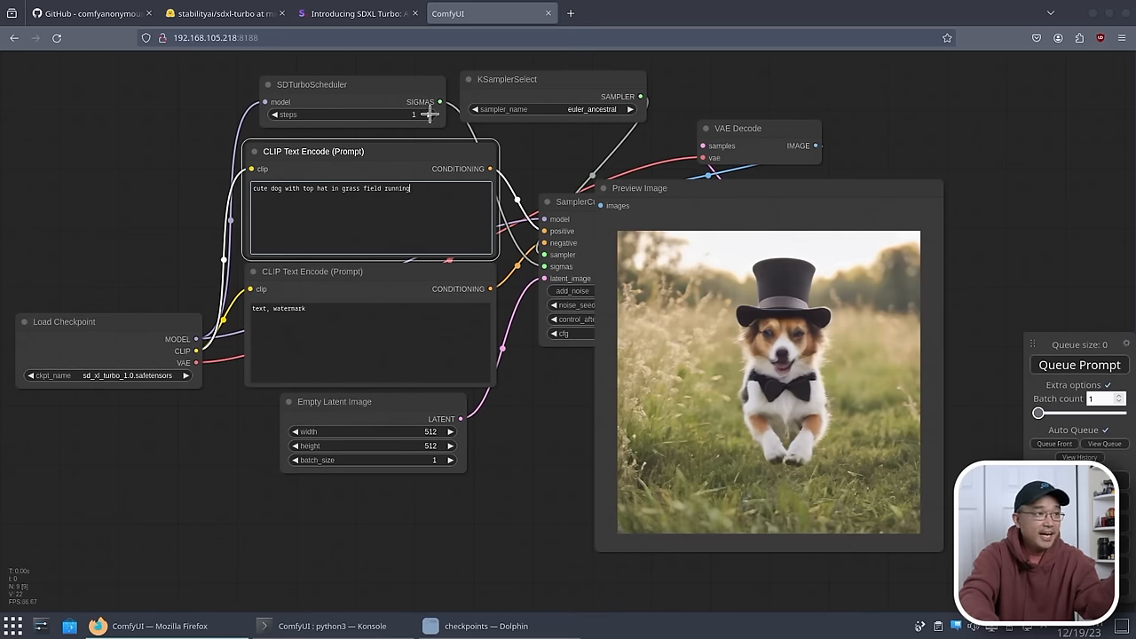
# Set SDTurboScheduler steps to 2 for a more detailed running-dog render
pyautogui.click(451, 114)
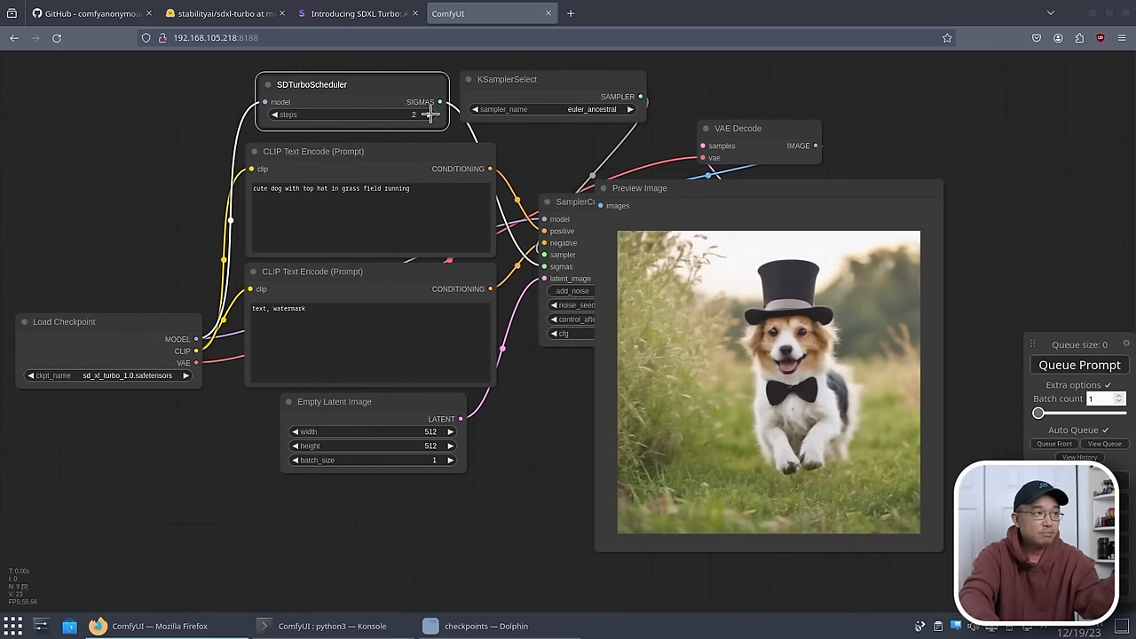
pyautogui.click(435, 114)
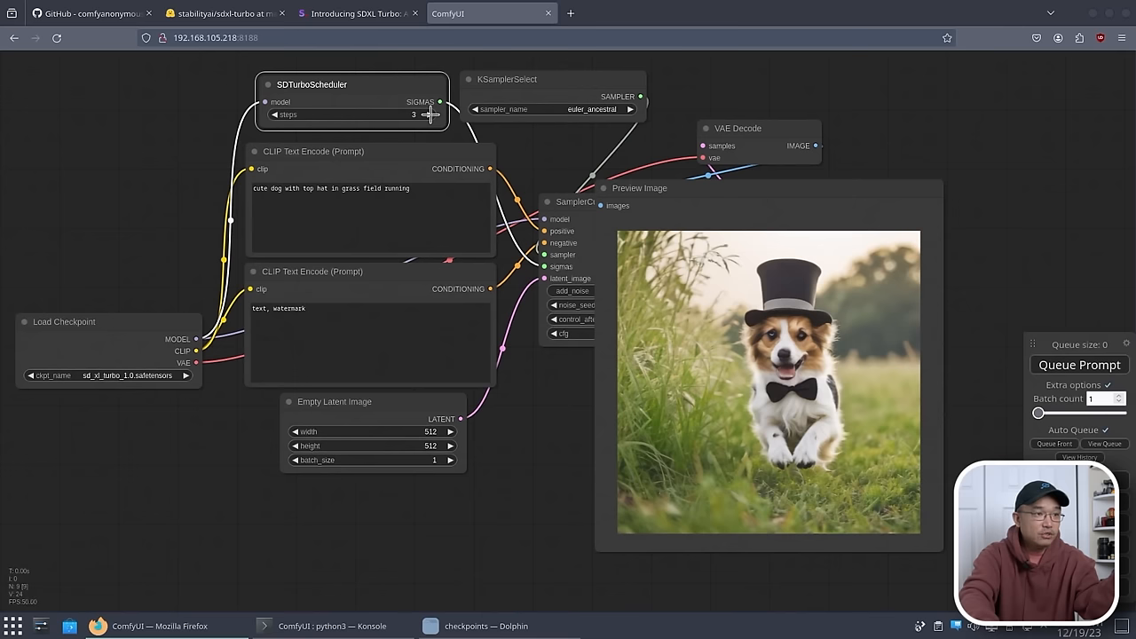
pyautogui.moveTo(547, 204)
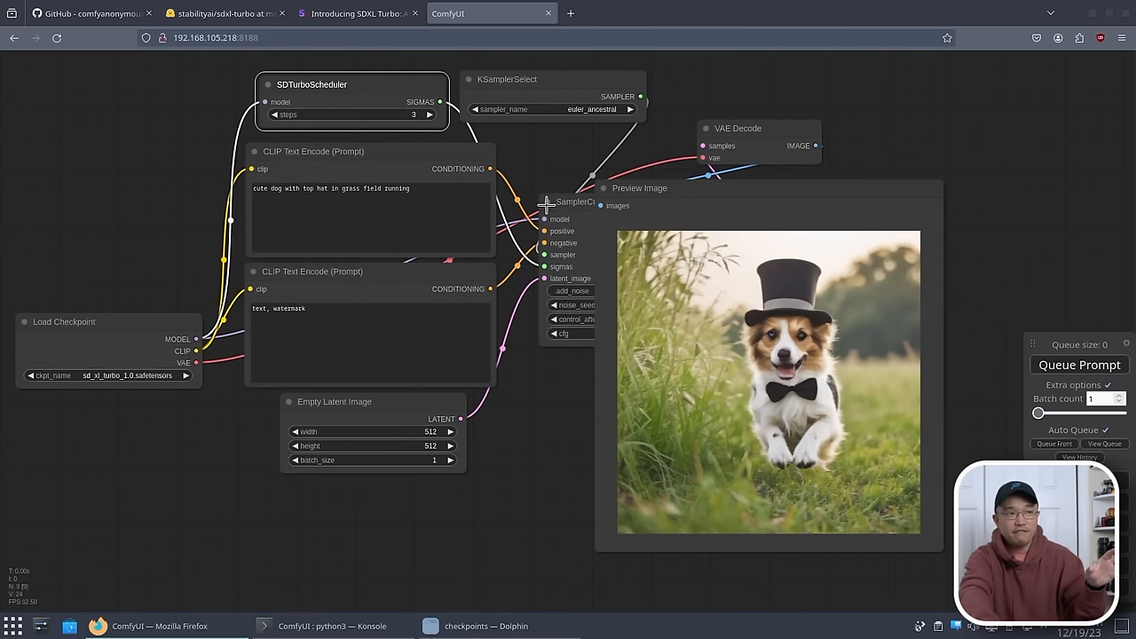
pyautogui.moveTo(472, 247)
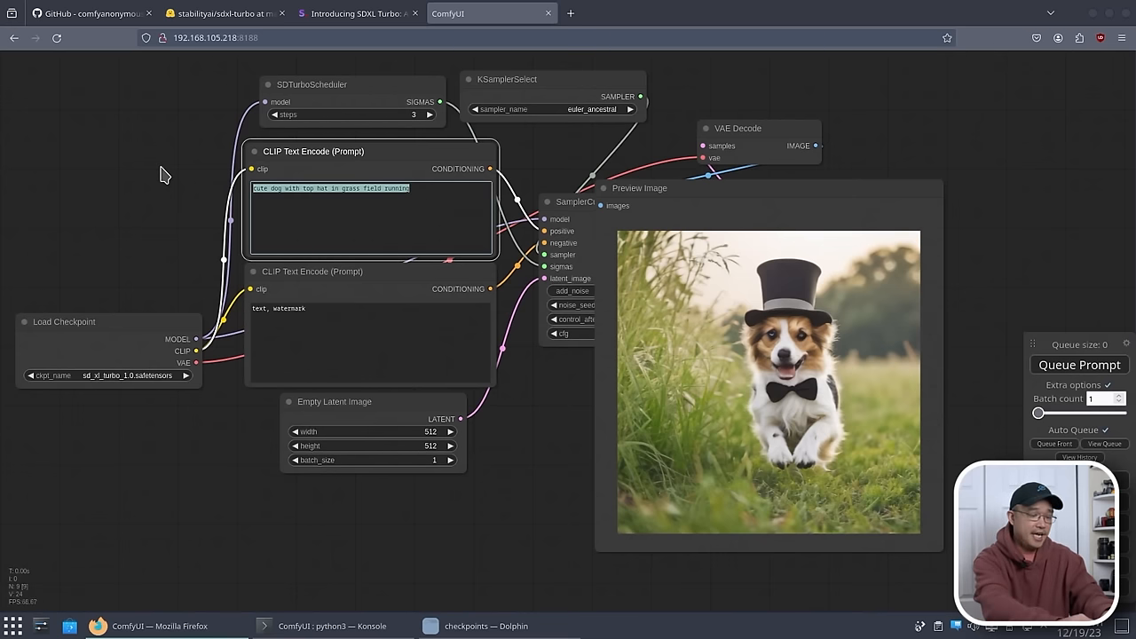
# Write 'landscape of a japanese garden in autumn with a bridge over a koi pond' and return steps to 1
pyautogui.write('landscape of a japanese gard')
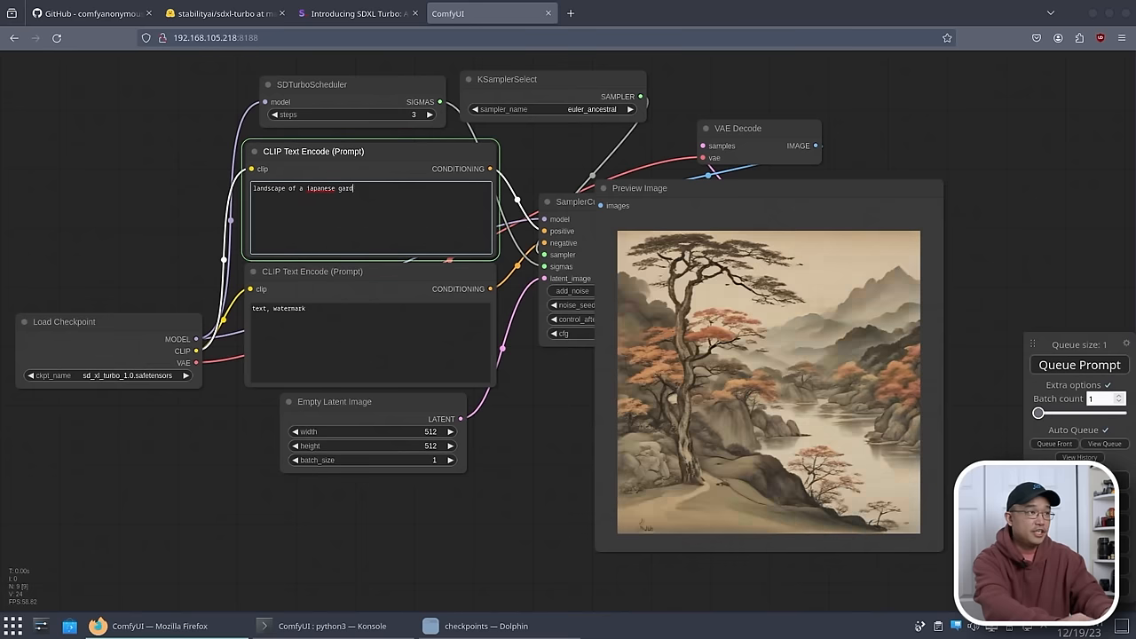
pyautogui.write('in autumn')
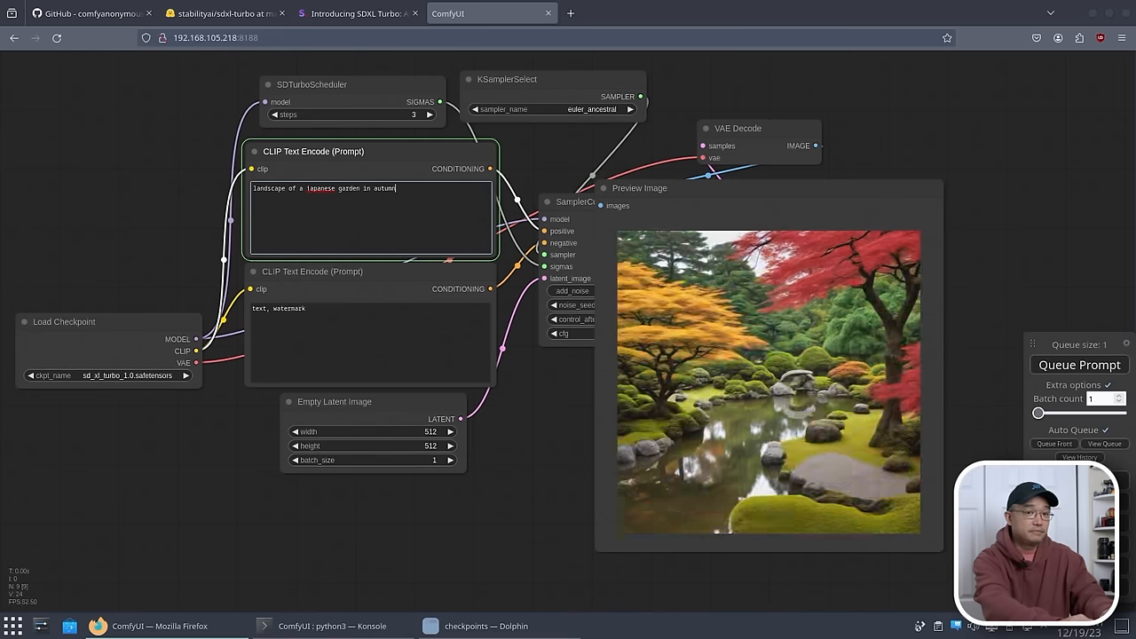
pyautogui.write('with a bridge over a koi pond')
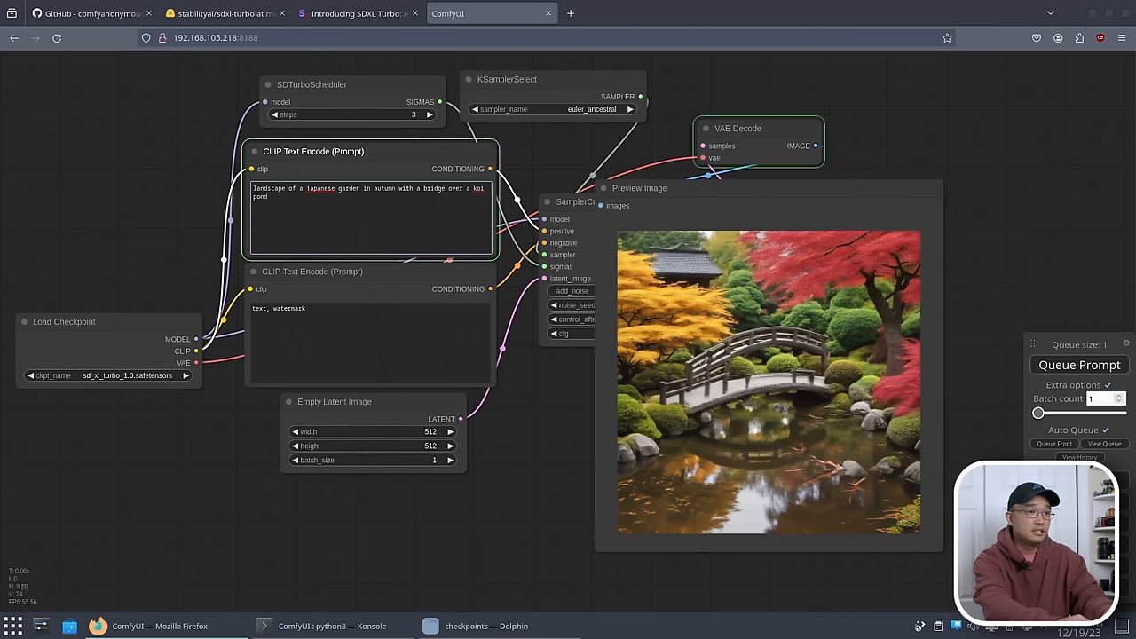
pyautogui.click(1079, 366)
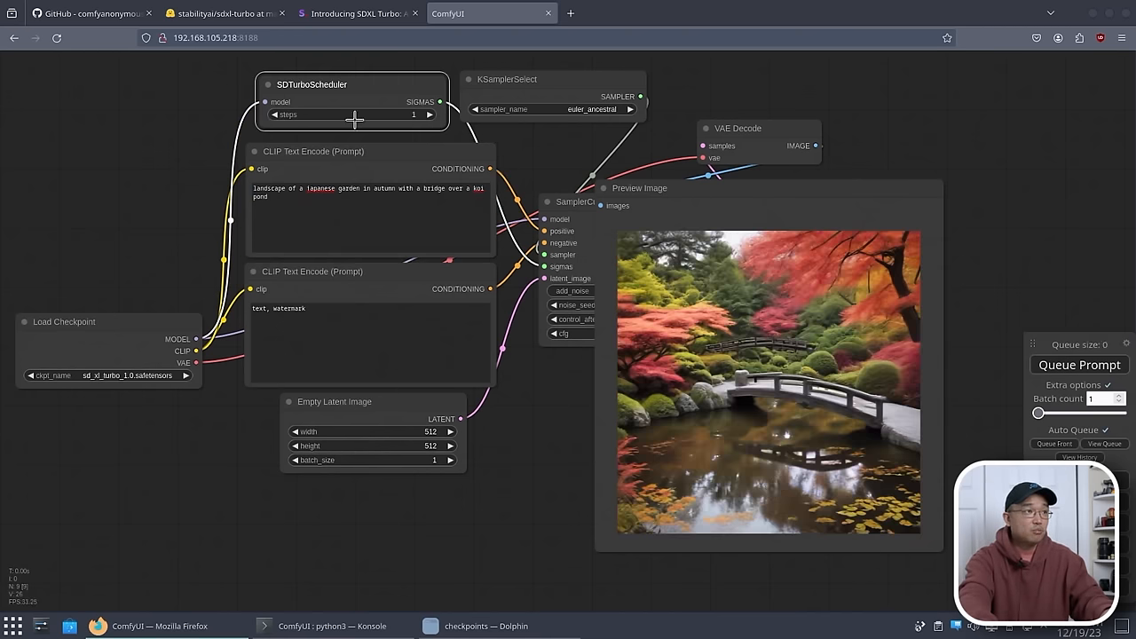
pyautogui.moveTo(753, 357)
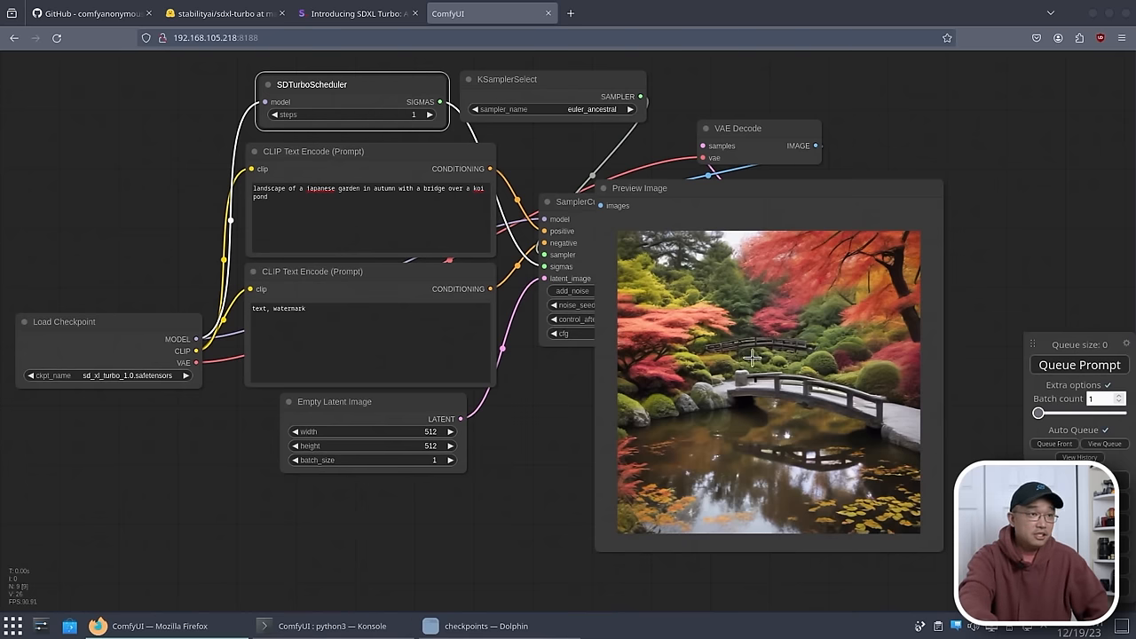
pyautogui.moveTo(799, 373)
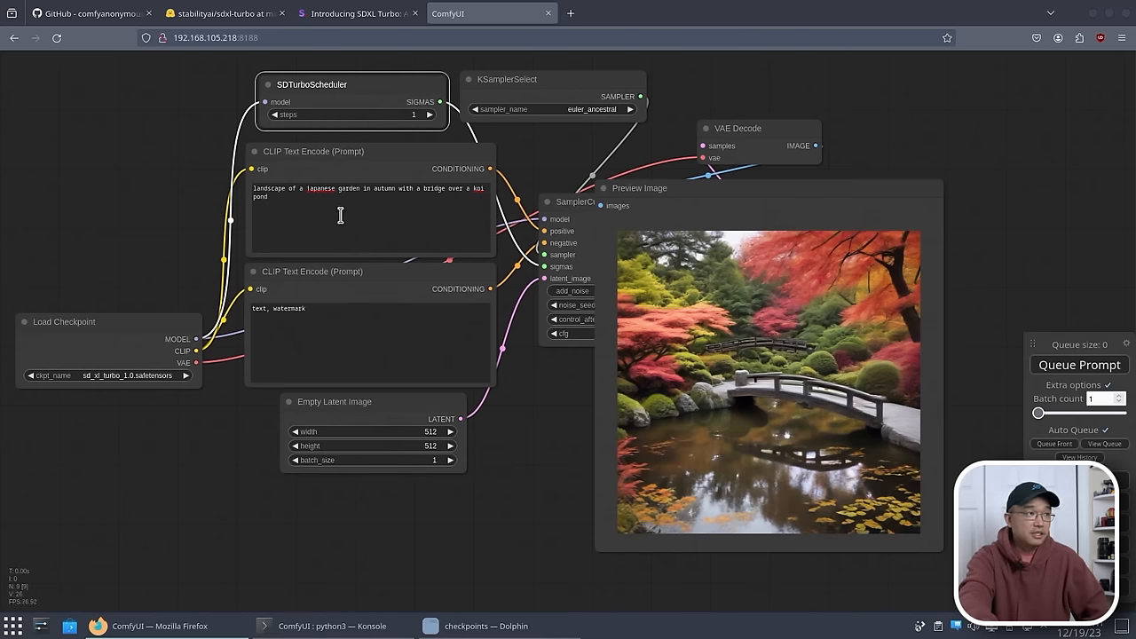
# Replace the whole prompt with 'dystopian future with spaceships neon lights'
pyautogui.tripleClick(355, 192)
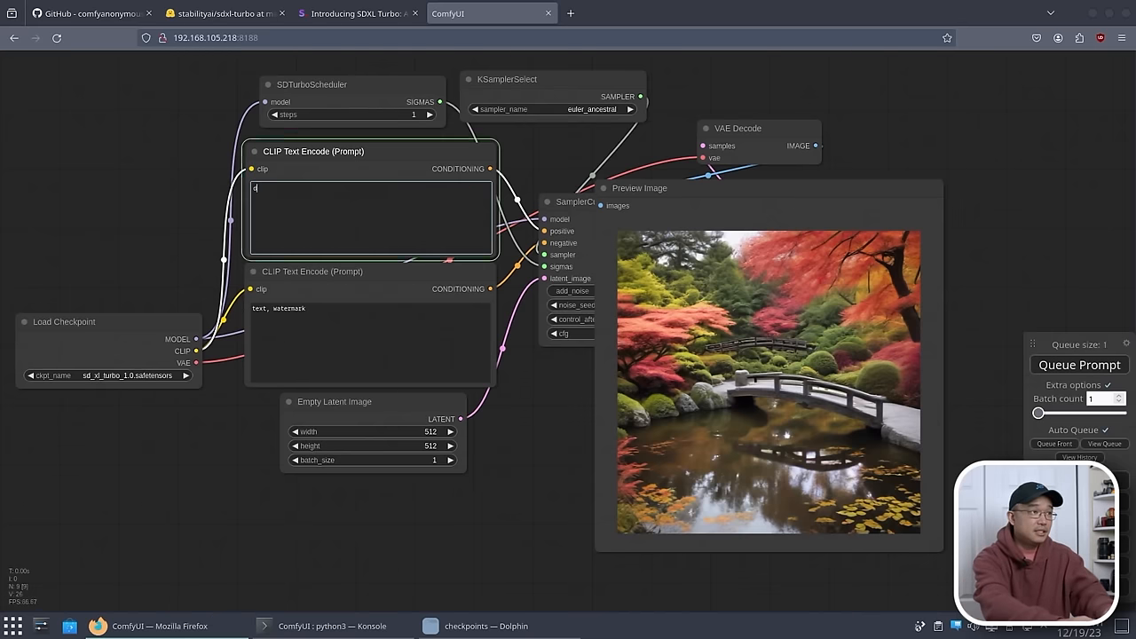
pyautogui.write('dystopian')
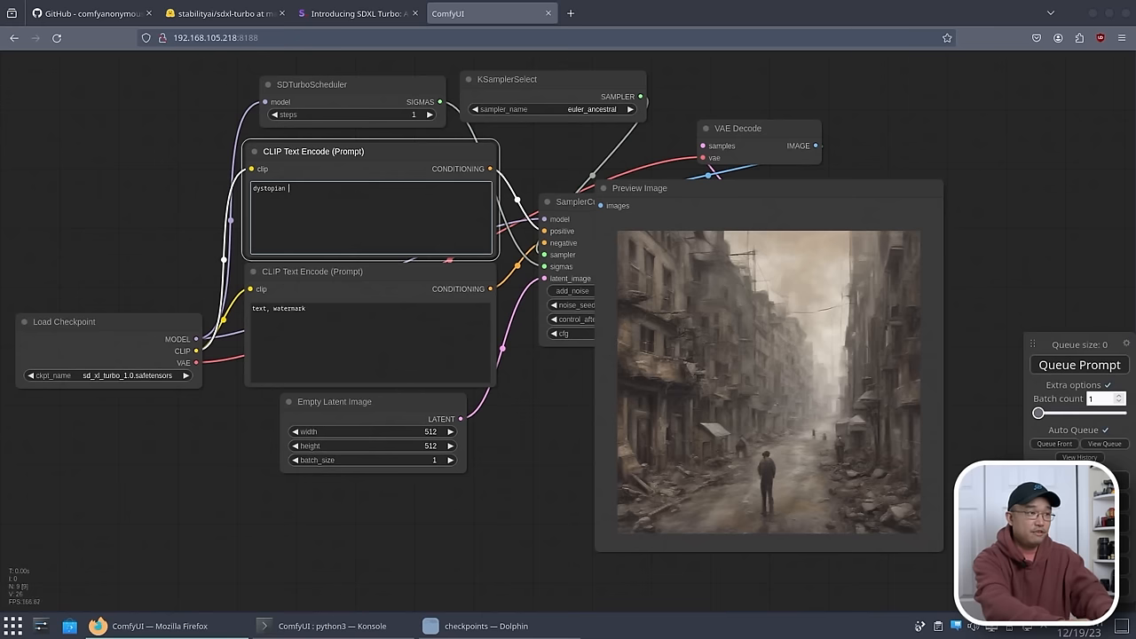
pyautogui.write('future with spaceships')
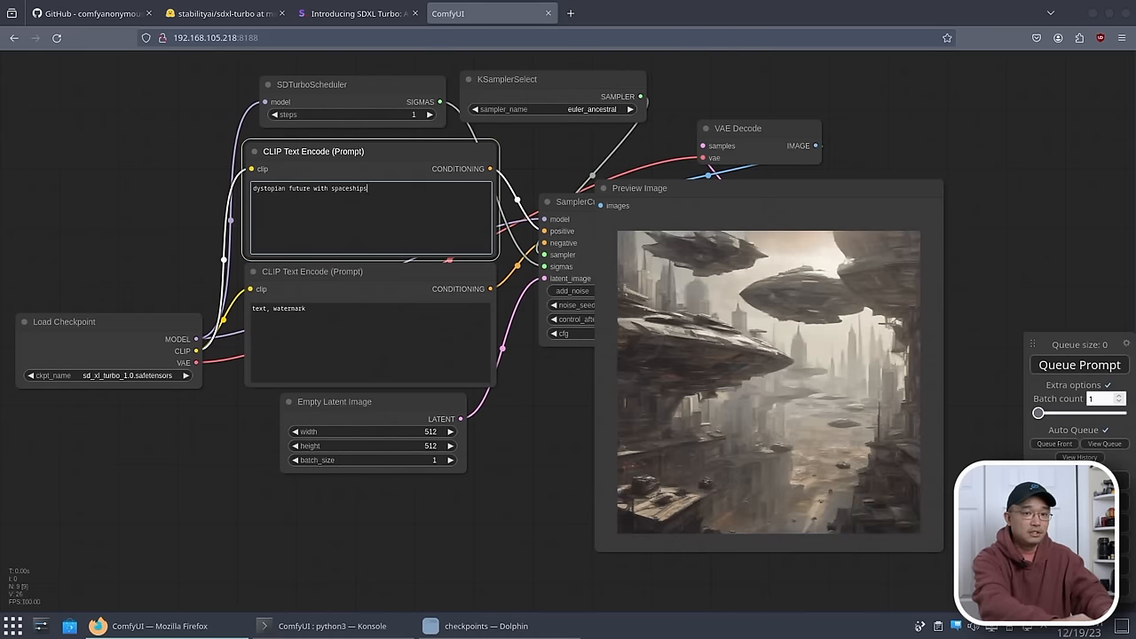
pyautogui.write('n')
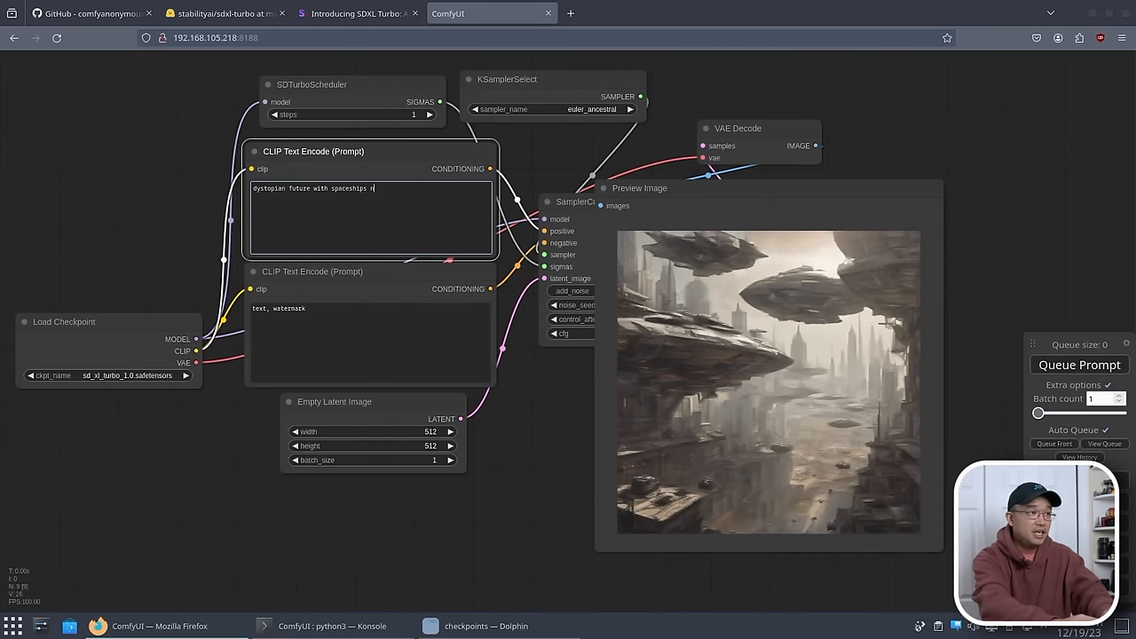
pyautogui.write('eon lights')
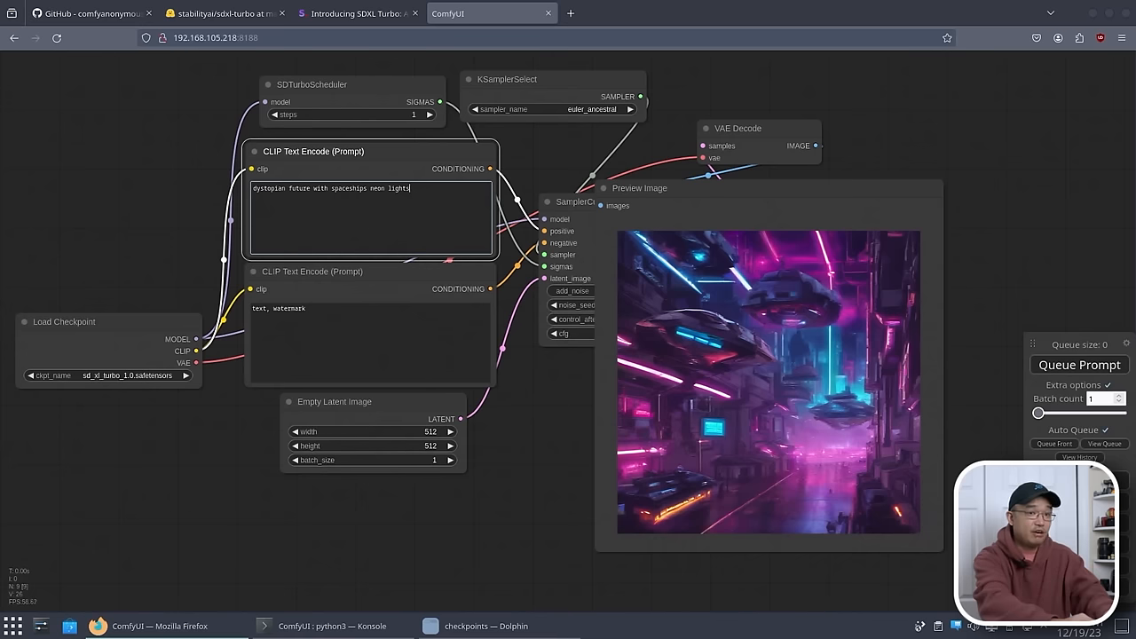
# Append 'and anime girl running' to the neon dystopian prompt and let it render
pyautogui.write('and anime girl')
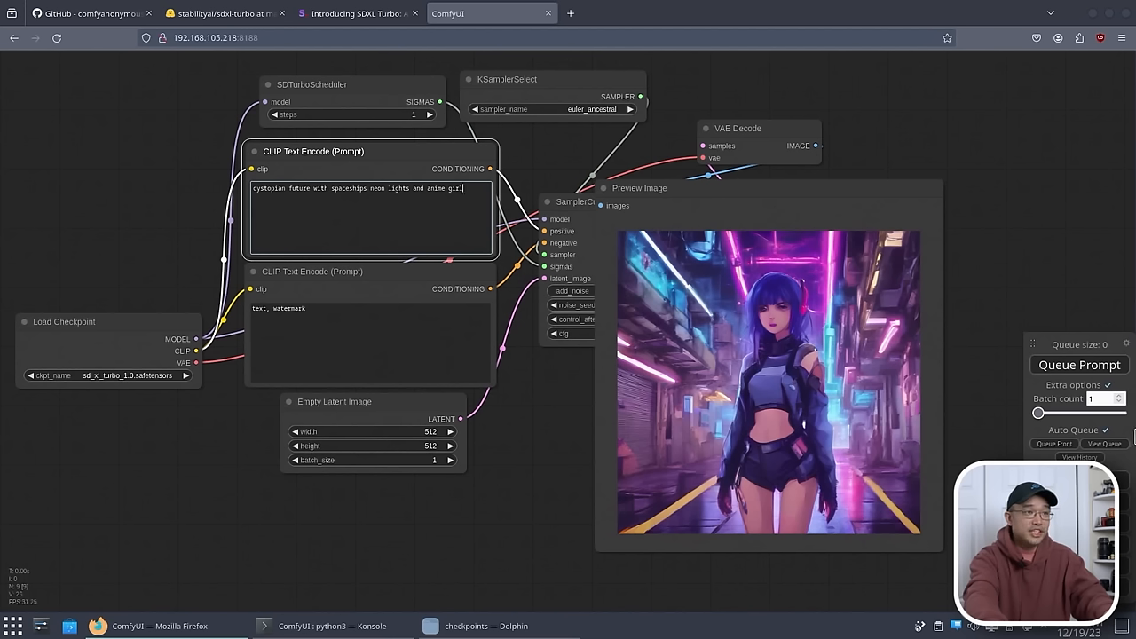
pyautogui.moveTo(785, 309)
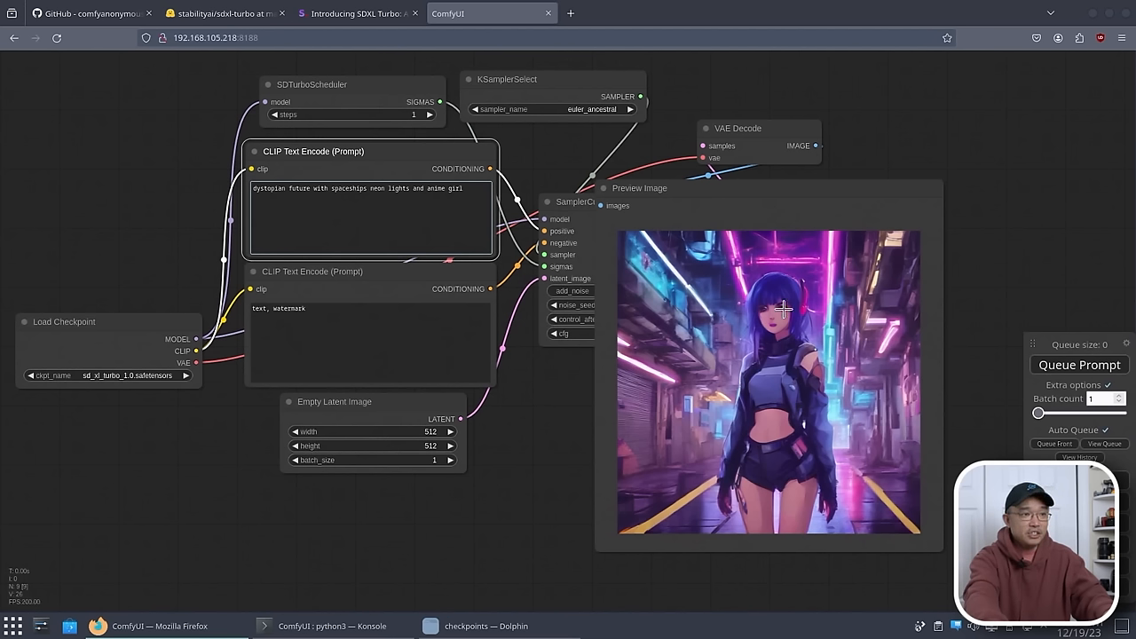
pyautogui.moveTo(838, 501)
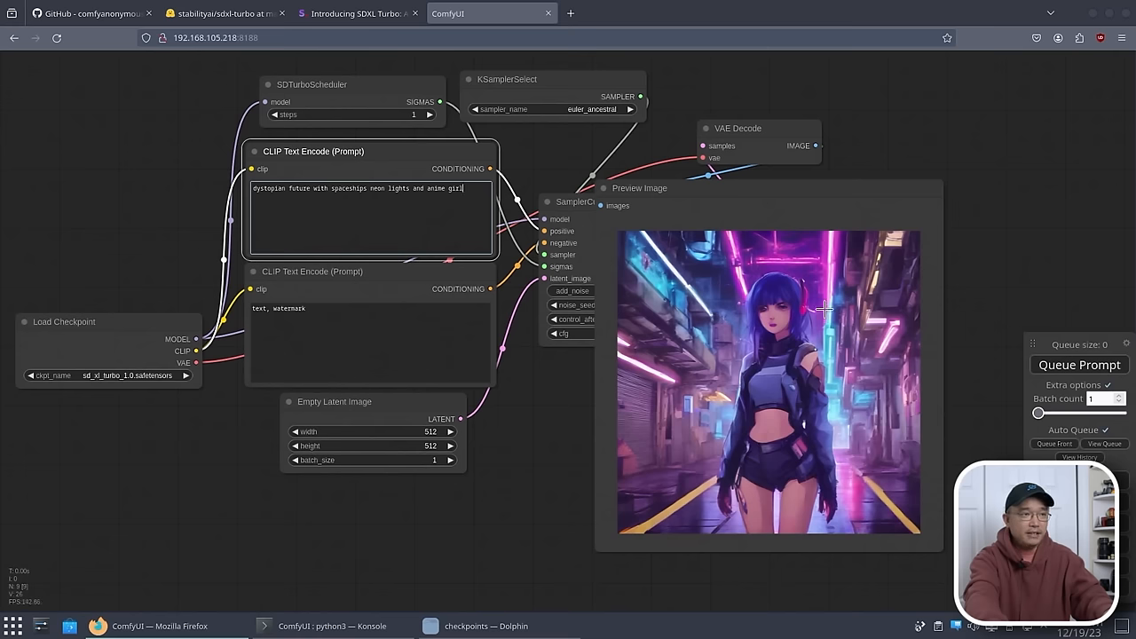
pyautogui.moveTo(447, 231)
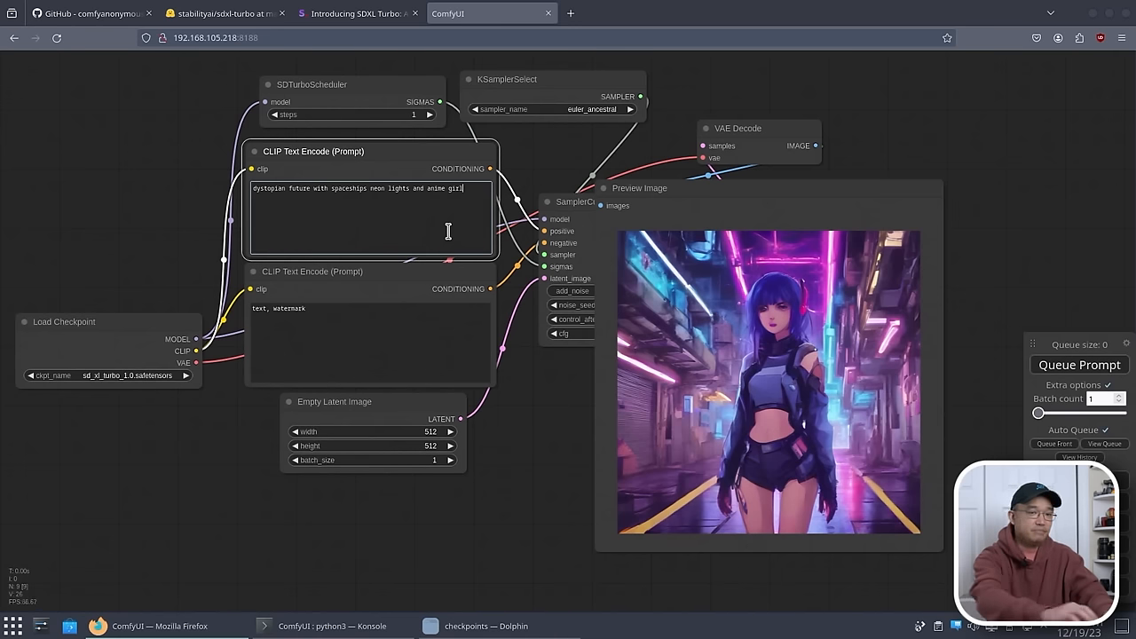
pyautogui.write('running')
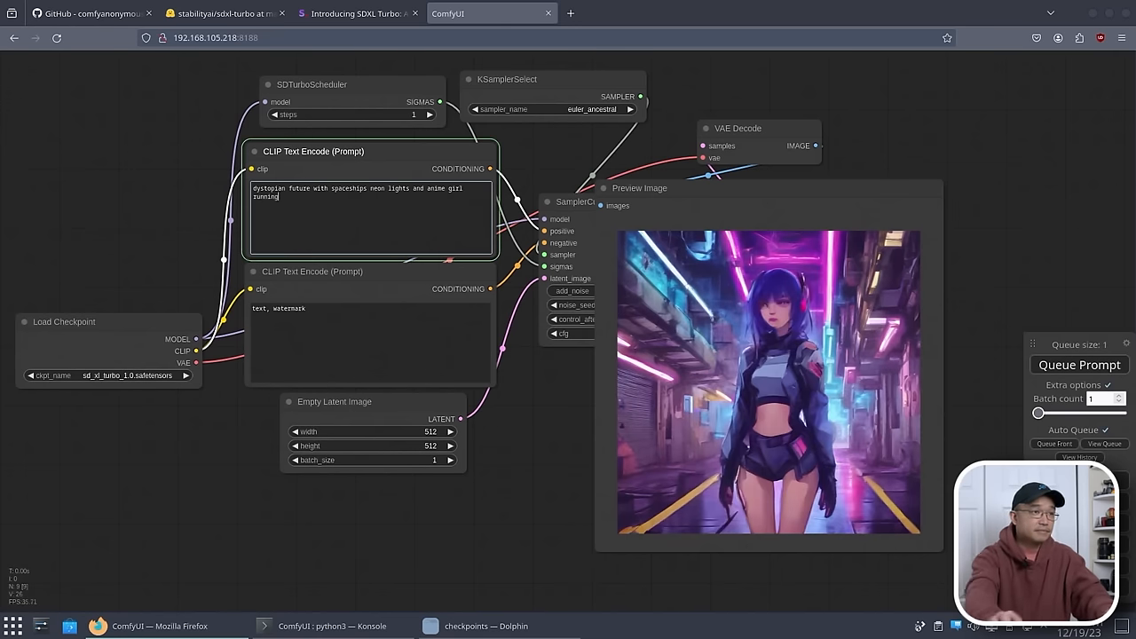
pyautogui.click(1080, 366)
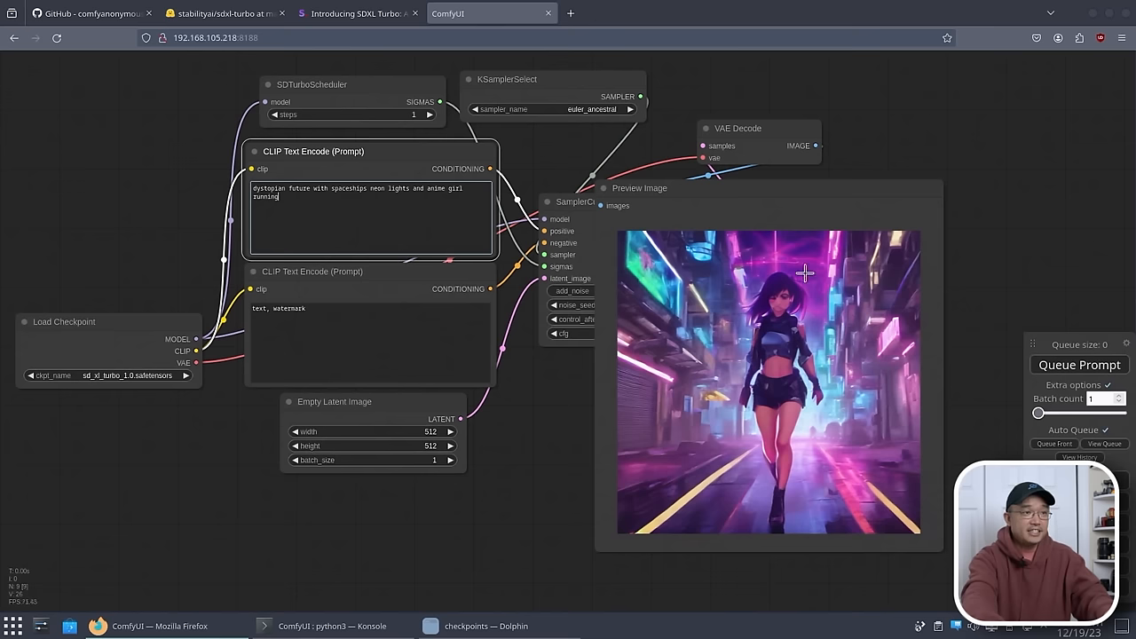
pyautogui.moveTo(717, 324)
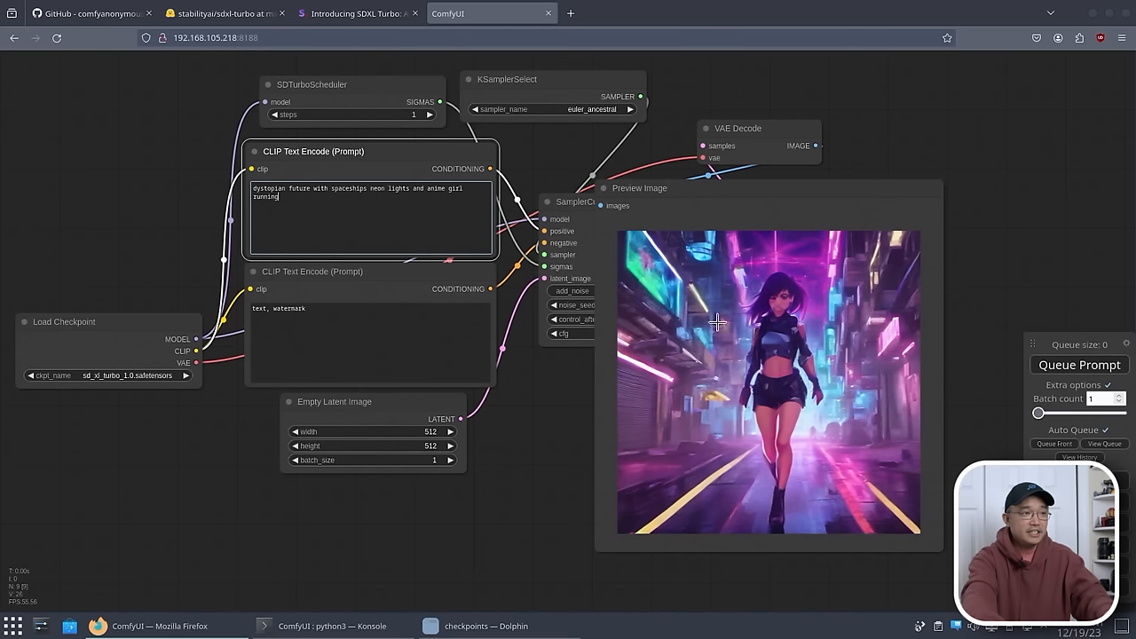
pyautogui.moveTo(327, 206)
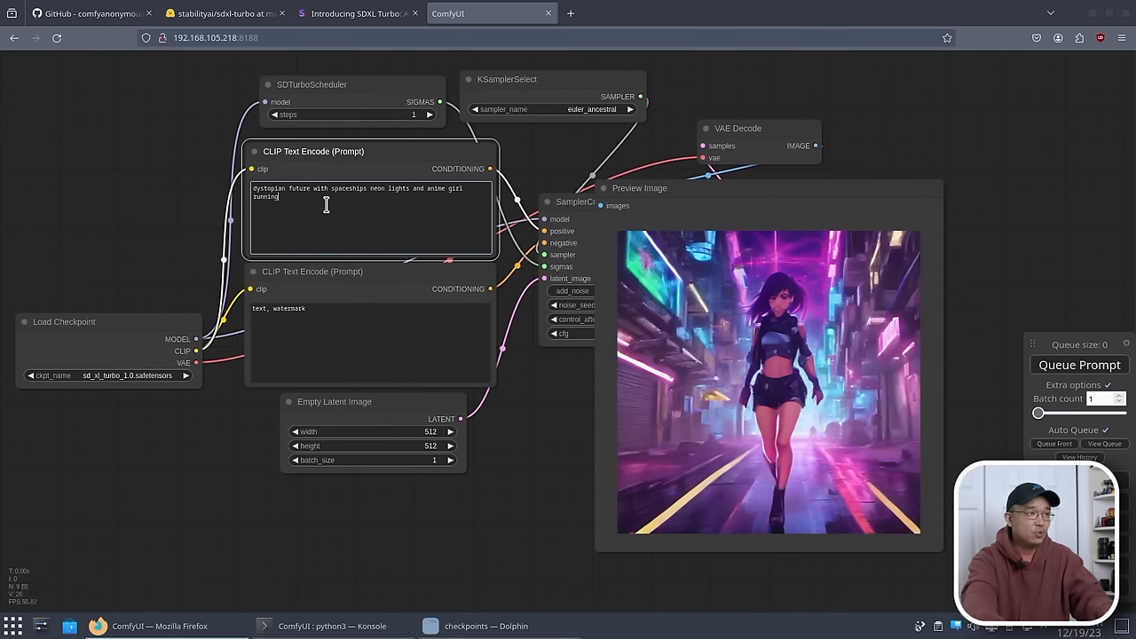
pyautogui.moveTo(426, 188)
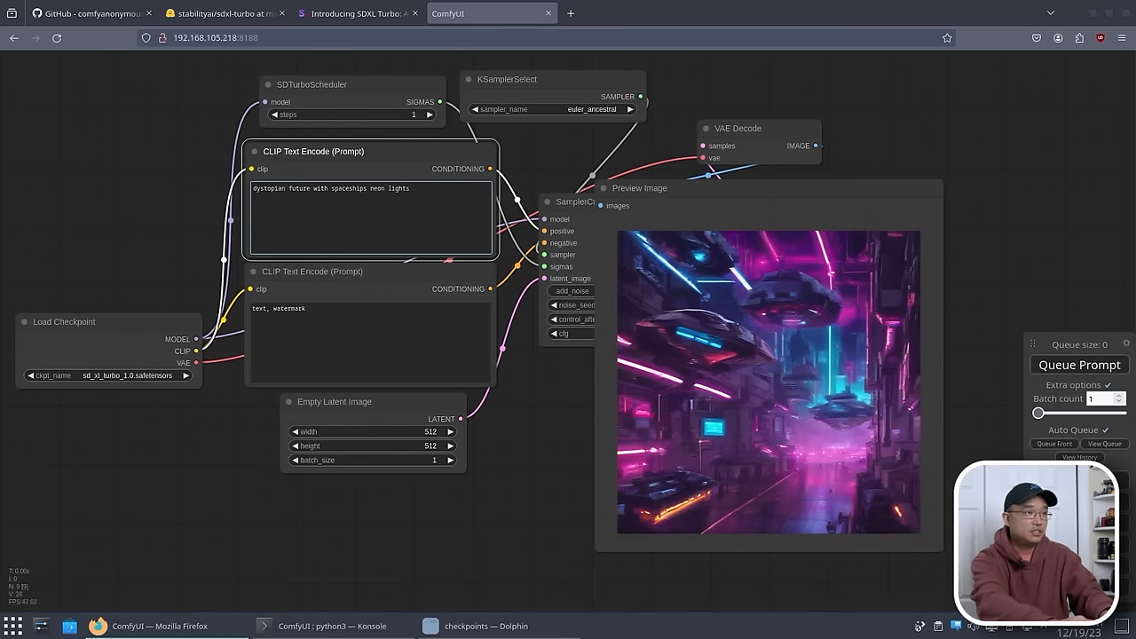
# Change the prompt to 'dystopian future with cars neon lights' and let it render
pyautogui.click(369, 188)
pyautogui.write('car')
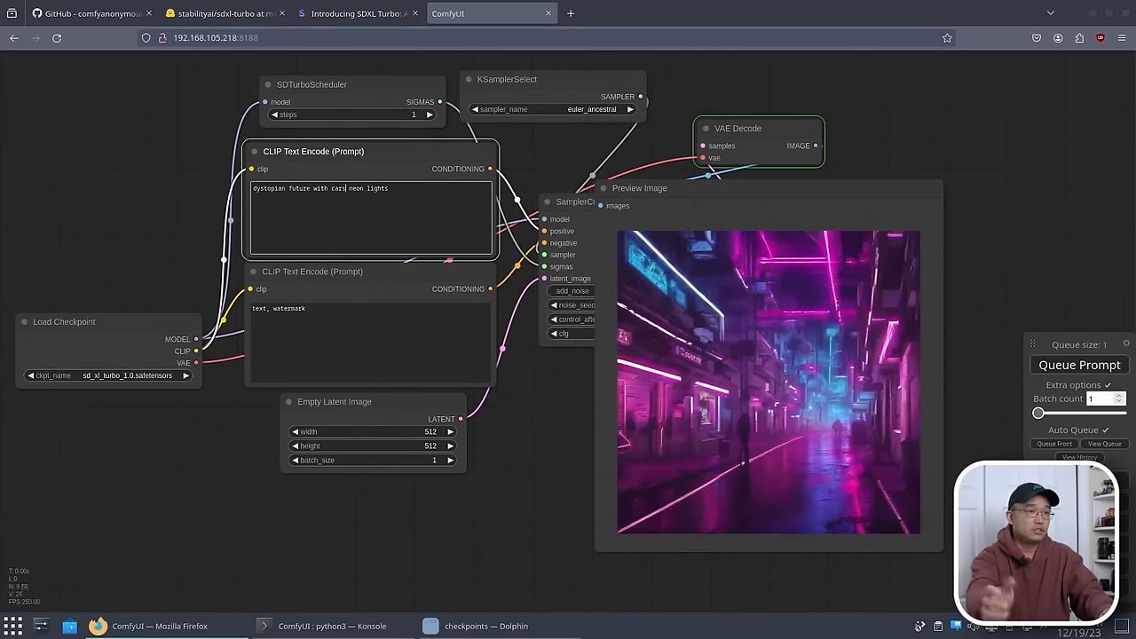
pyautogui.click(1080, 365)
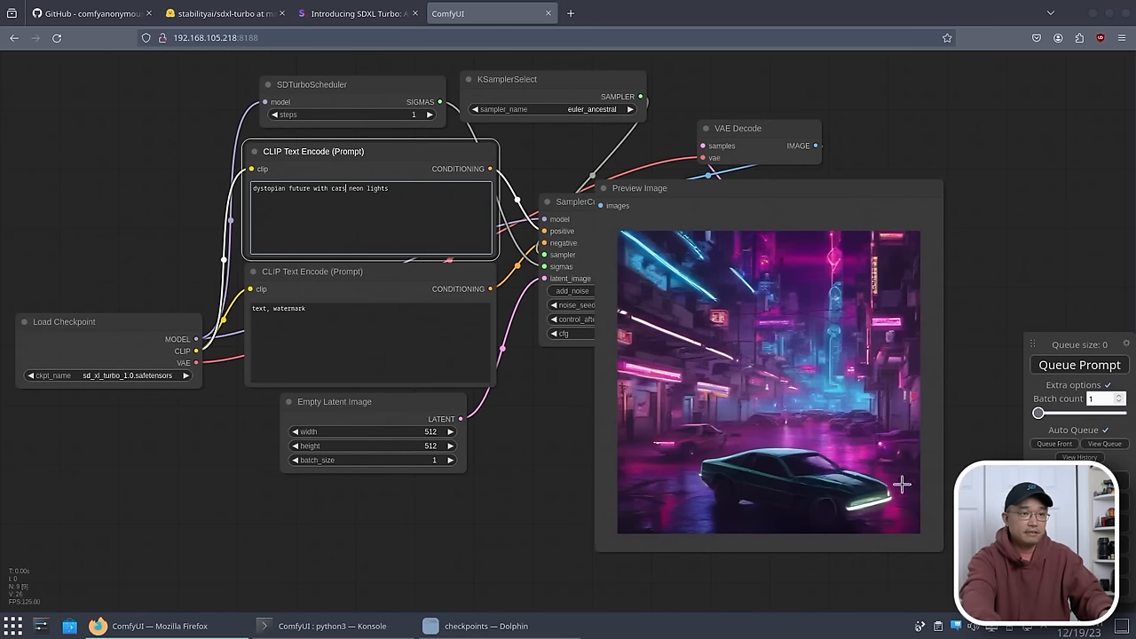
pyautogui.moveTo(407, 229)
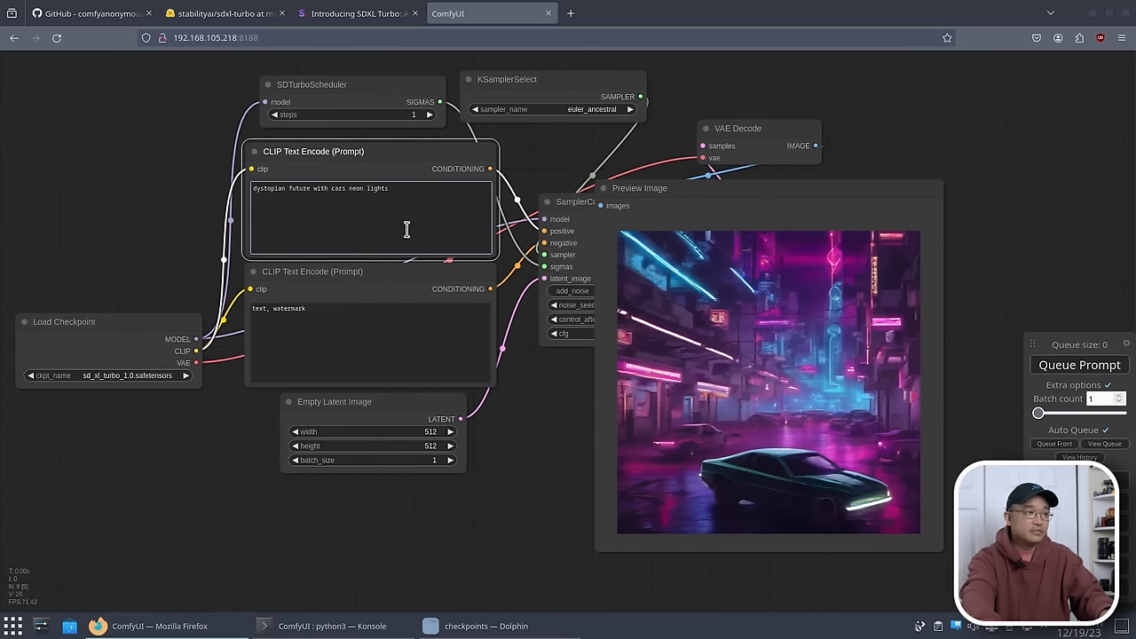